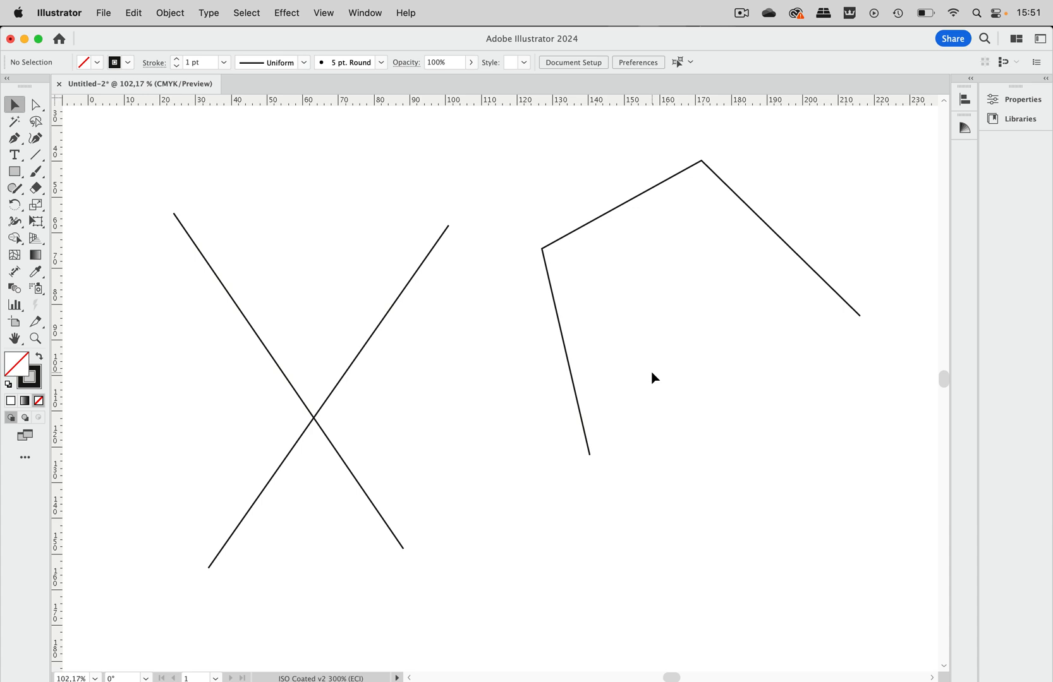
mouse_move(356, 259)
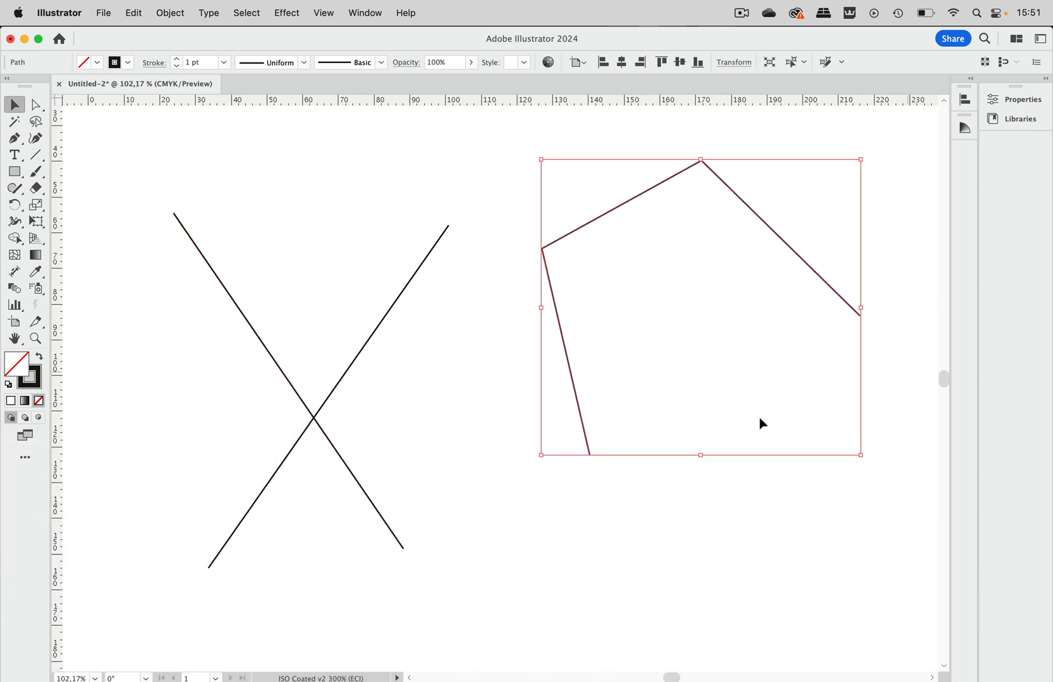
mouse_move(356, 233)
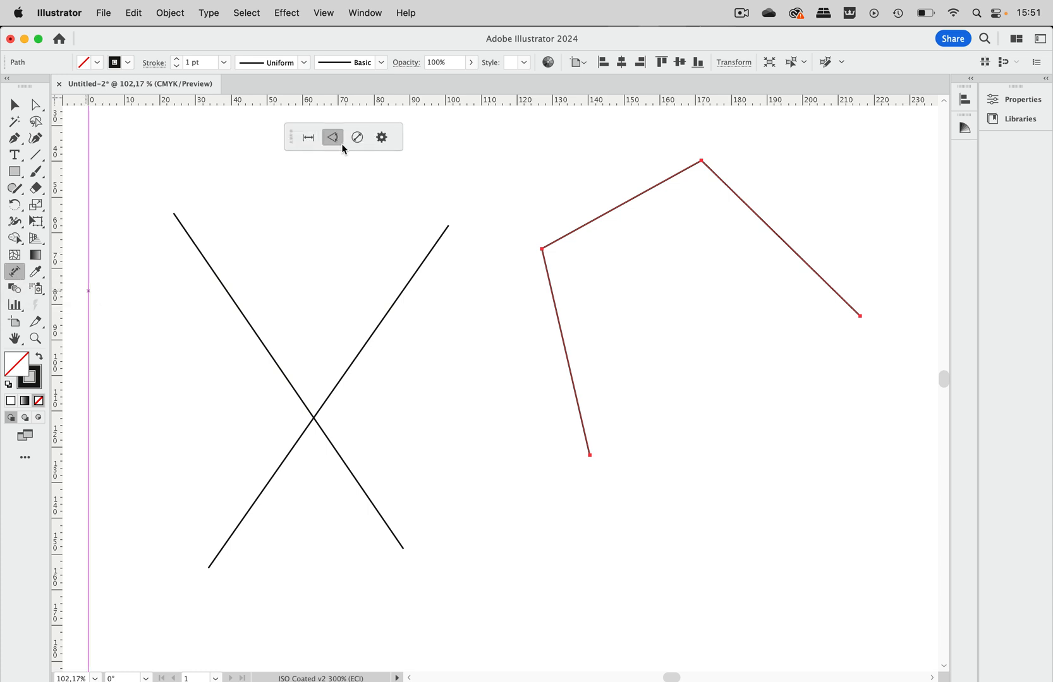
mouse_move(309, 138)
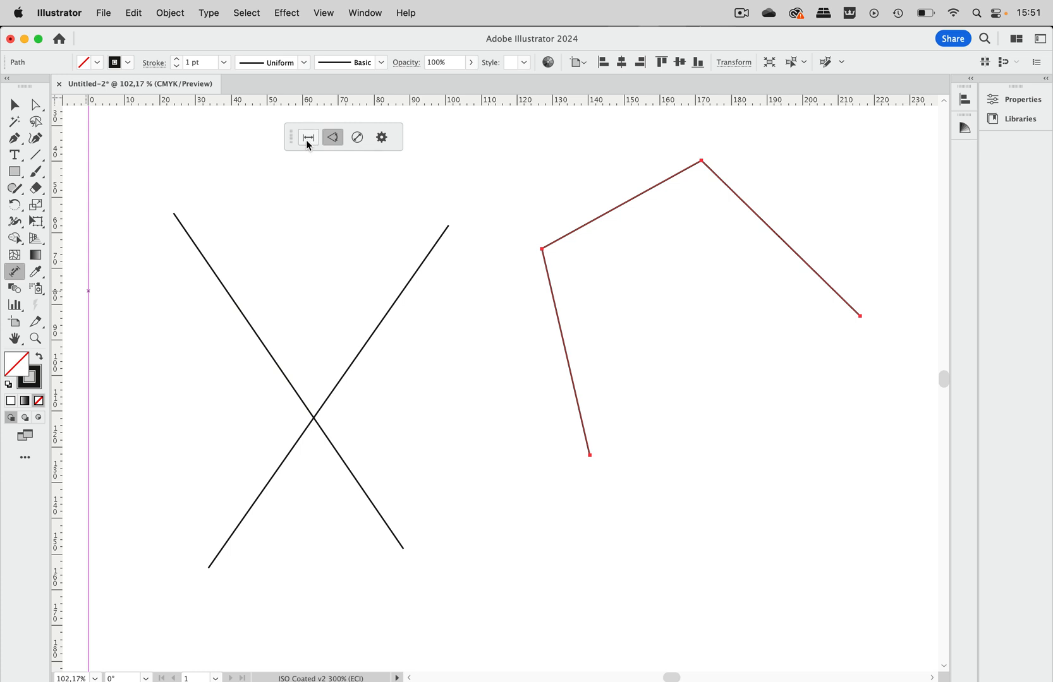
Switch the Dimension Tool from angle to linear distance measuring.
left_click(357, 137)
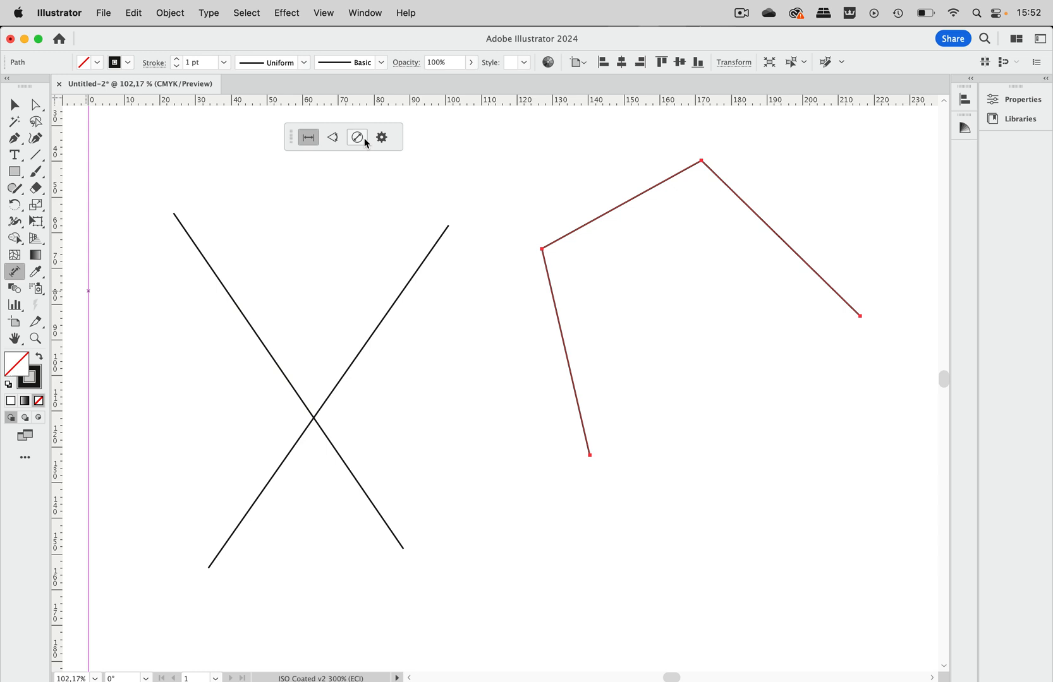
mouse_move(357, 137)
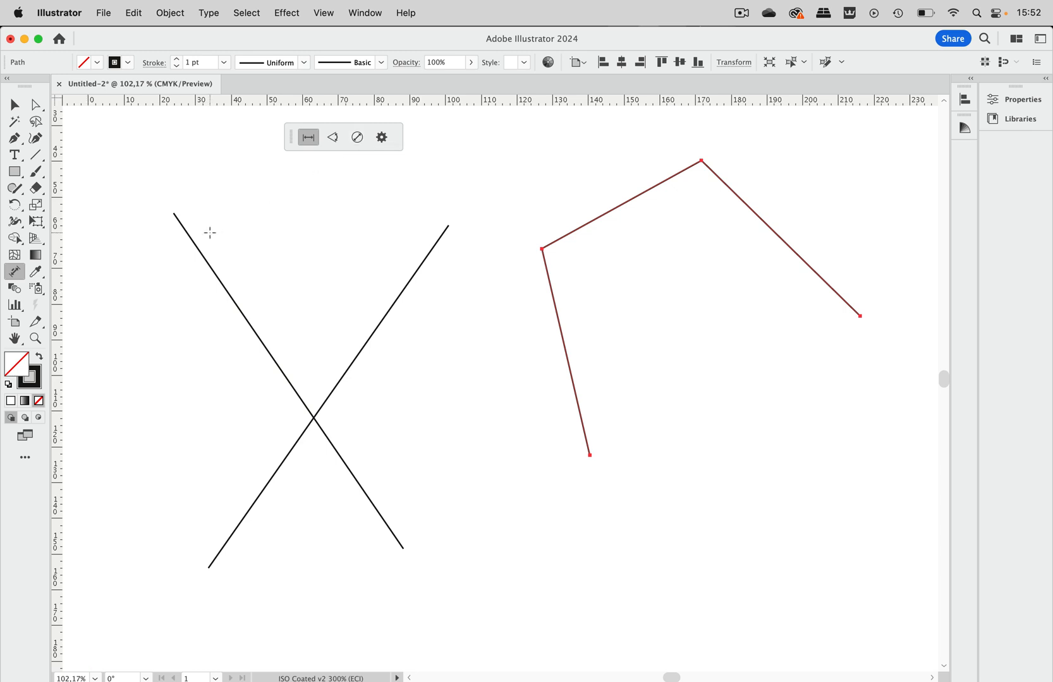
Set dimension tool precision to 0 for whole numbers and save the options.
left_click(380, 137)
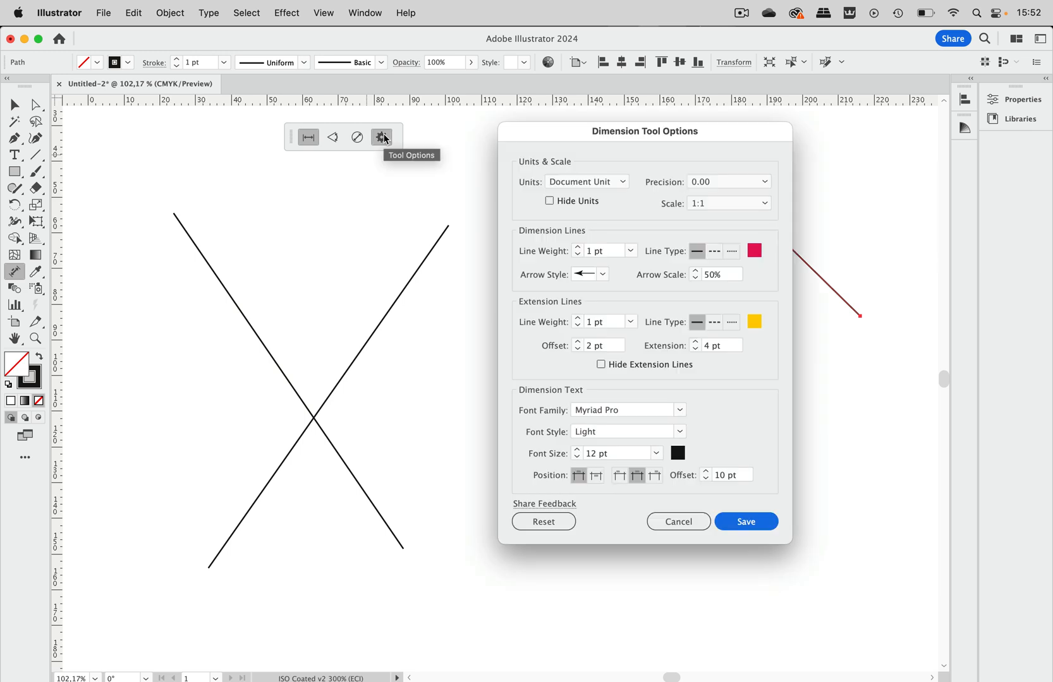
mouse_move(572, 145)
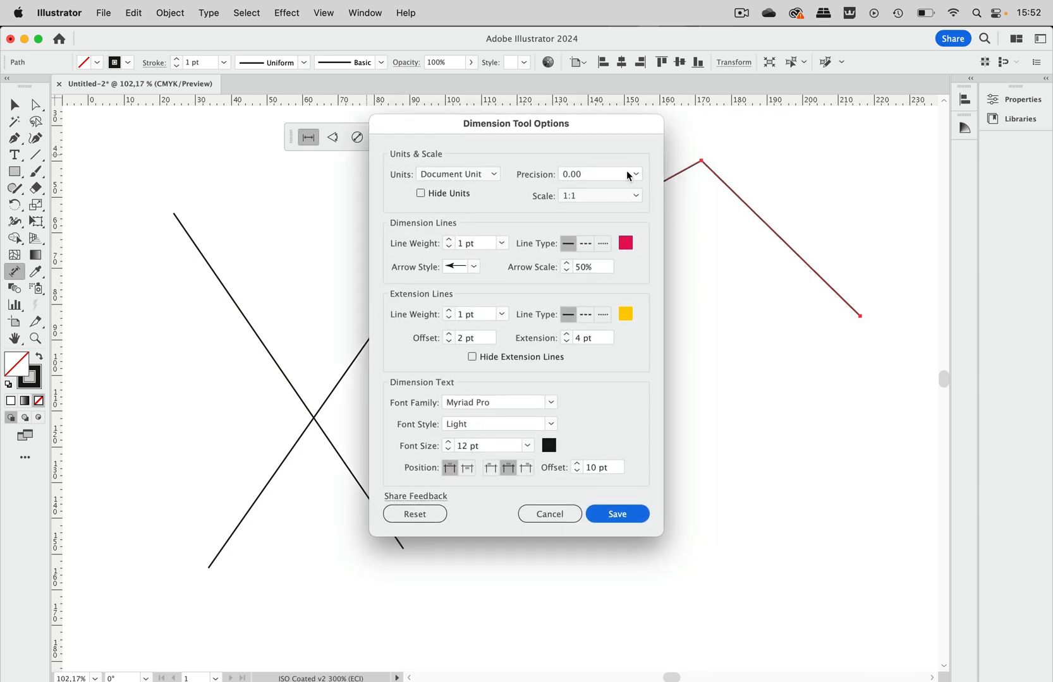
left_click(598, 174)
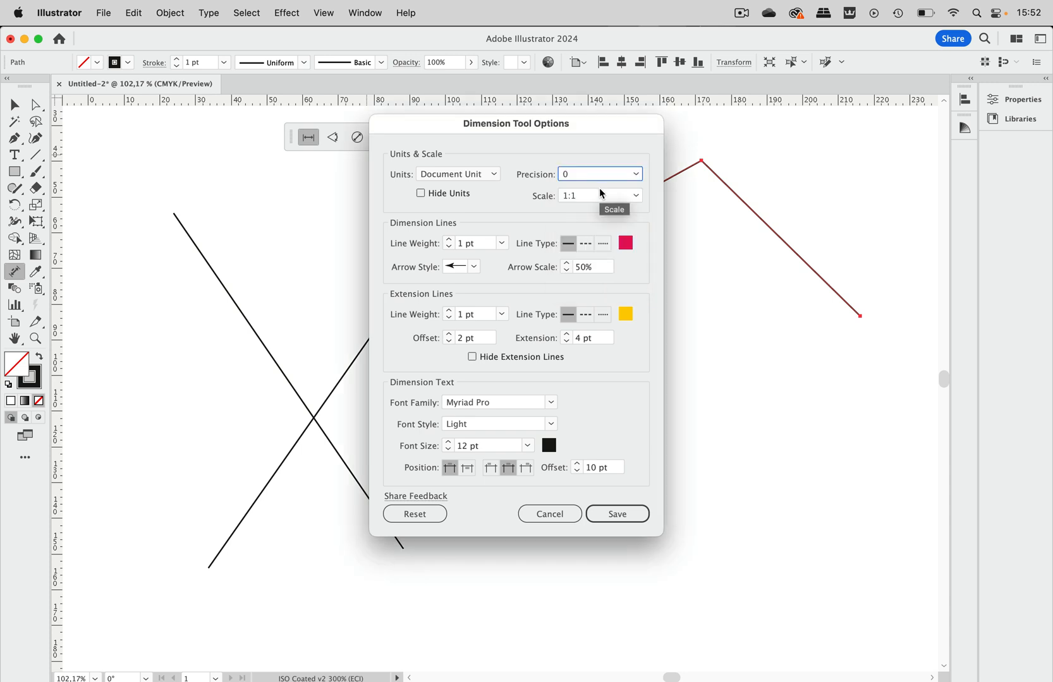
mouse_move(489, 177)
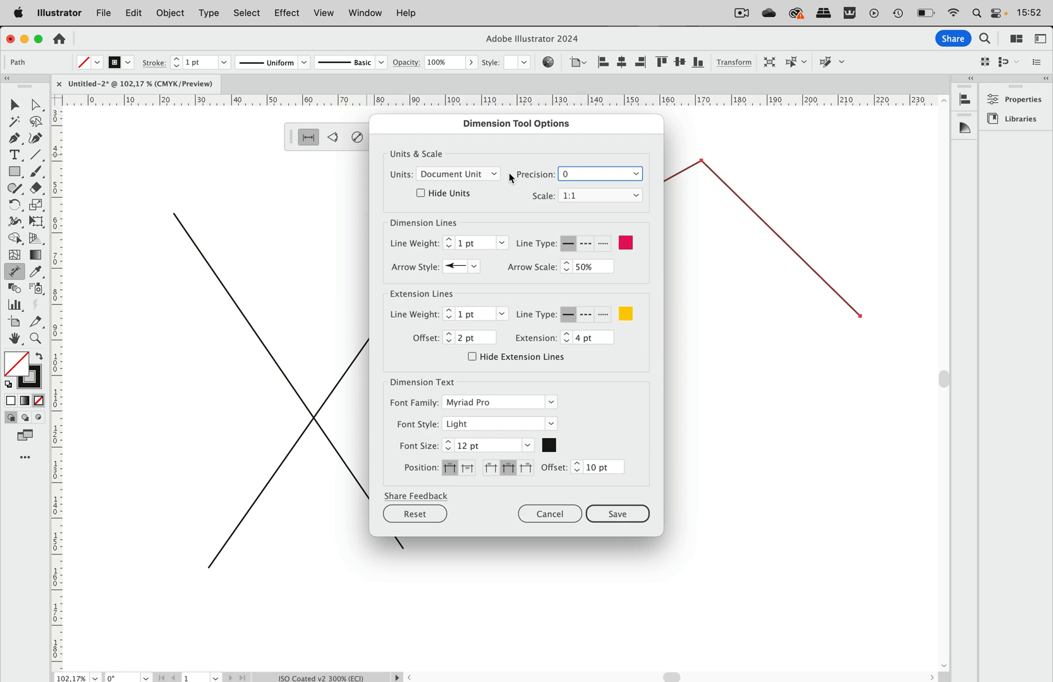
mouse_move(533, 176)
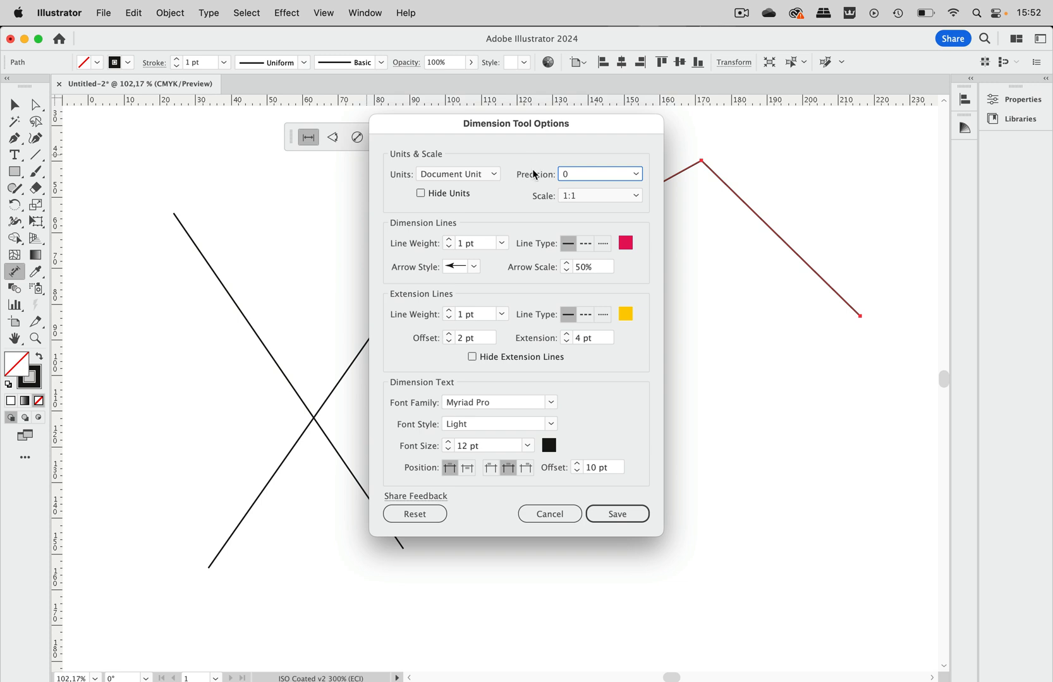
mouse_move(629, 257)
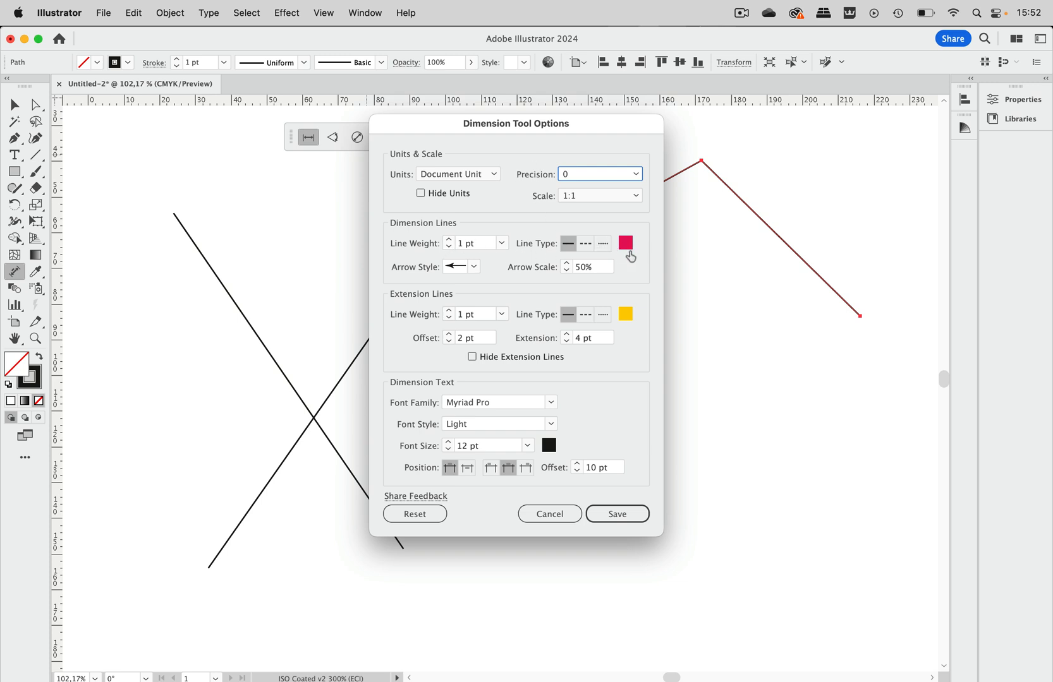
mouse_move(439, 306)
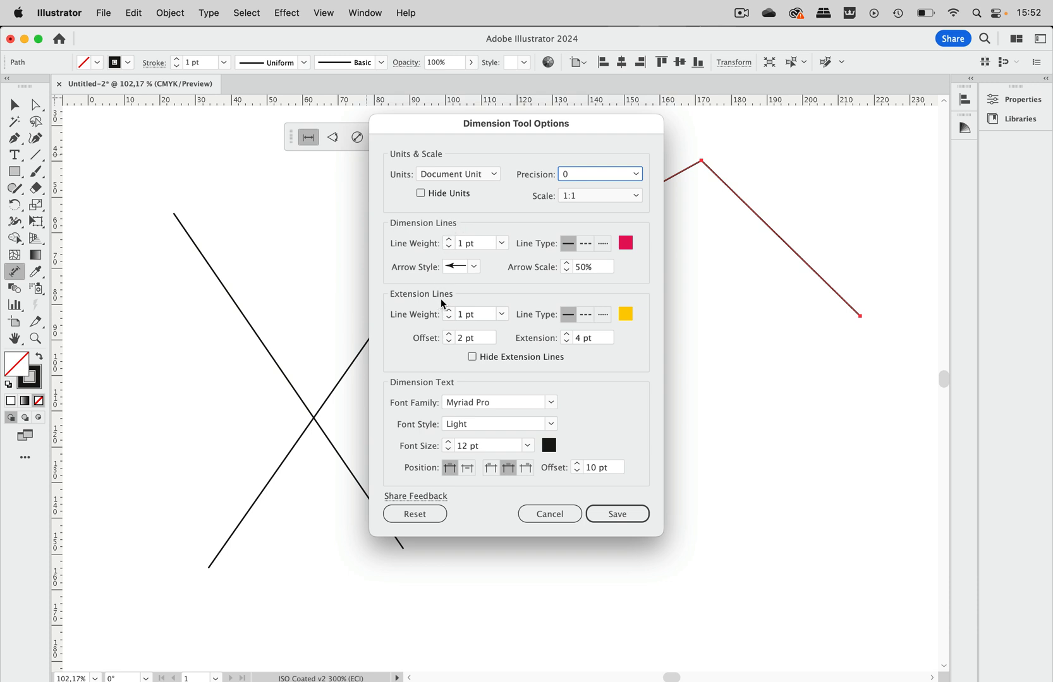
mouse_move(472, 382)
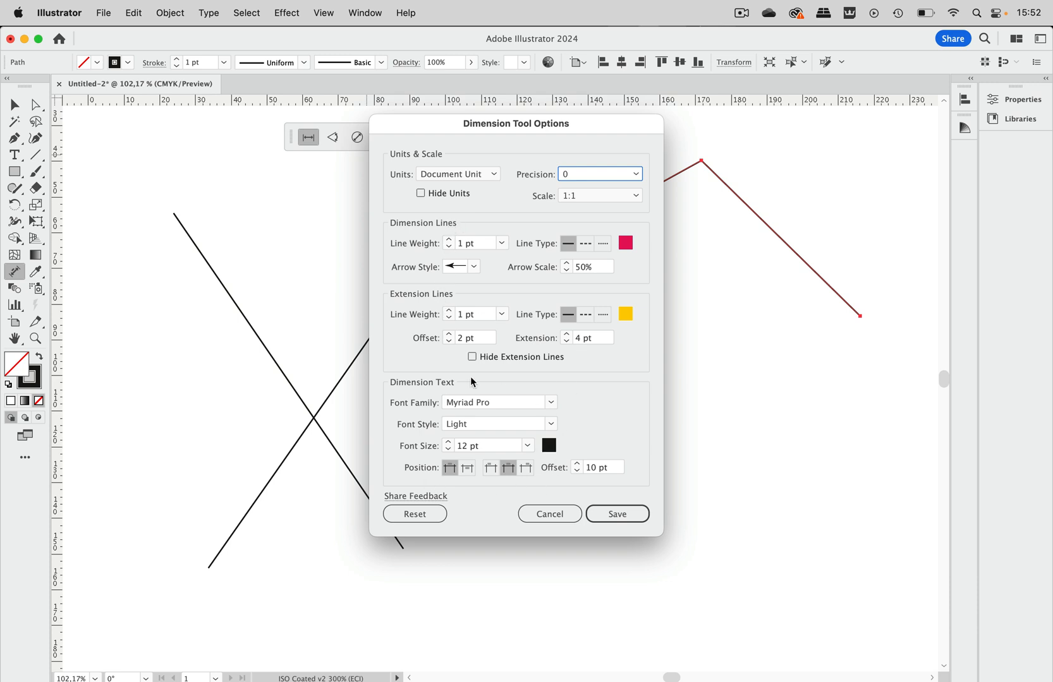
mouse_move(655, 410)
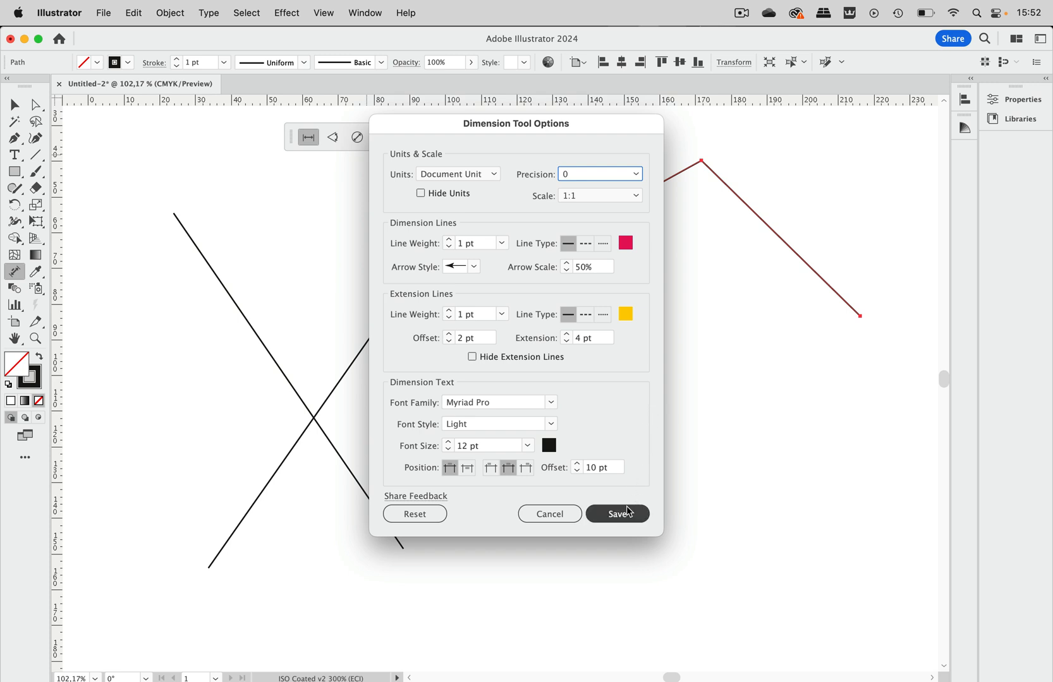
left_click(617, 514)
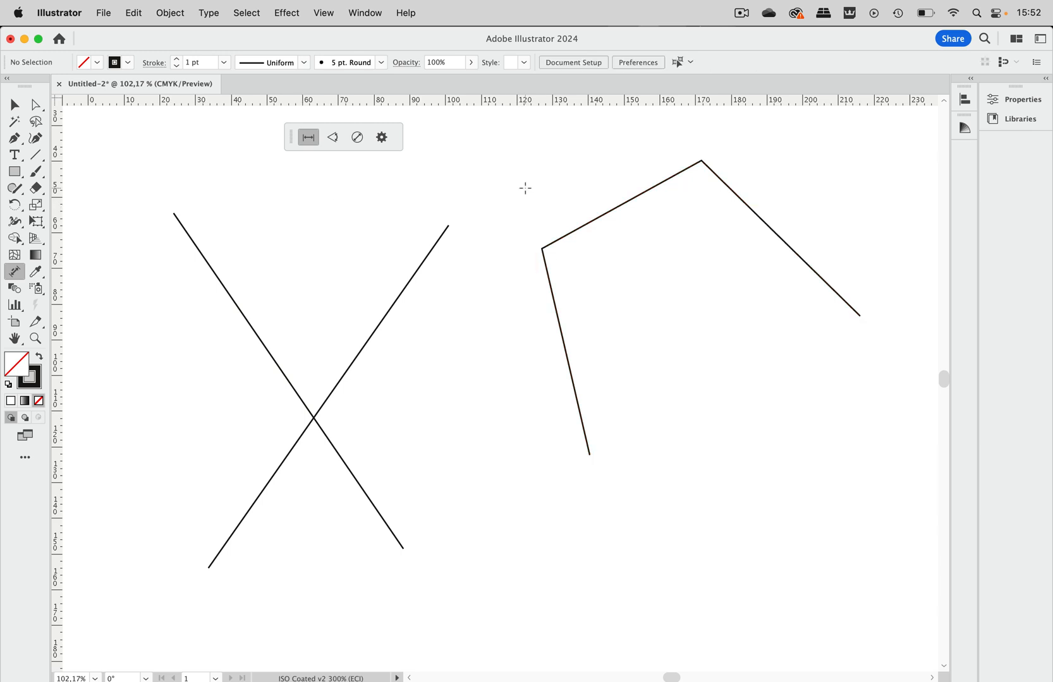
mouse_move(527, 139)
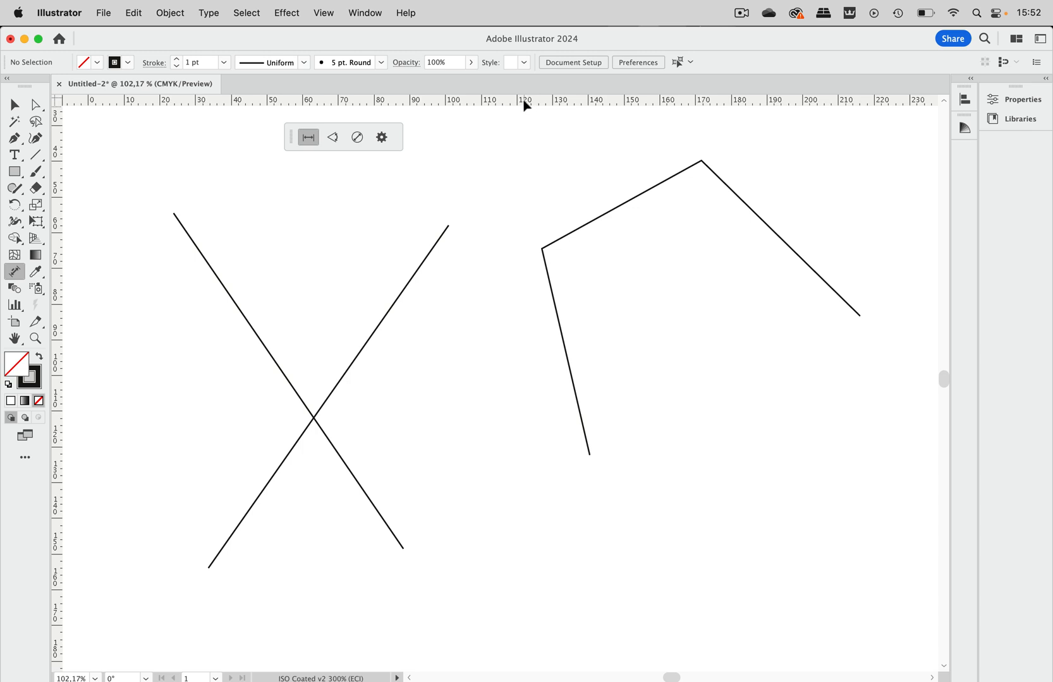
right_click(525, 99)
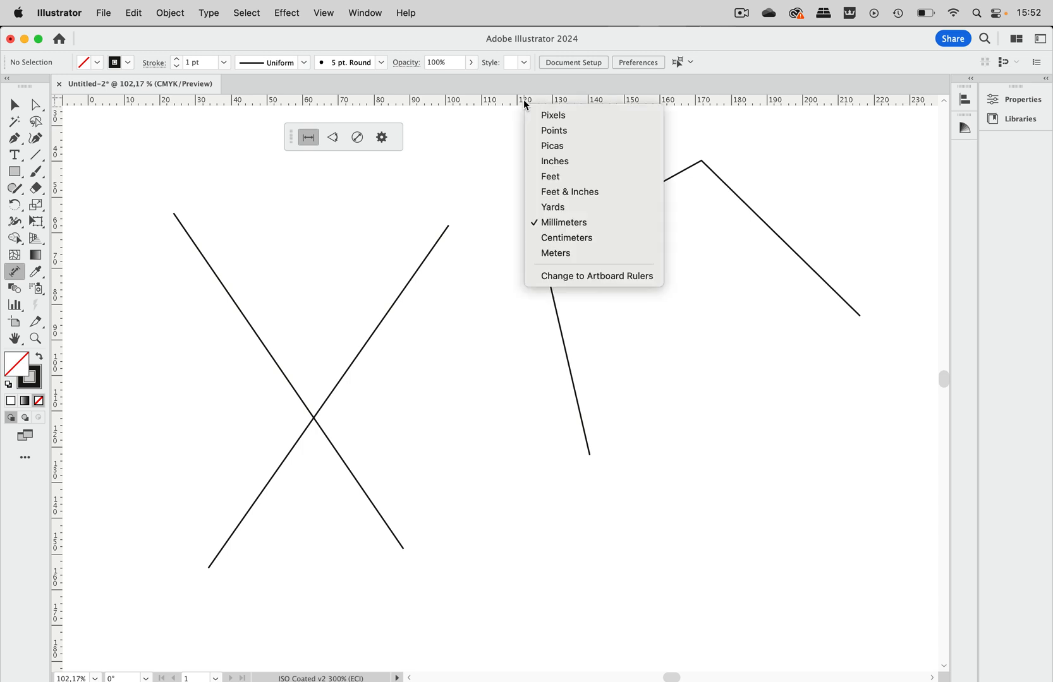
mouse_move(552, 115)
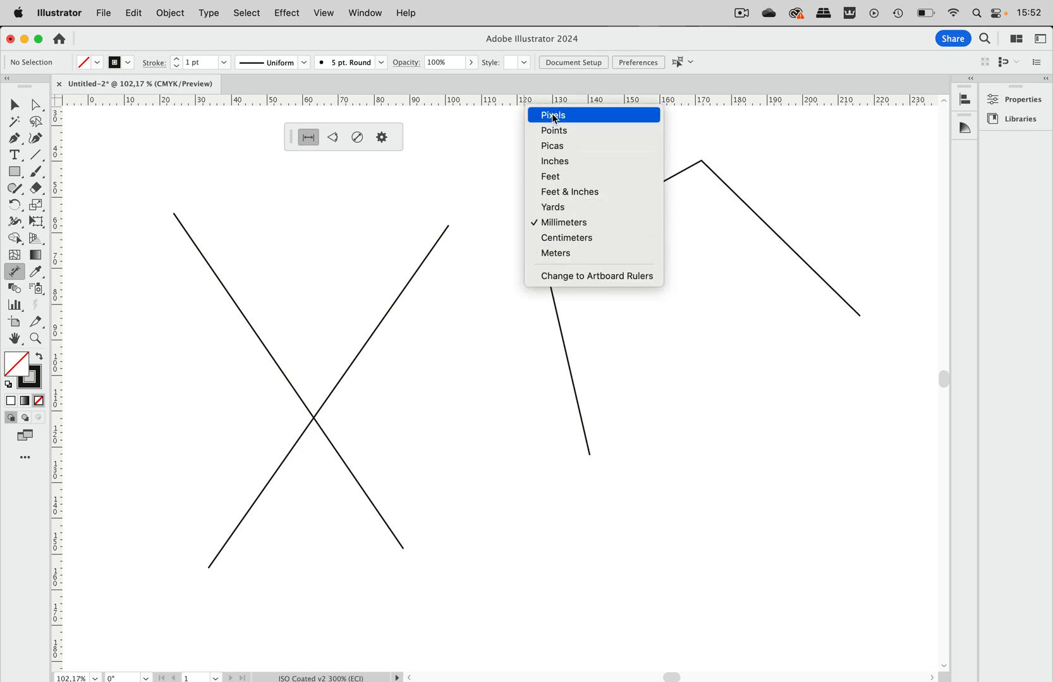
mouse_move(486, 109)
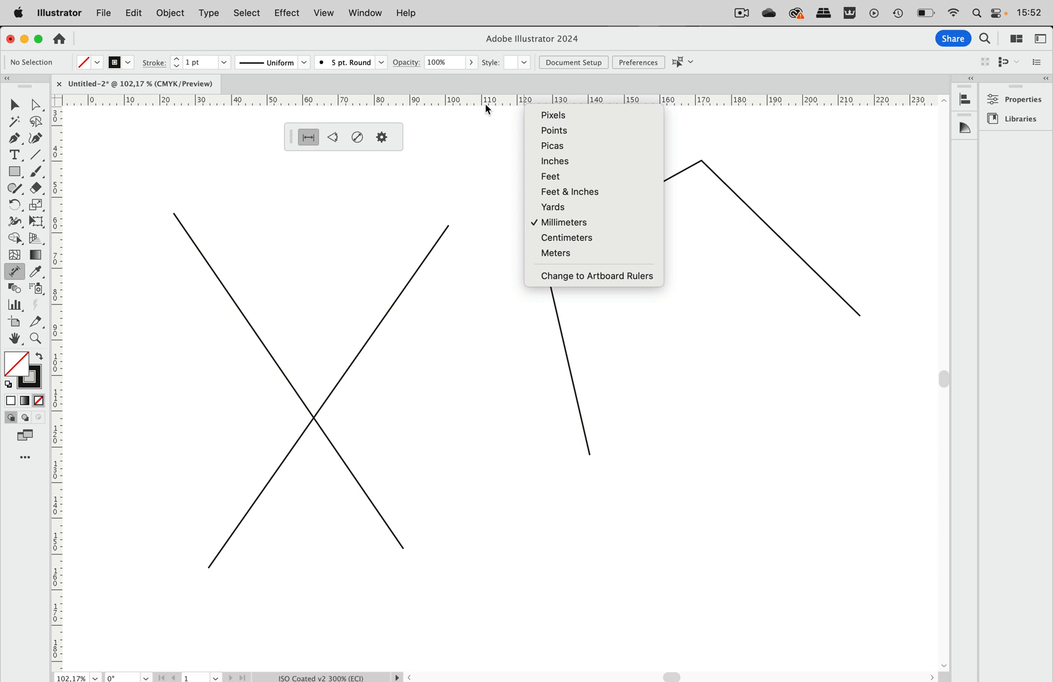
left_click(485, 109)
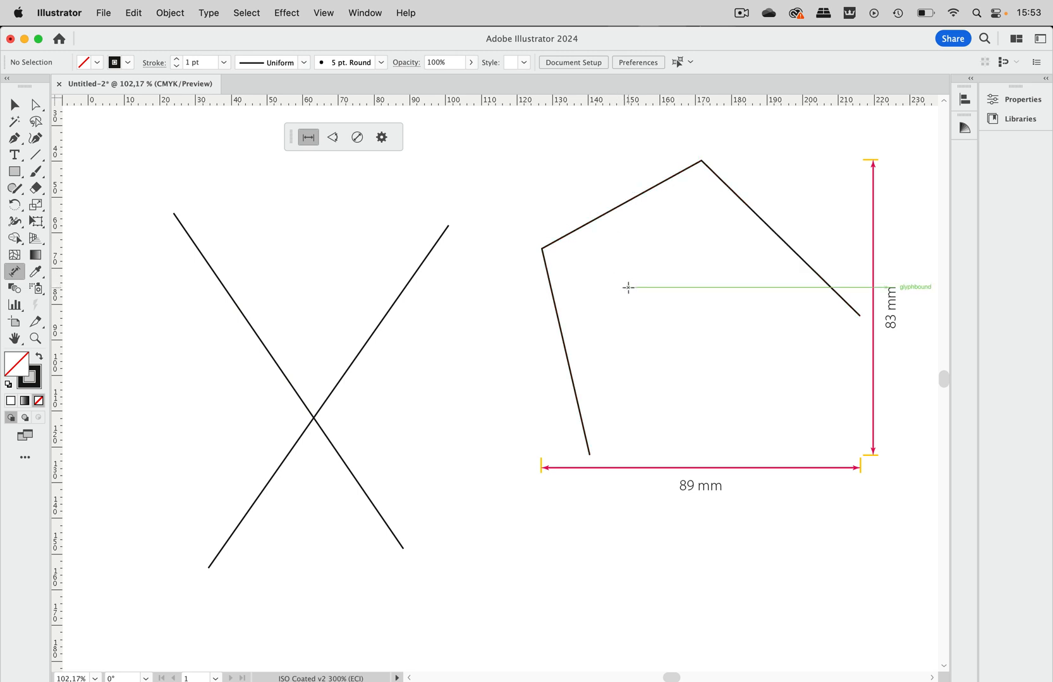
Place the 83 mm height dimension along the pentagon's right side.
left_click(332, 137)
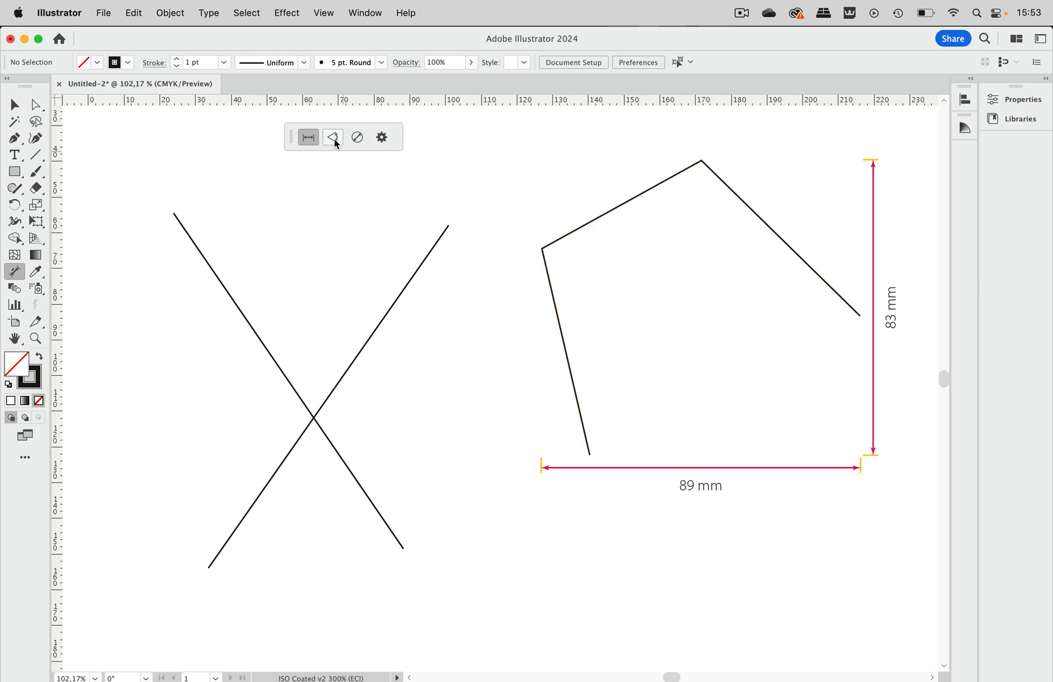
Switch to angle measuring and save dimension precision as 0.00.
left_click(332, 137)
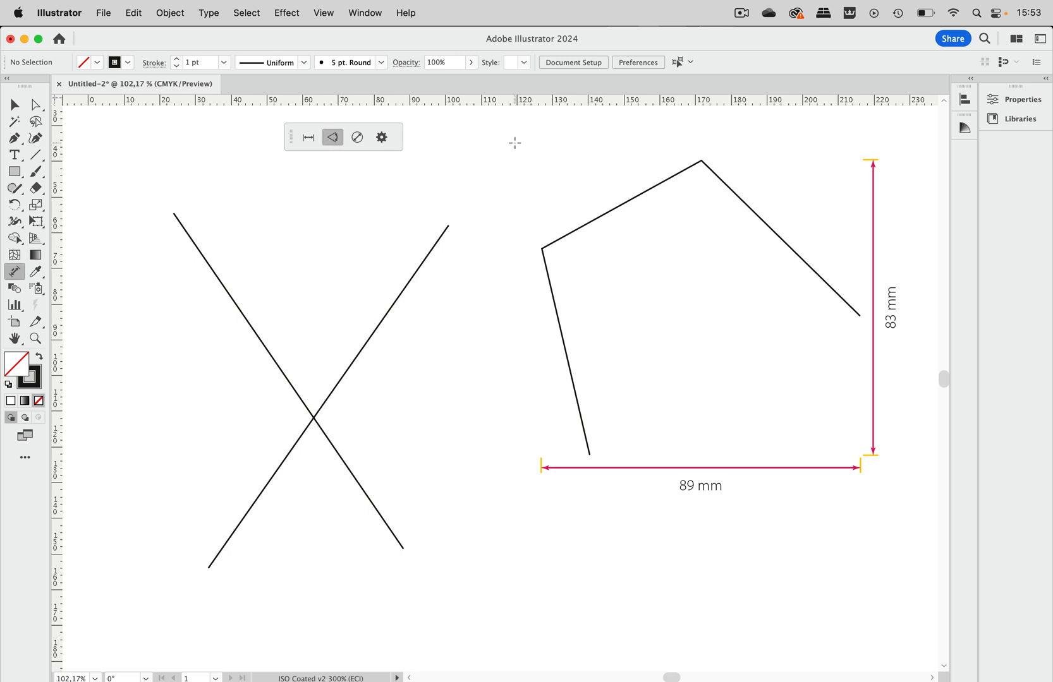
mouse_move(559, 166)
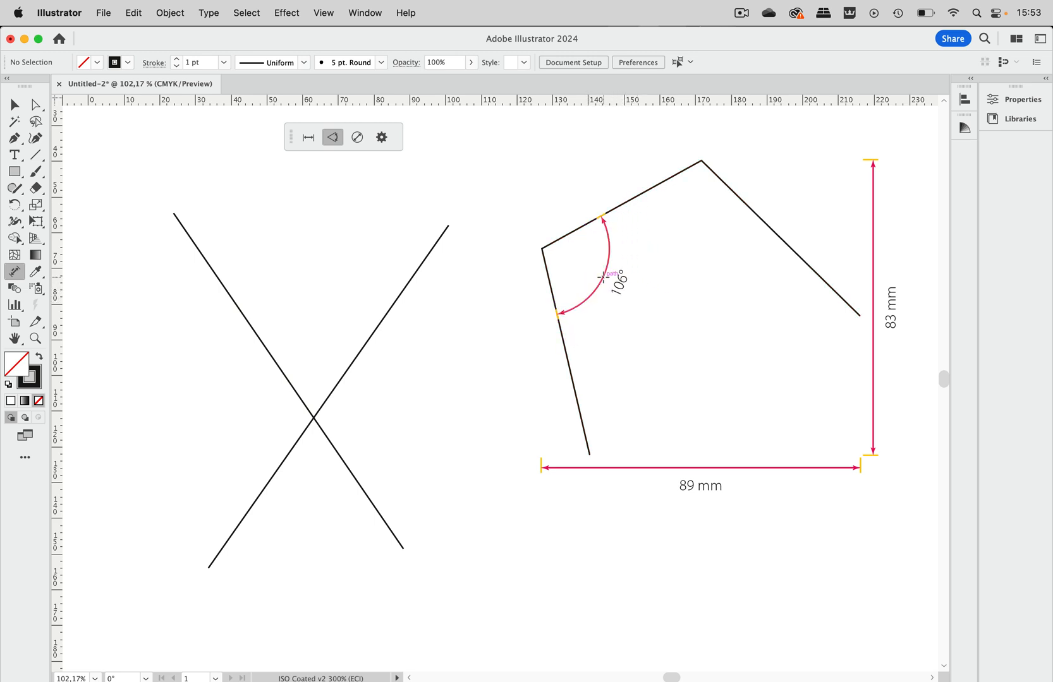
mouse_move(680, 302)
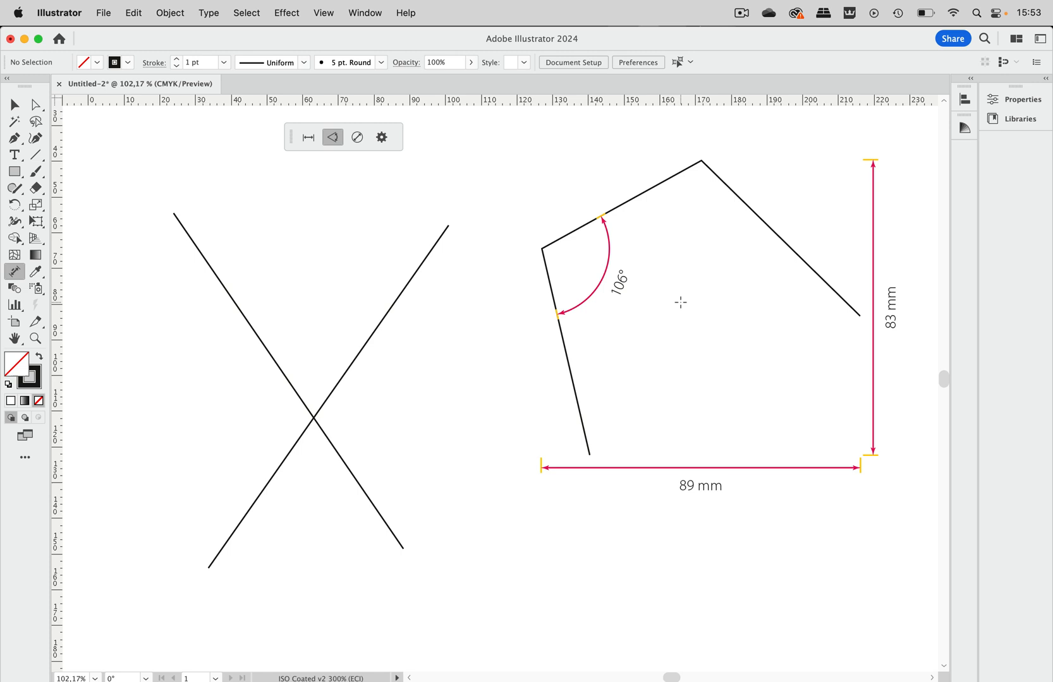
mouse_move(670, 300)
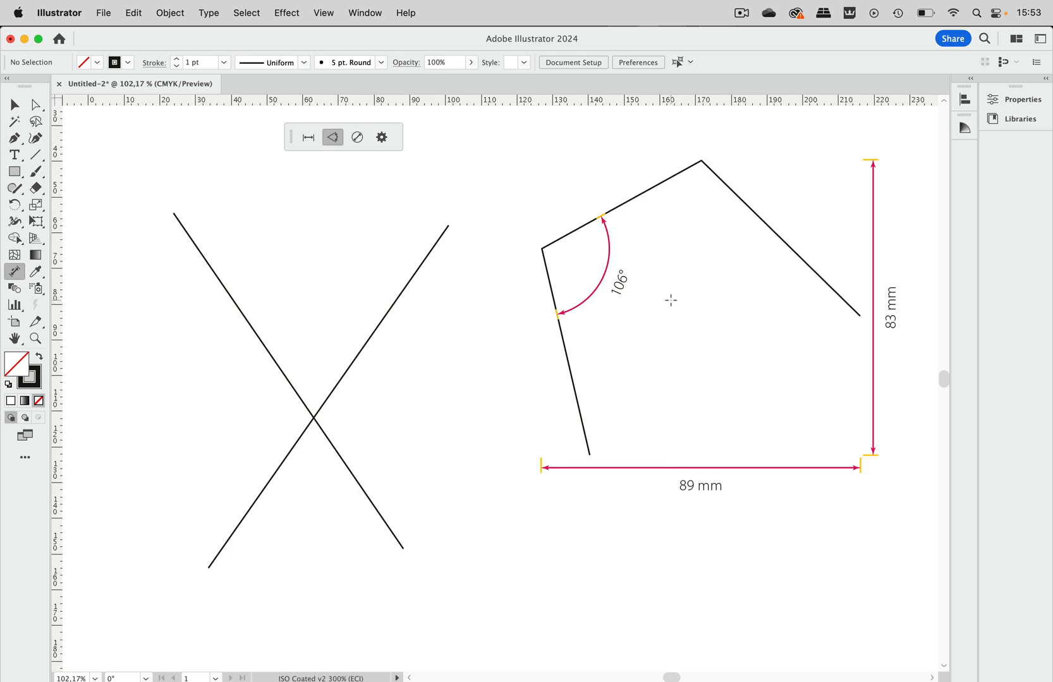
mouse_move(626, 281)
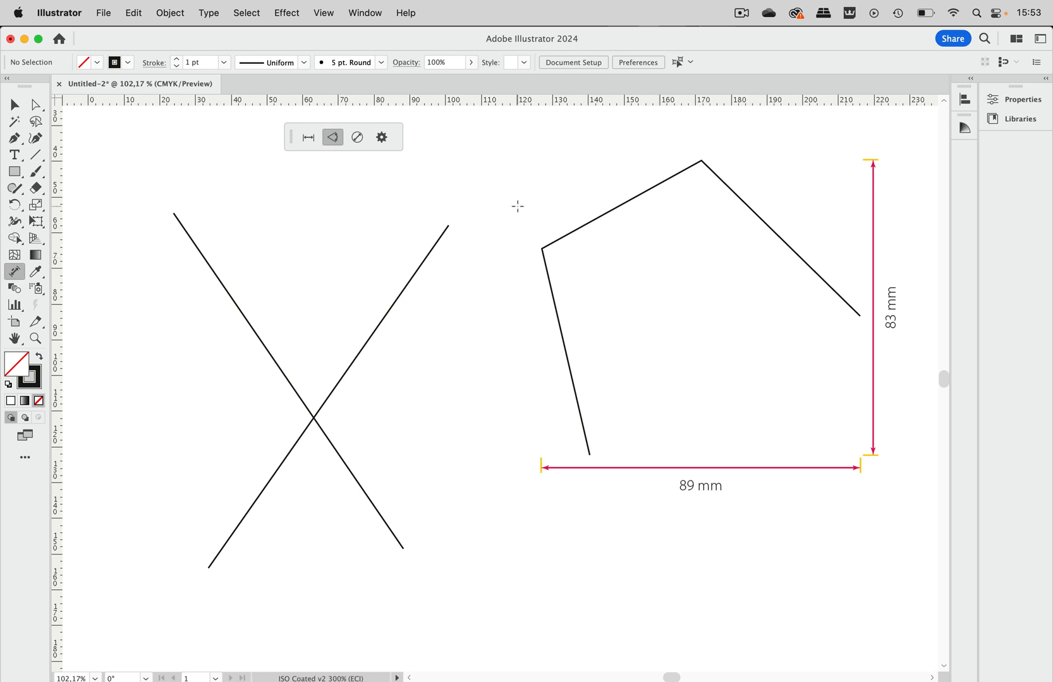
left_click(381, 138)
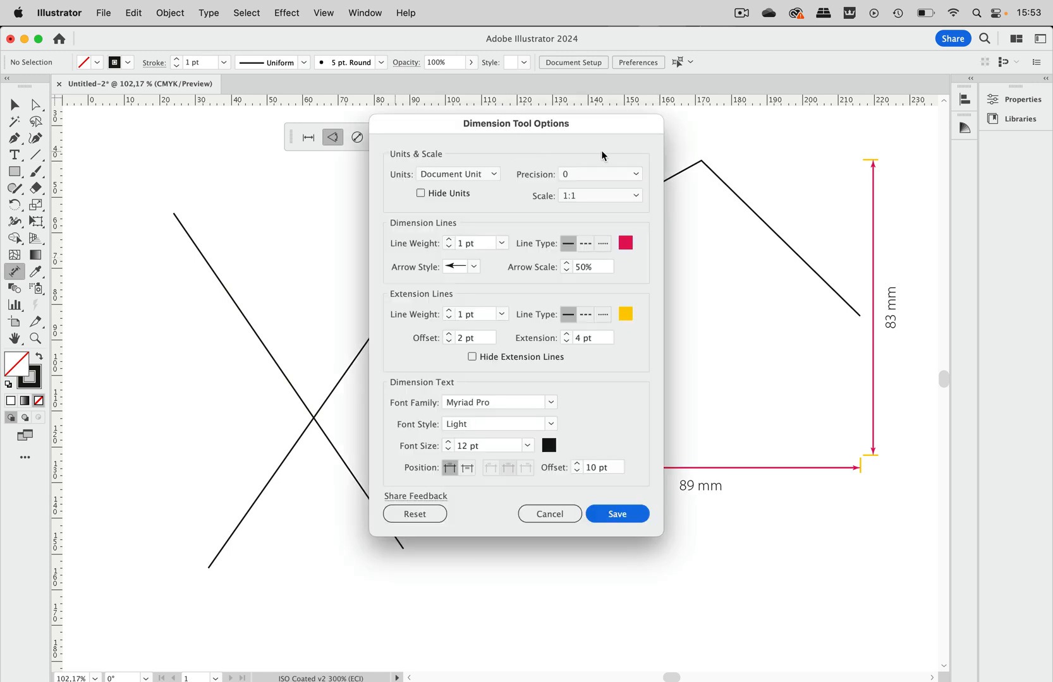
left_click(599, 173)
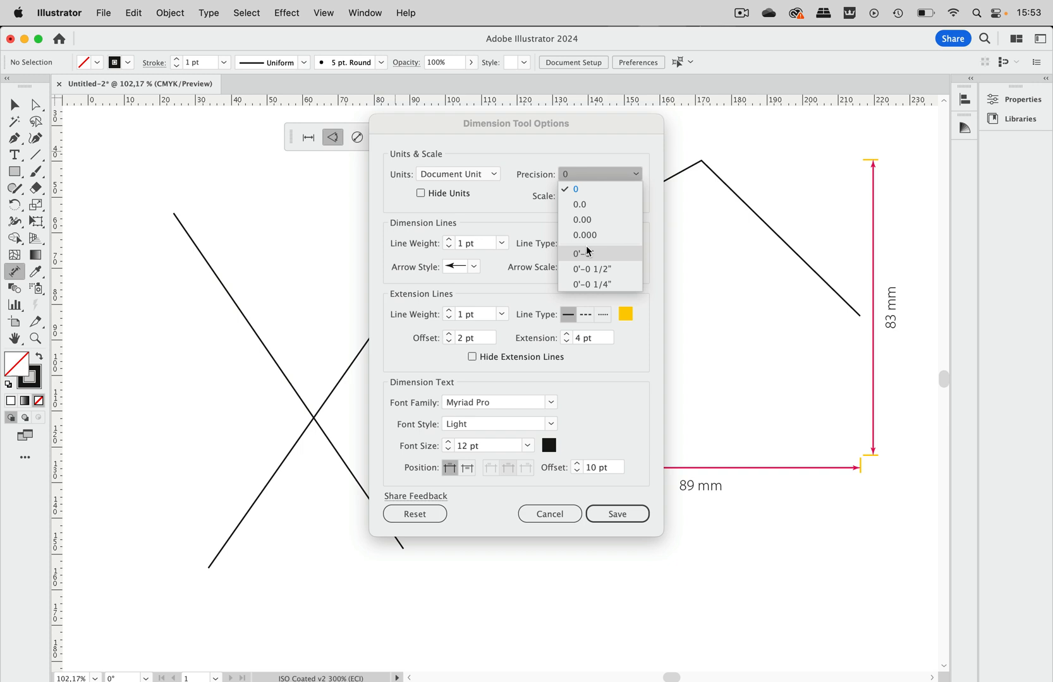
left_click(582, 220)
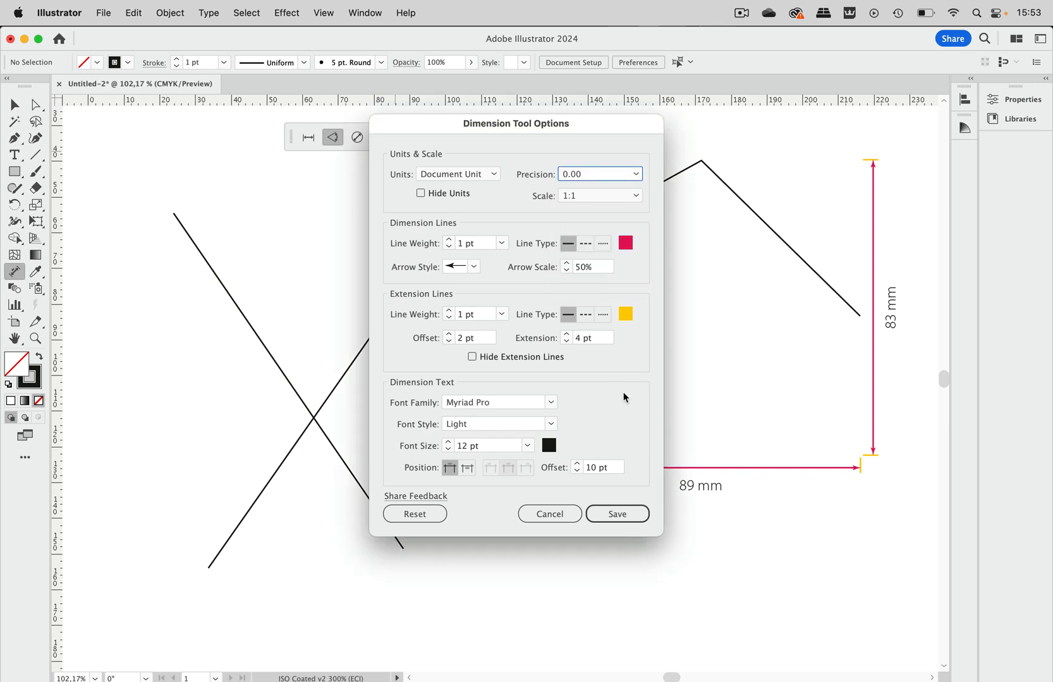
left_click(616, 513)
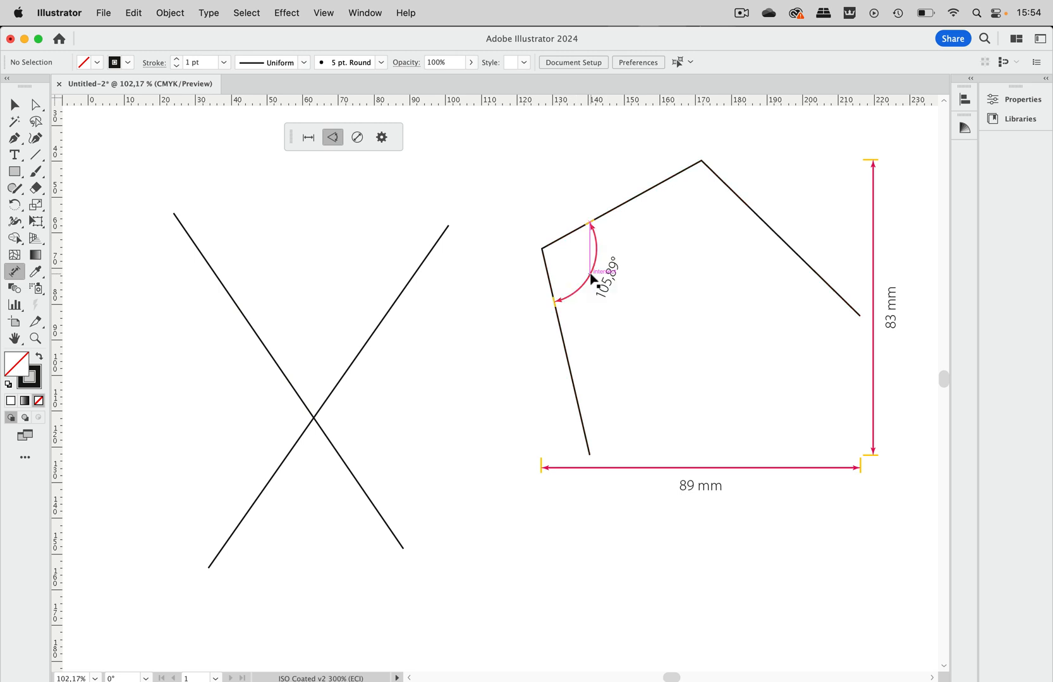
mouse_move(647, 275)
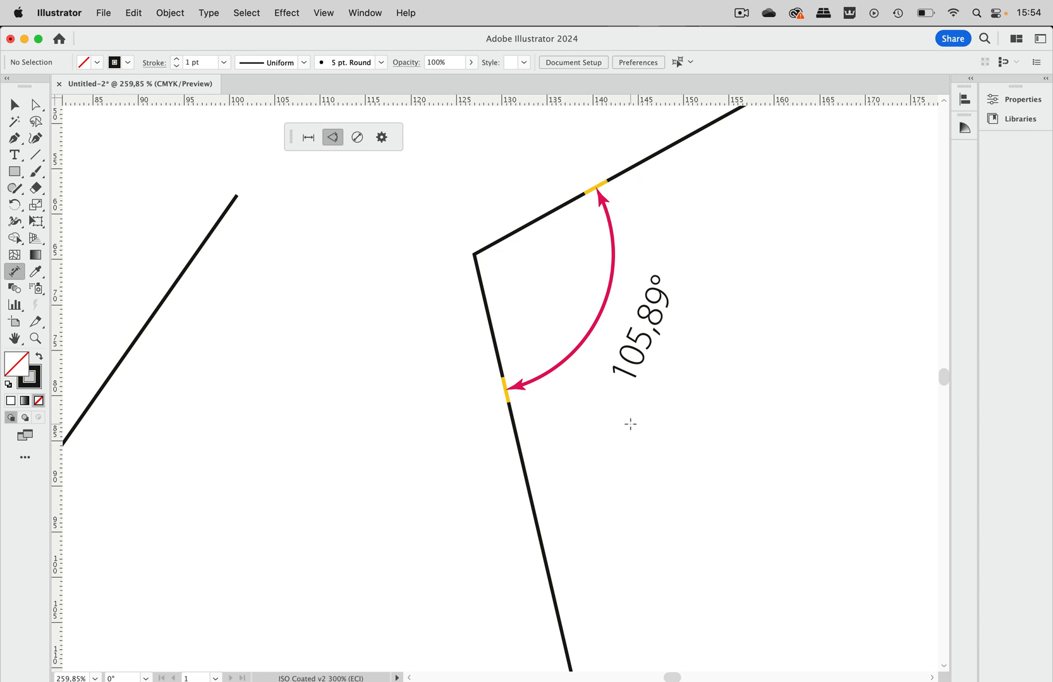
Measure the 69.39° angle between the X's lines and show the Layers list.
scroll("down", 3)
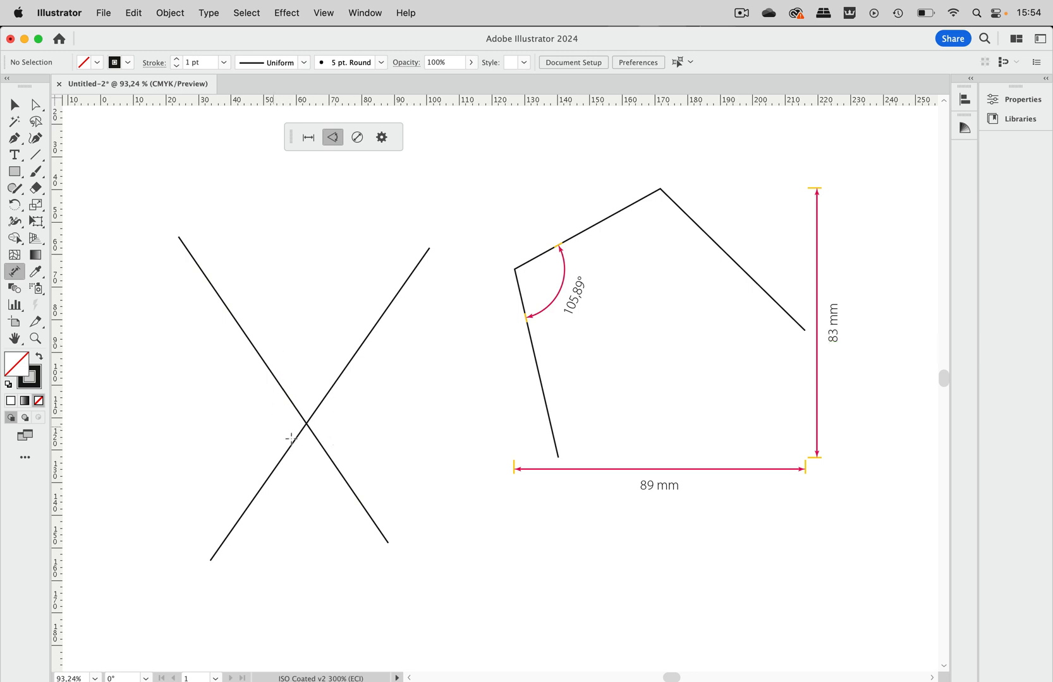
mouse_move(269, 369)
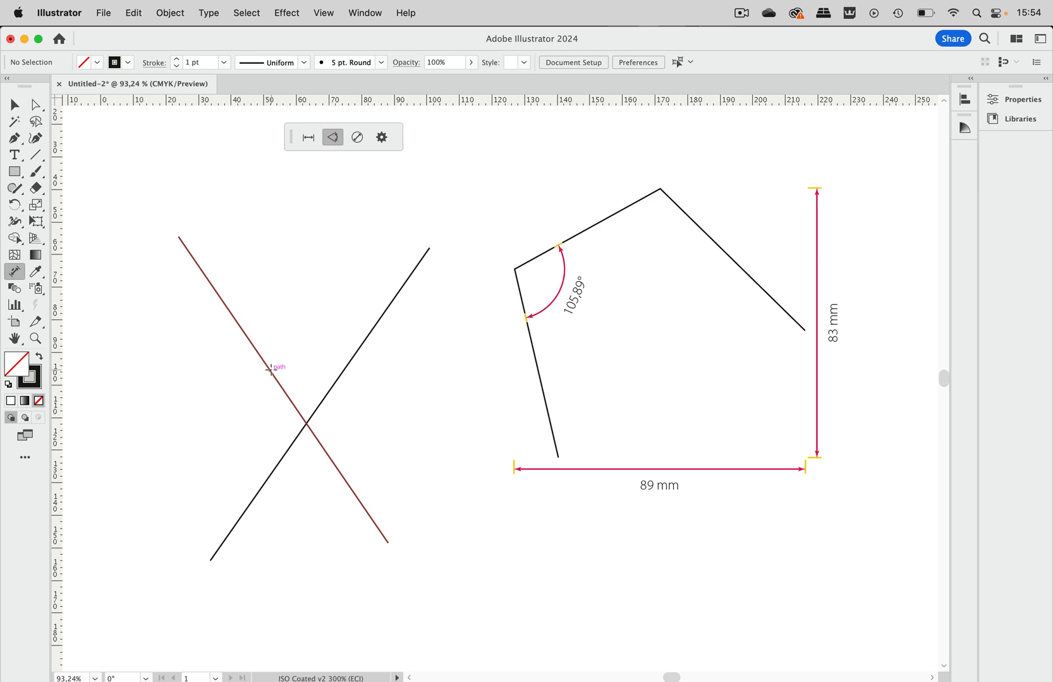
mouse_move(360, 401)
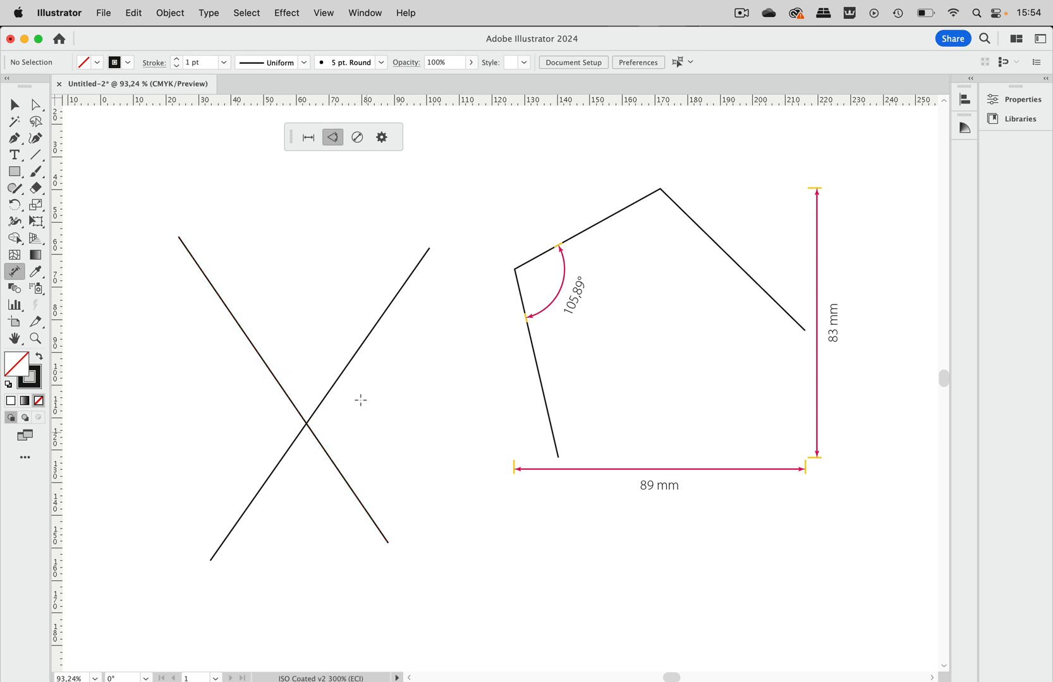
mouse_move(274, 376)
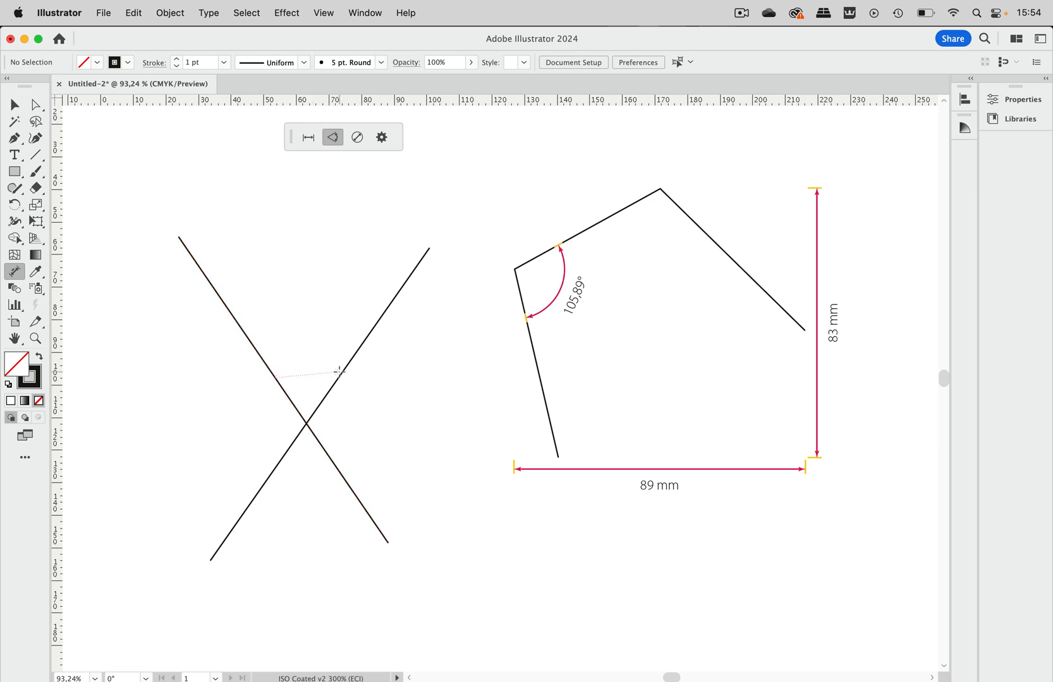
mouse_move(340, 370)
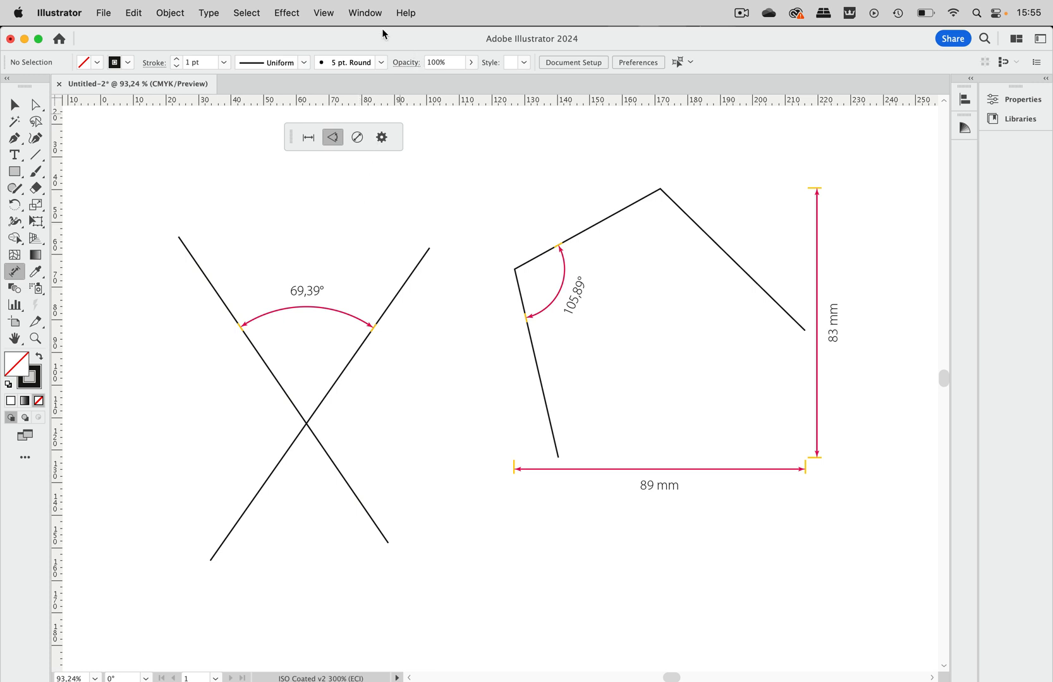
left_click(365, 12)
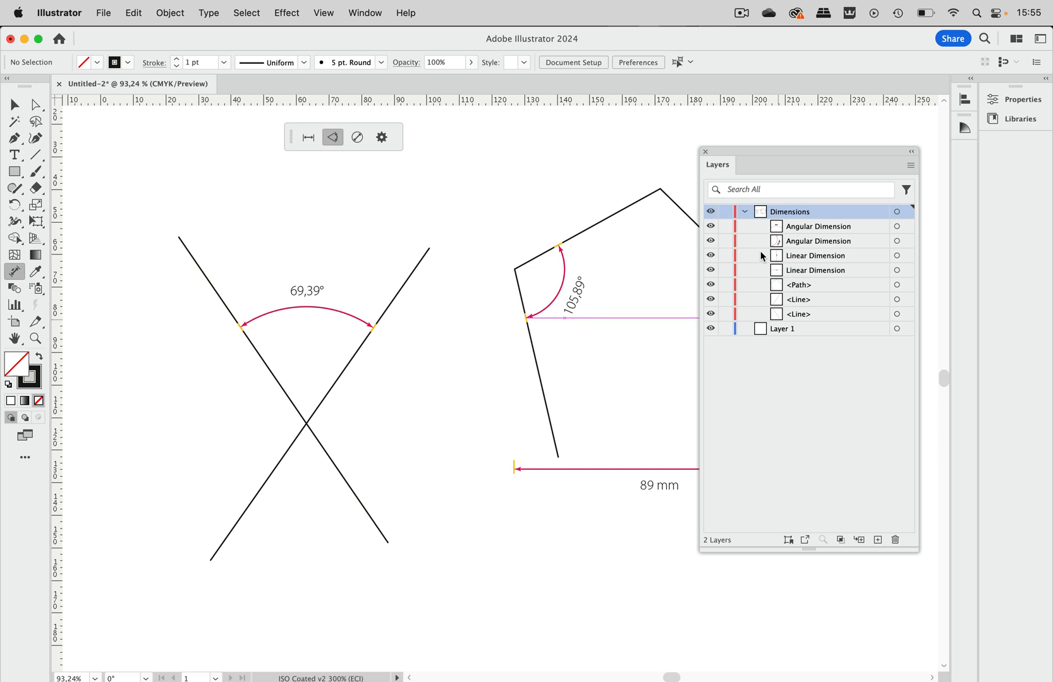
mouse_move(809, 227)
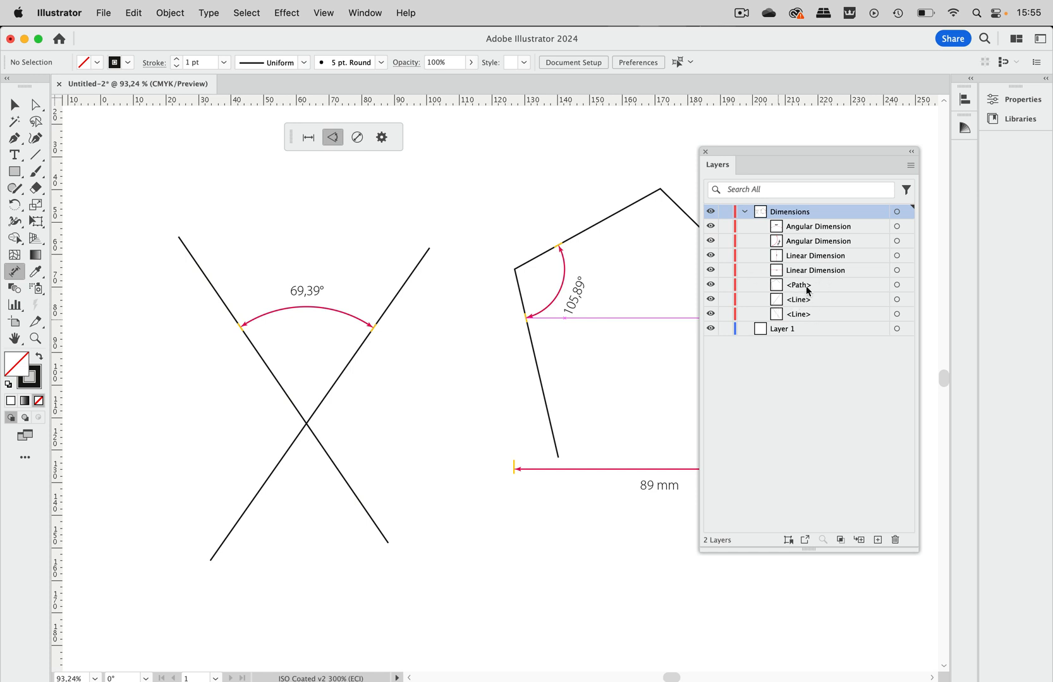
mouse_move(838, 300)
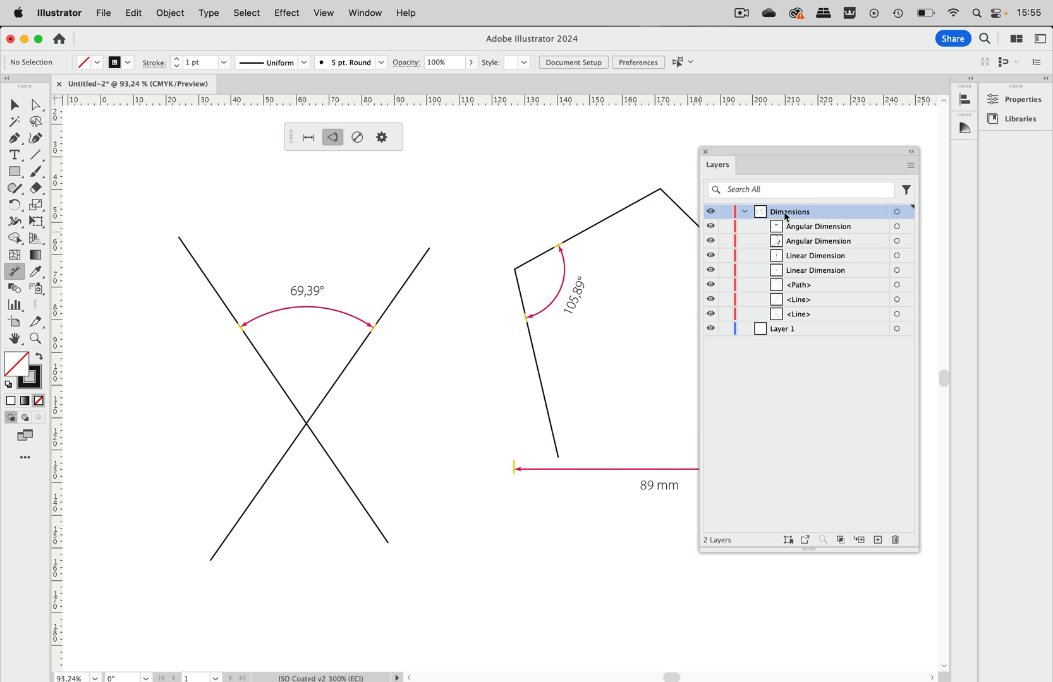
mouse_move(817, 218)
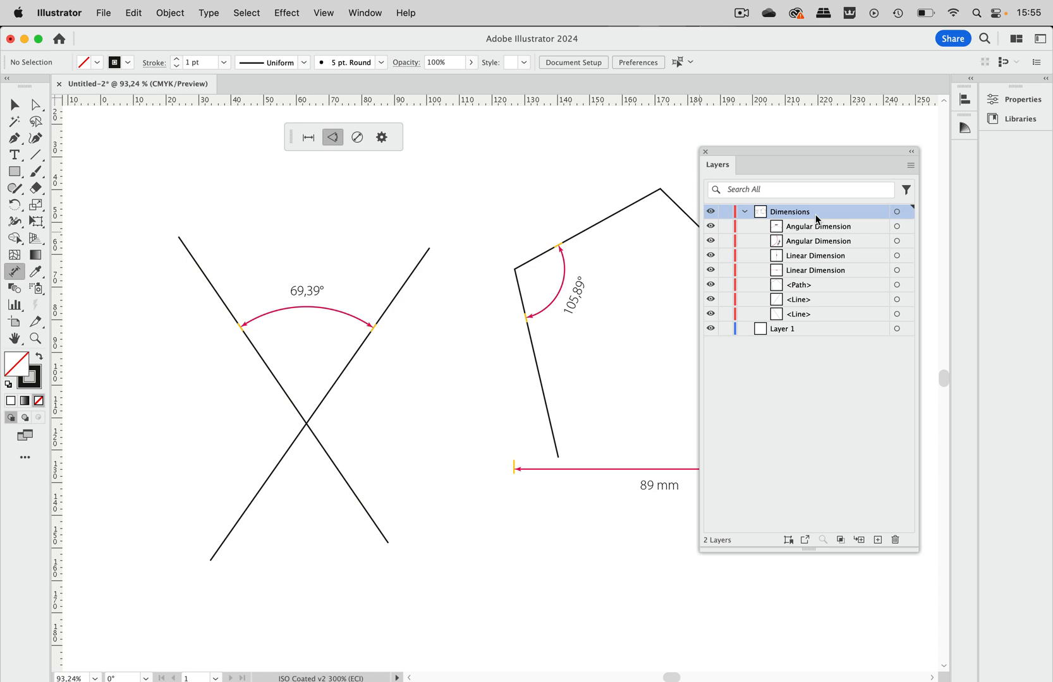
mouse_move(749, 156)
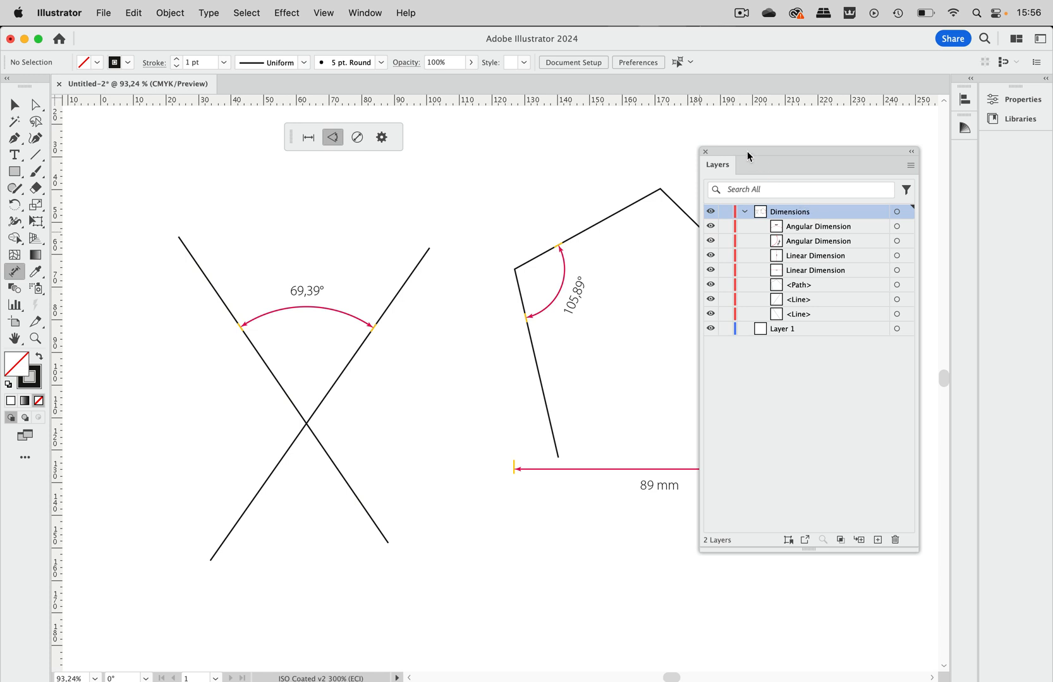
Move the Layers panel aside and drag the X's right line, keeping its 69.39° dimension.
left_click_drag(748, 154, 926, 316)
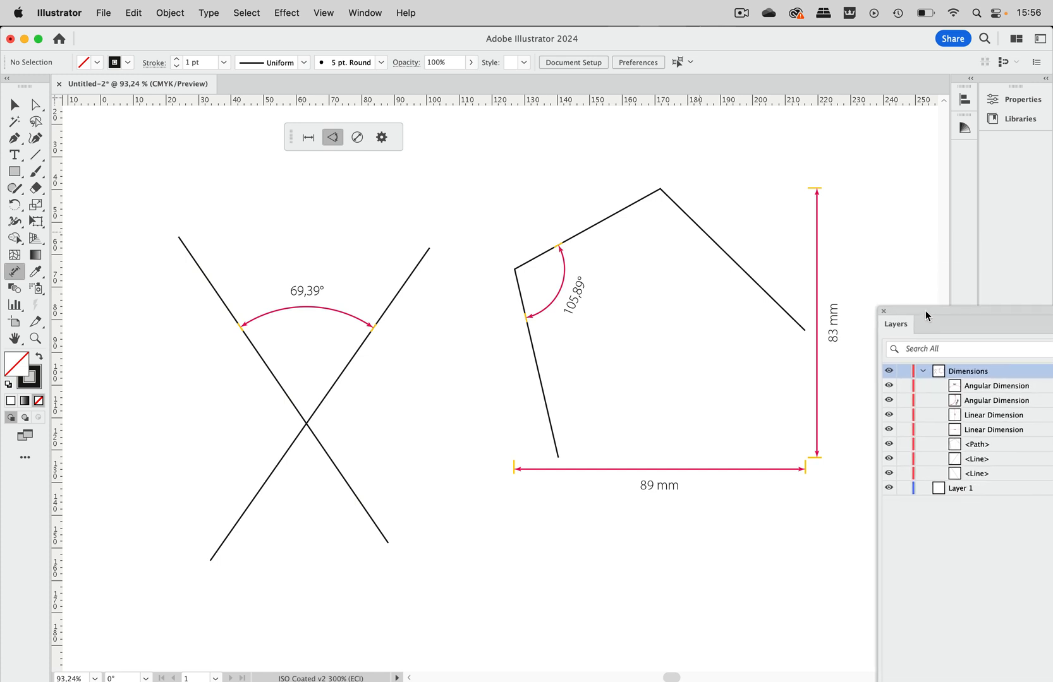
mouse_move(186, 218)
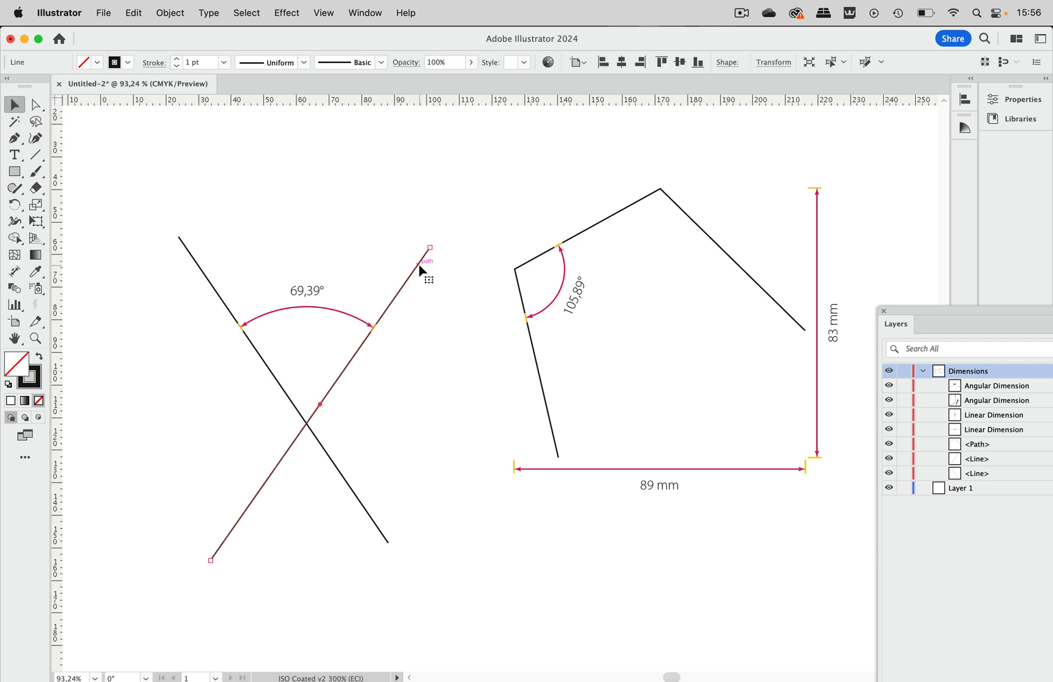
left_click_drag(428, 247, 428, 302)
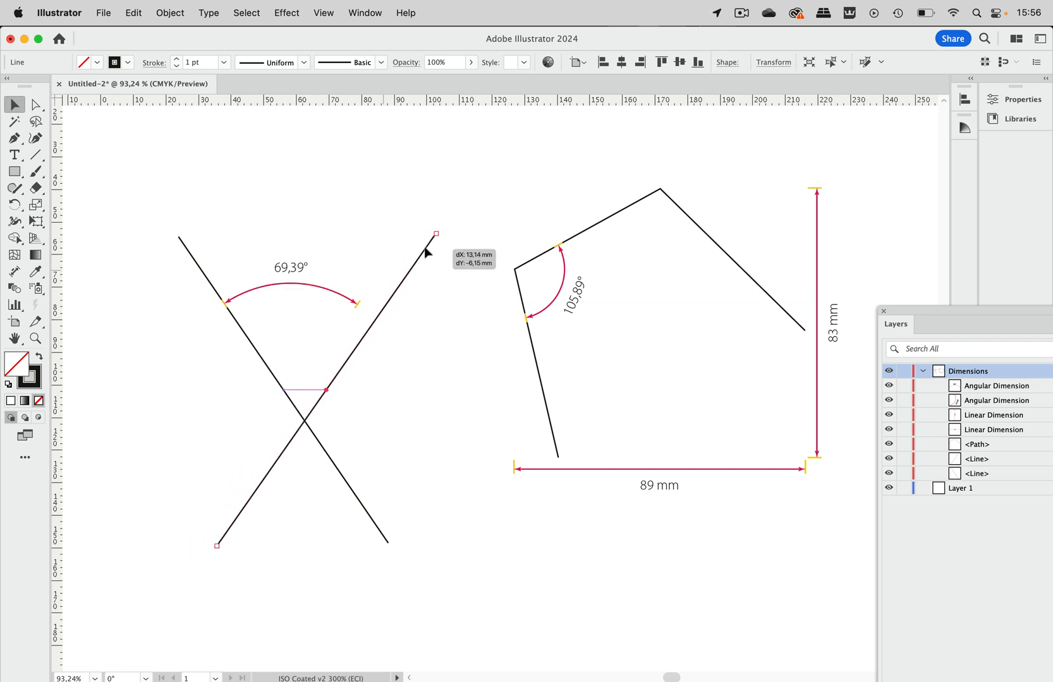
left_click_drag(434, 234, 391, 264)
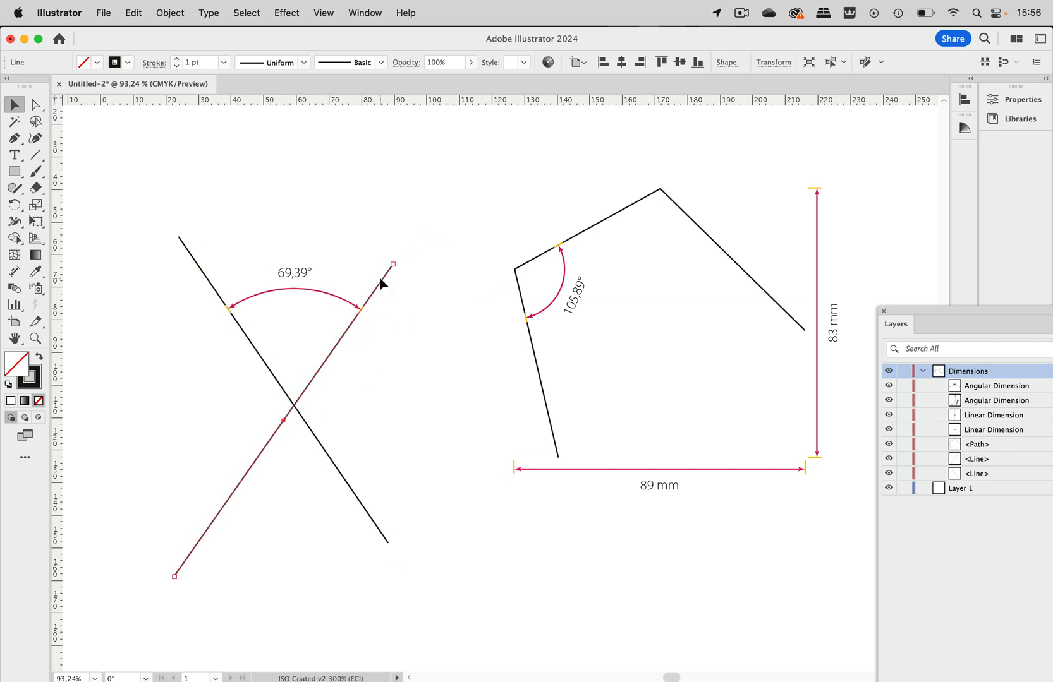
left_click_drag(383, 281, 387, 242)
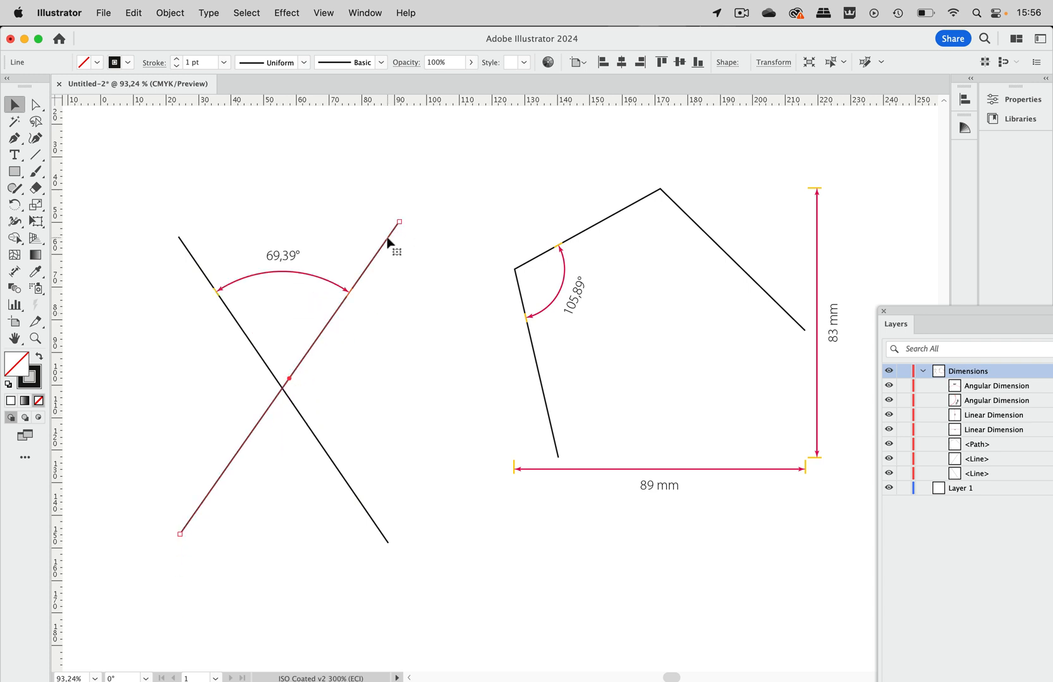
mouse_move(47, 113)
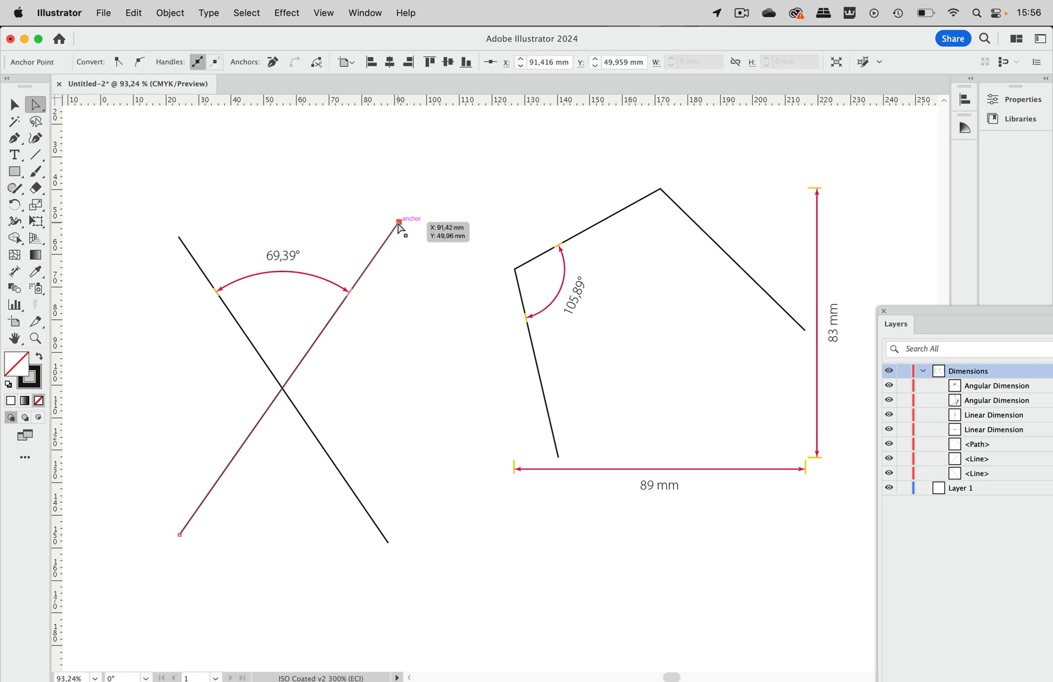
Swing the X's right line, then reposition the pentagon's top vertex to read 125.46°.
left_click_drag(398, 223, 436, 316)
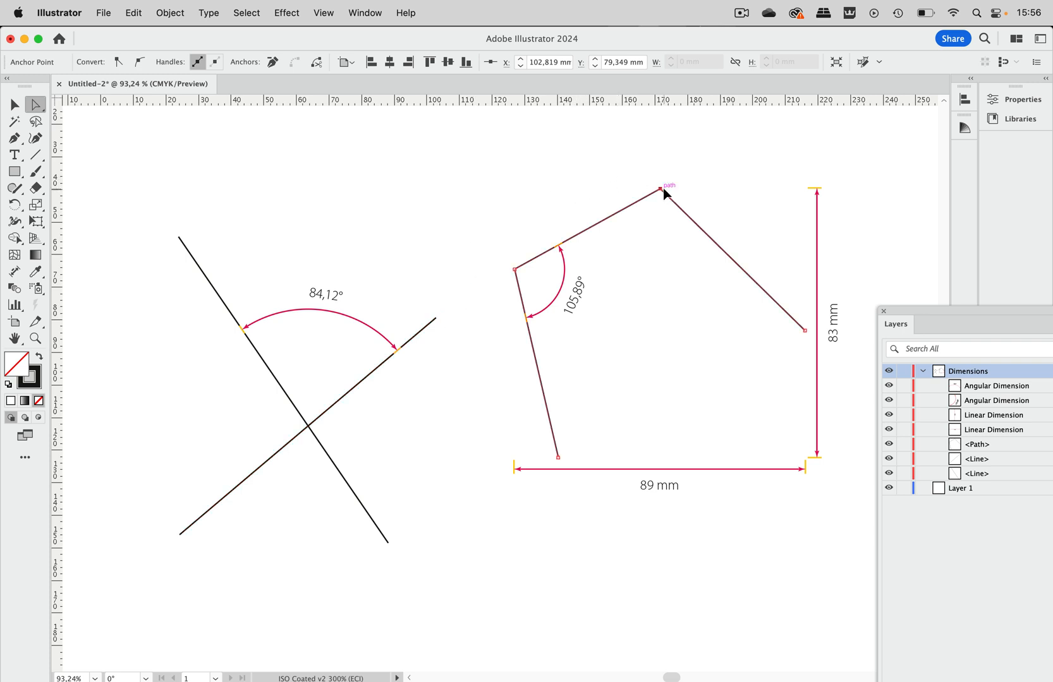
left_click_drag(675, 190, 689, 253)
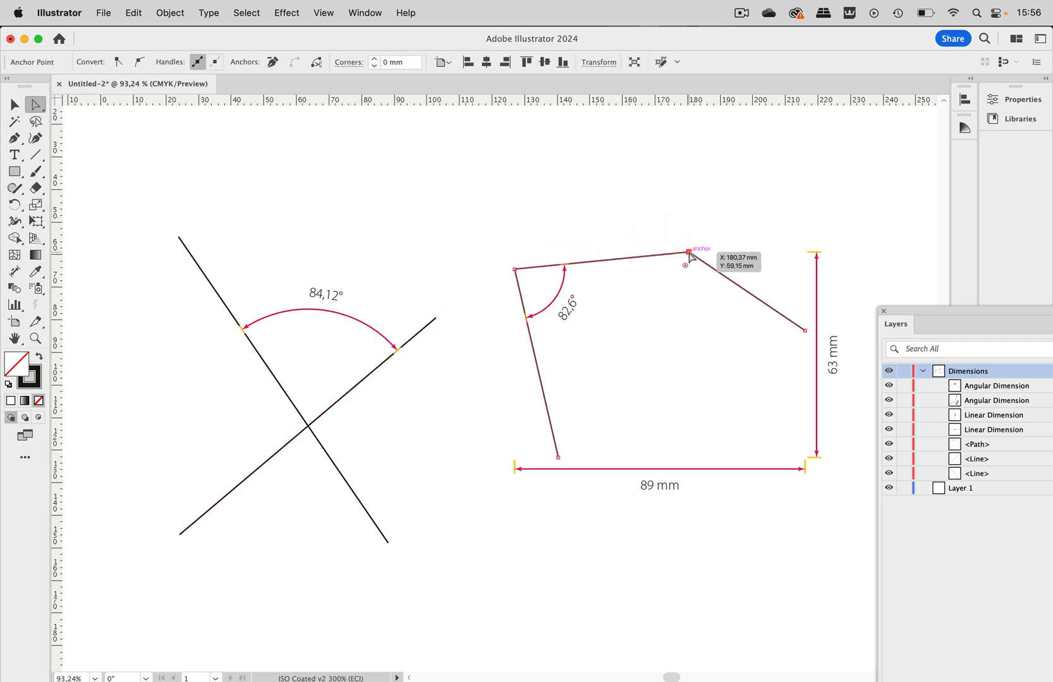
left_click_drag(686, 250, 664, 194)
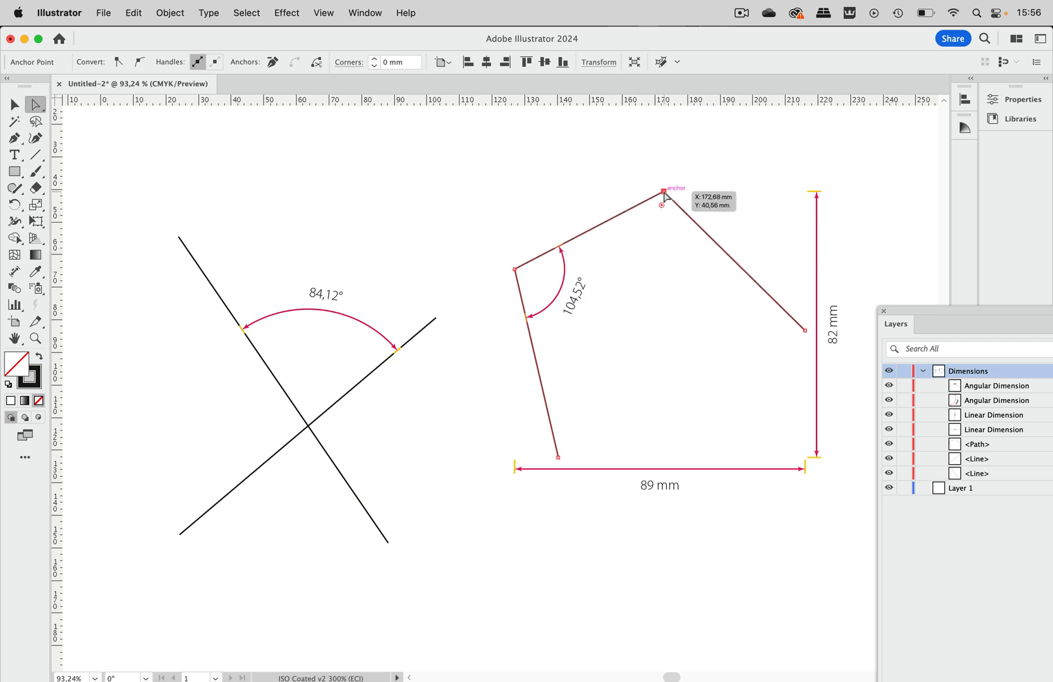
left_click_drag(662, 195, 698, 151)
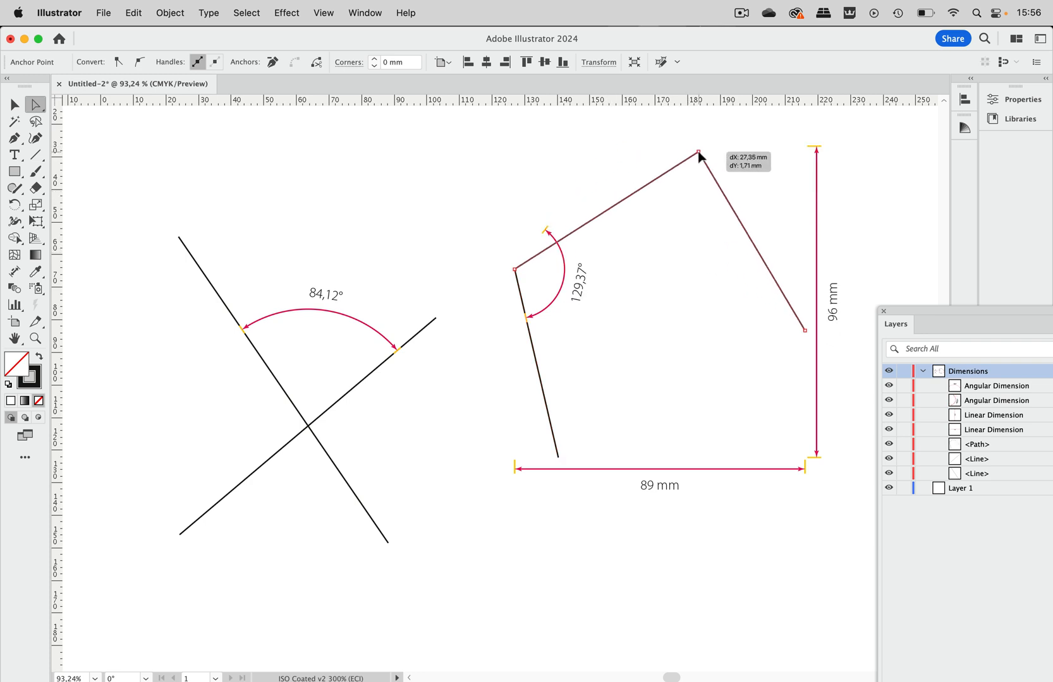
left_click_drag(698, 152, 619, 206)
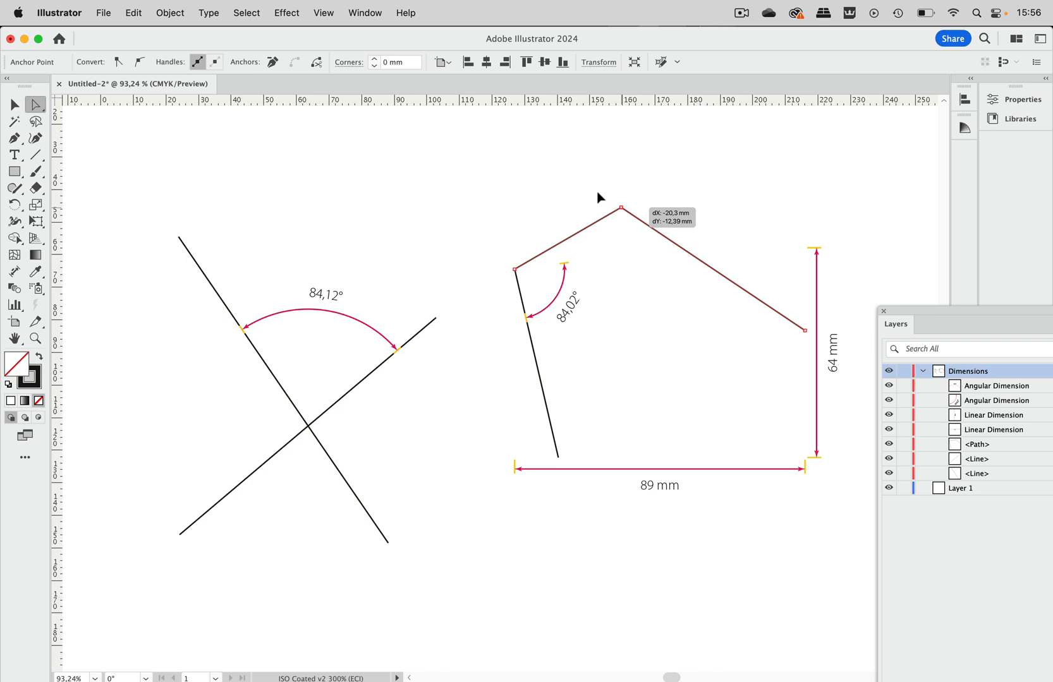
left_click_drag(619, 206, 587, 187)
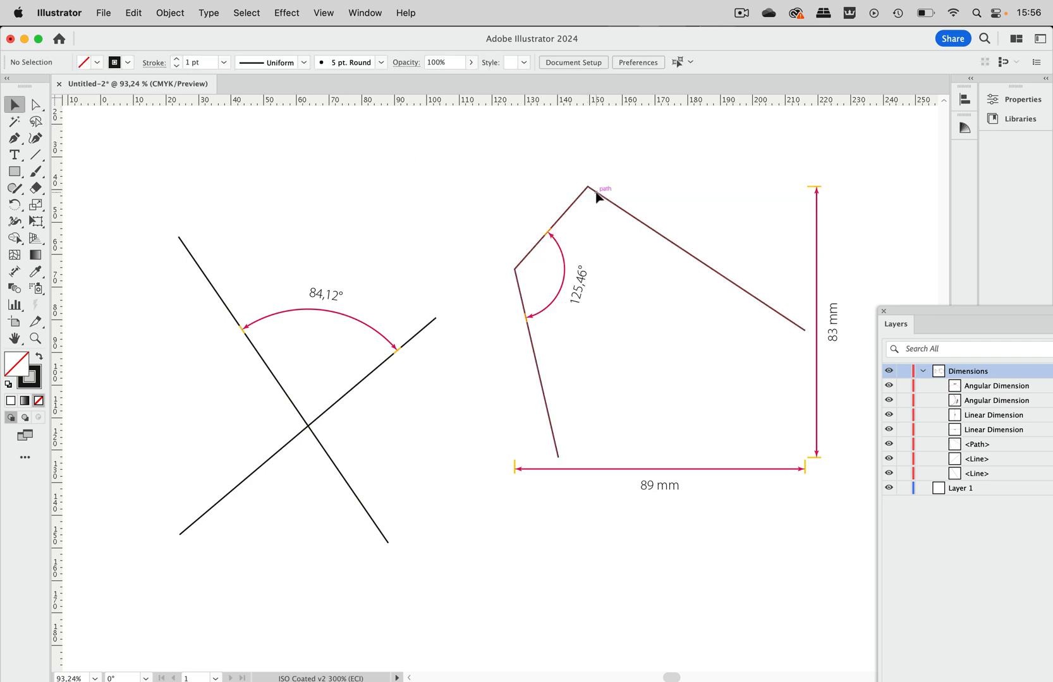
Squash the pentagon to 113 mm wide and 49 mm tall, angle 91.53°.
left_click(598, 195)
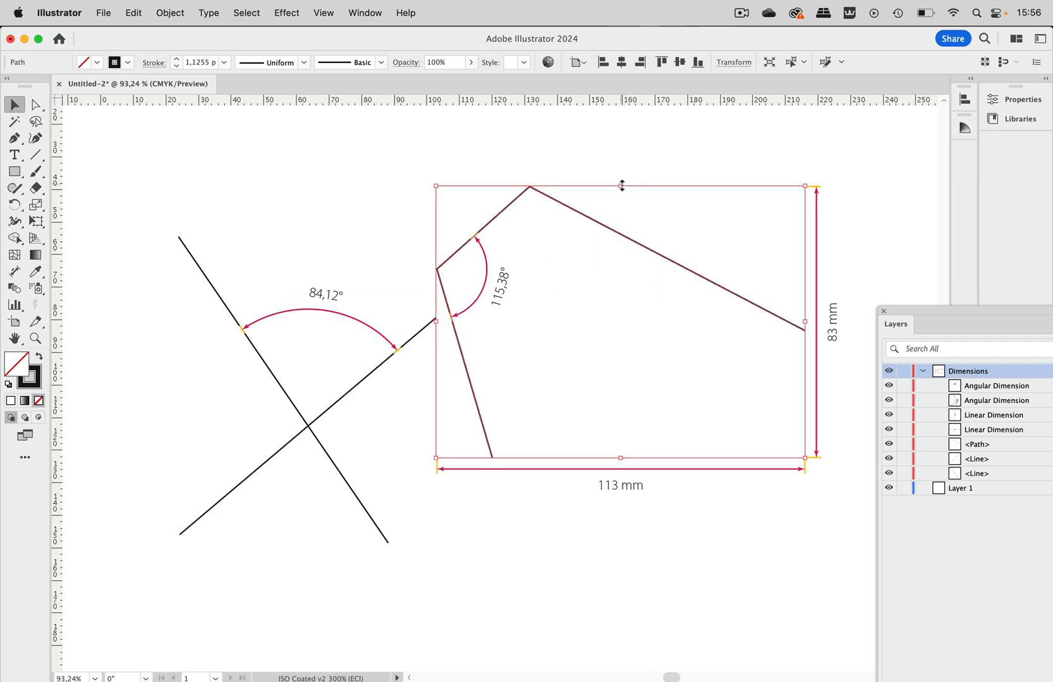
left_click_drag(622, 185, 621, 298)
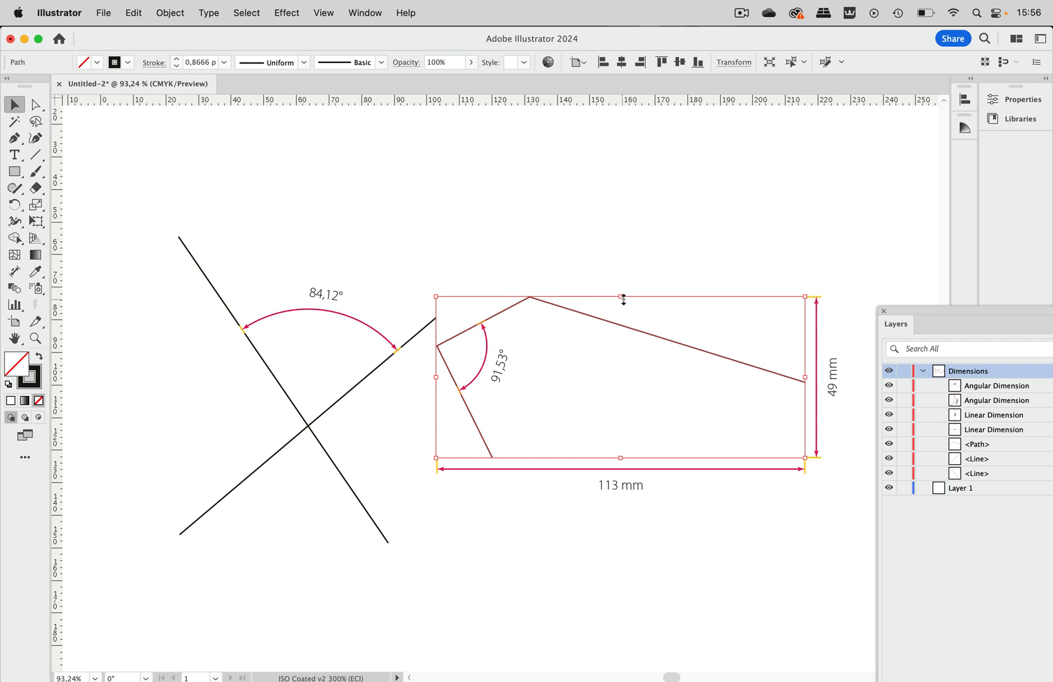
mouse_move(634, 226)
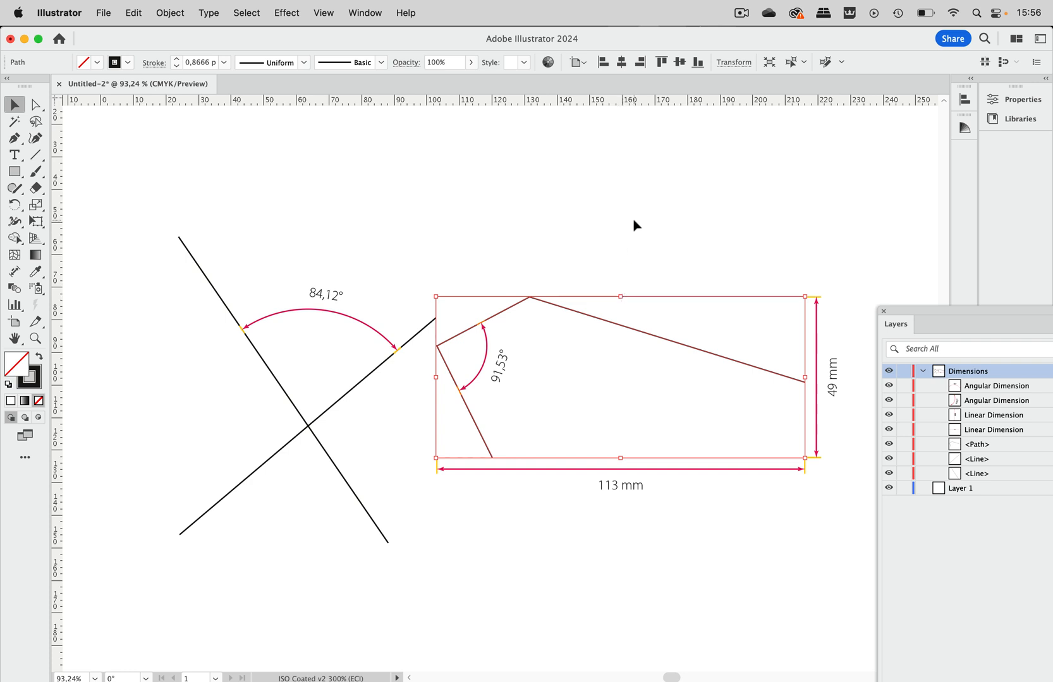
mouse_move(538, 355)
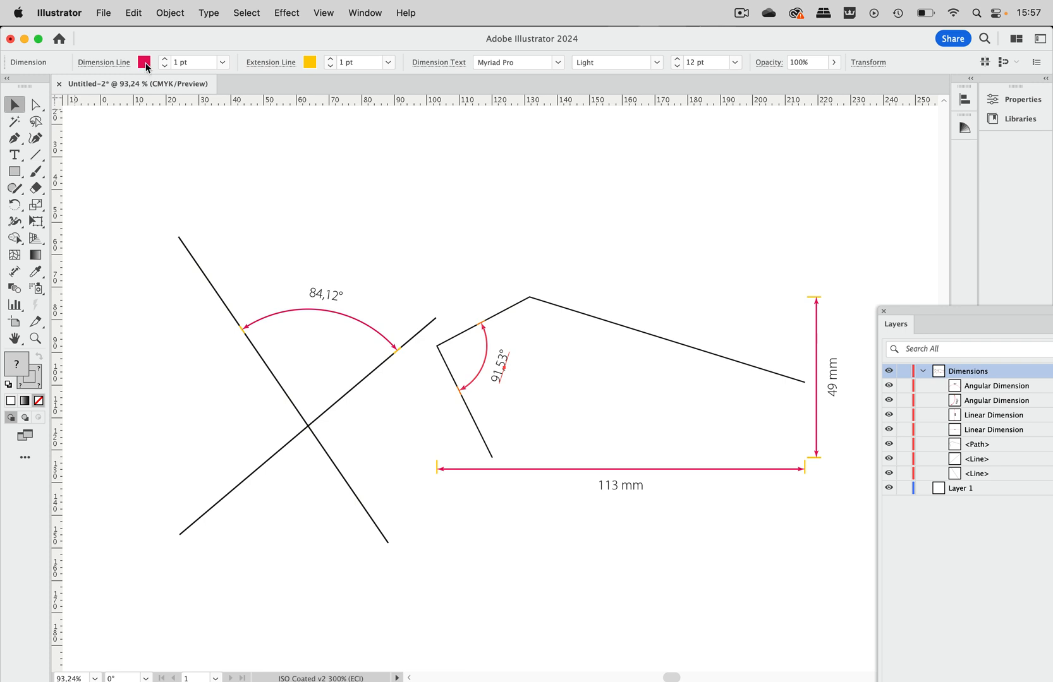
Color the 91.53° angle dimension's line cyan.
left_click(144, 62)
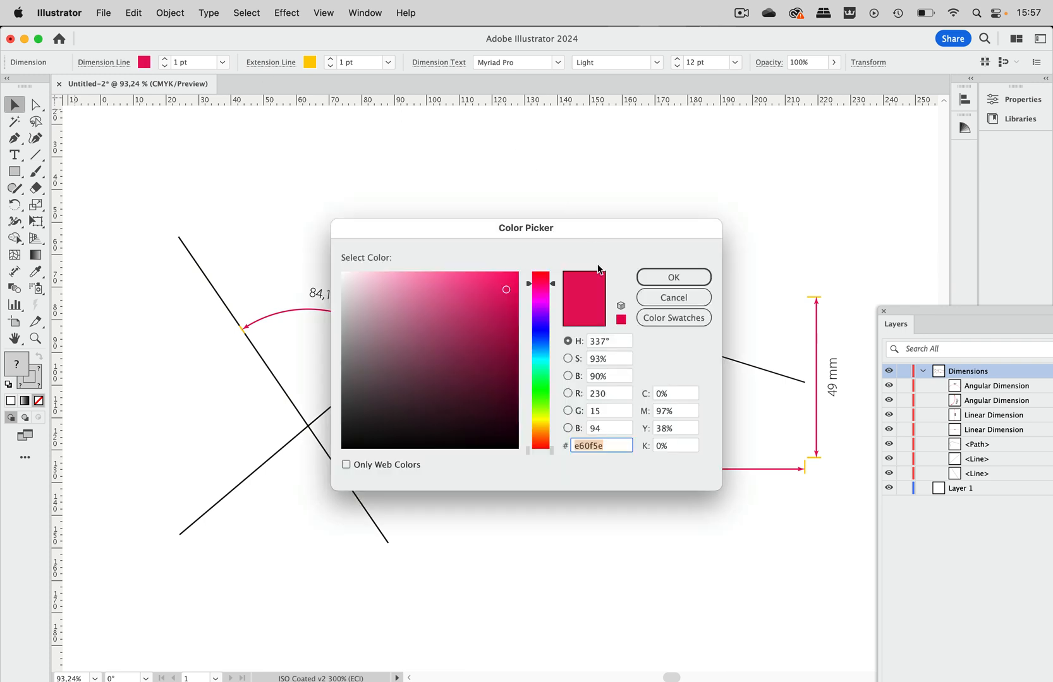
left_click(673, 277)
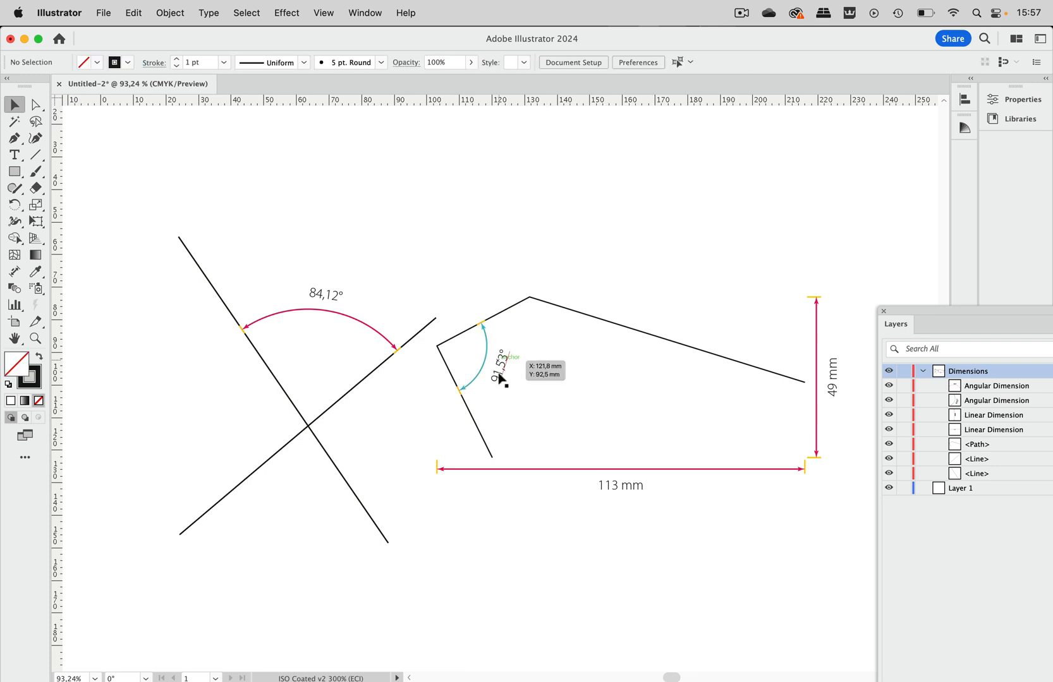
mouse_move(502, 375)
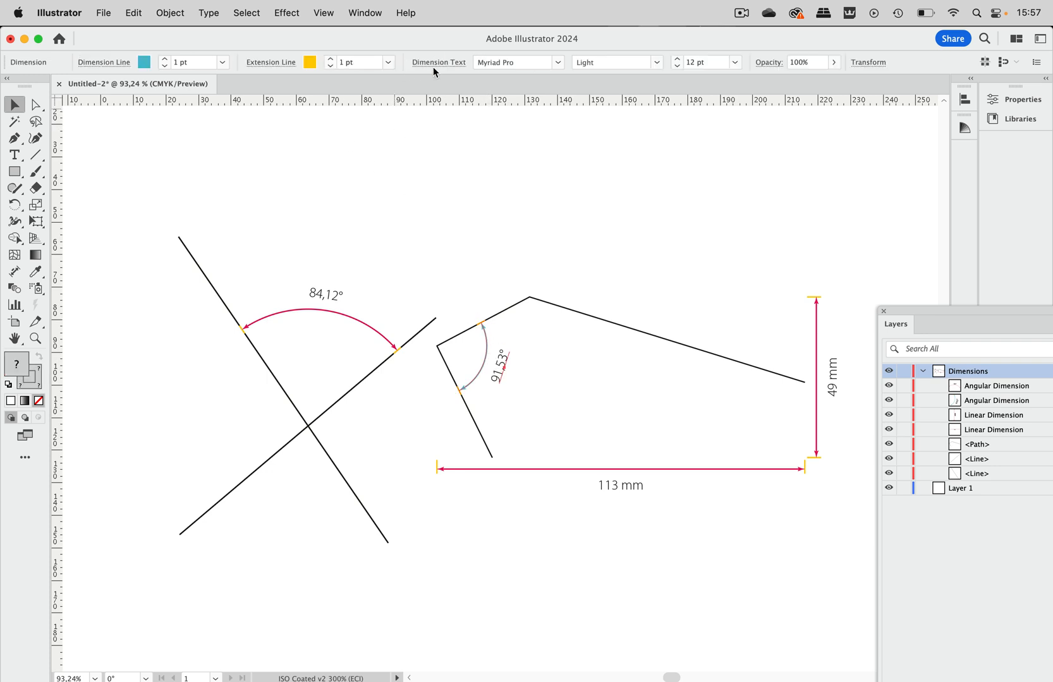
mouse_move(559, 67)
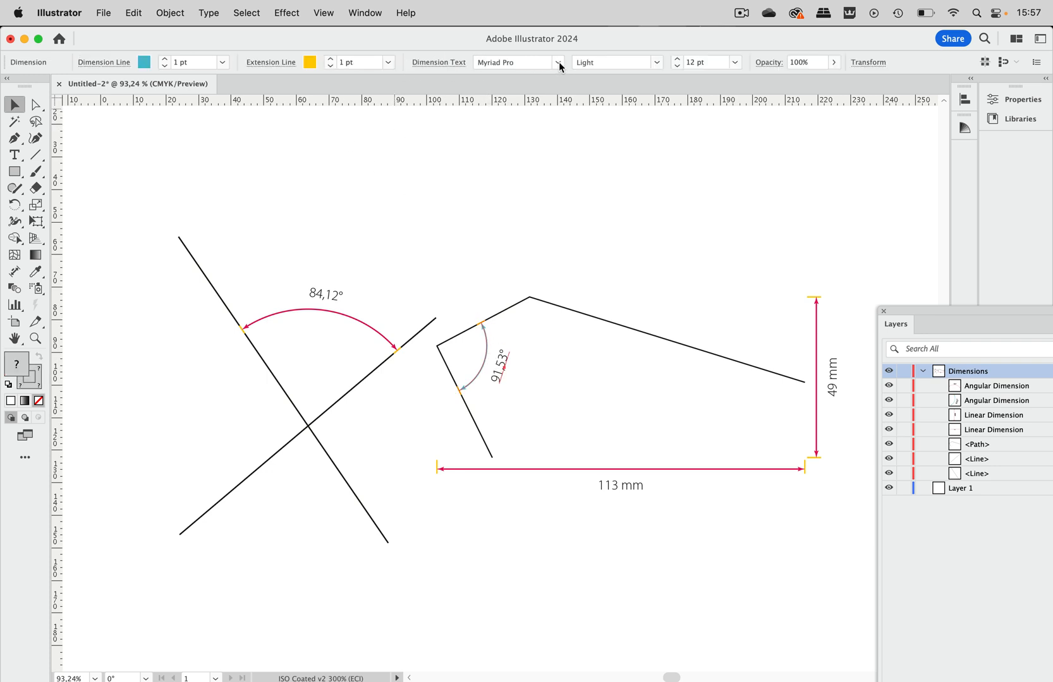
Set the 91.53° angle label's font to Eurostile Bold.
left_click(558, 62)
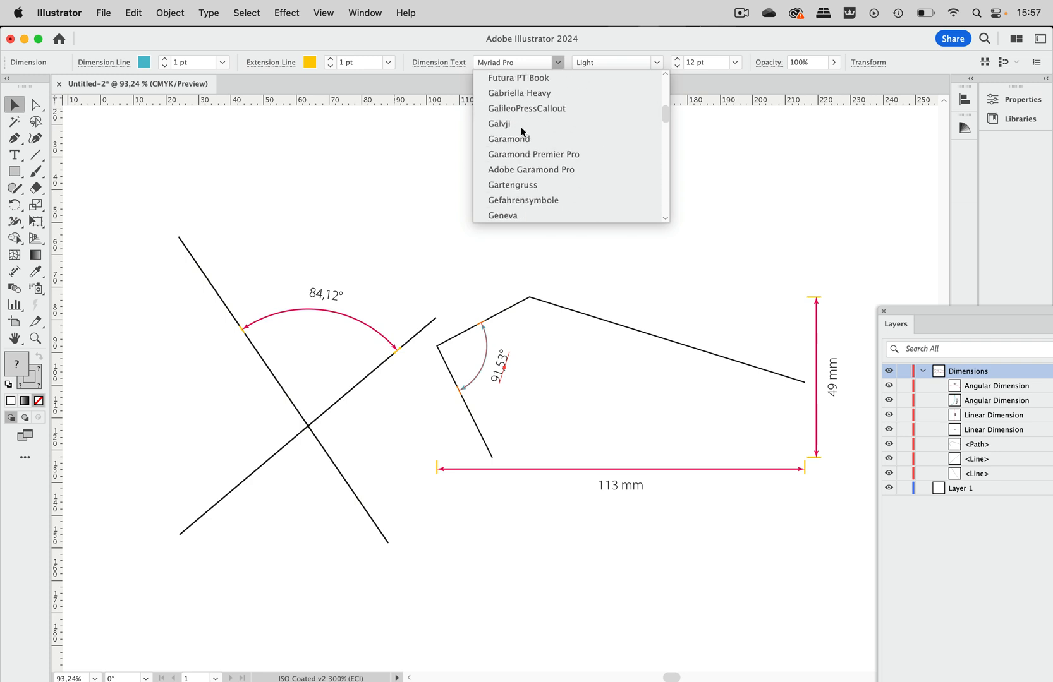
scroll("down", 3)
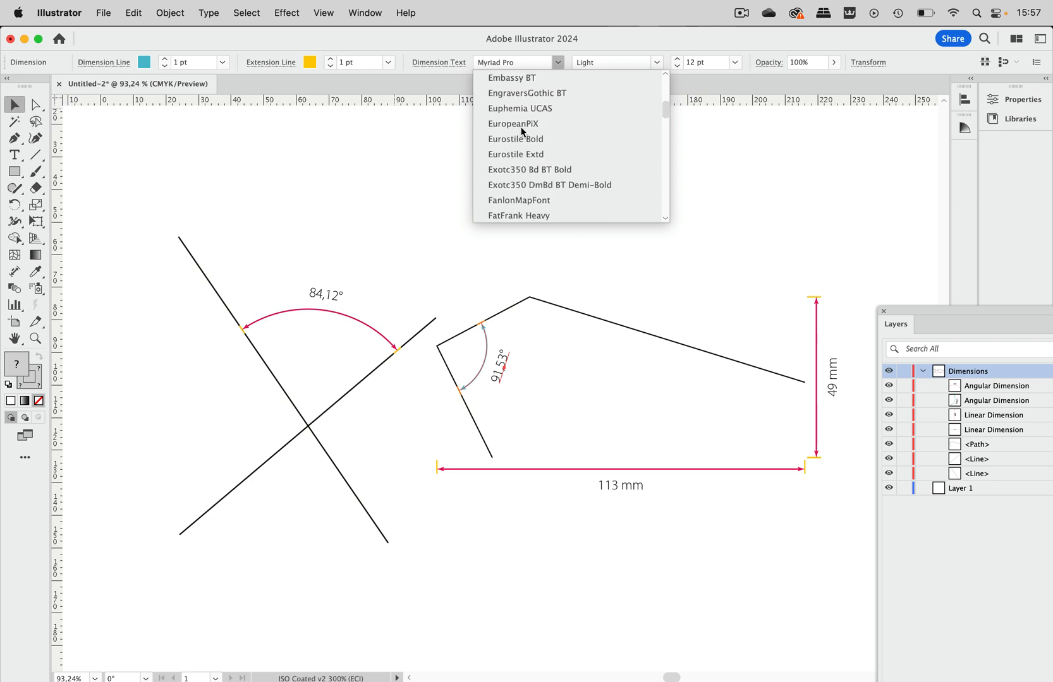
left_click(516, 139)
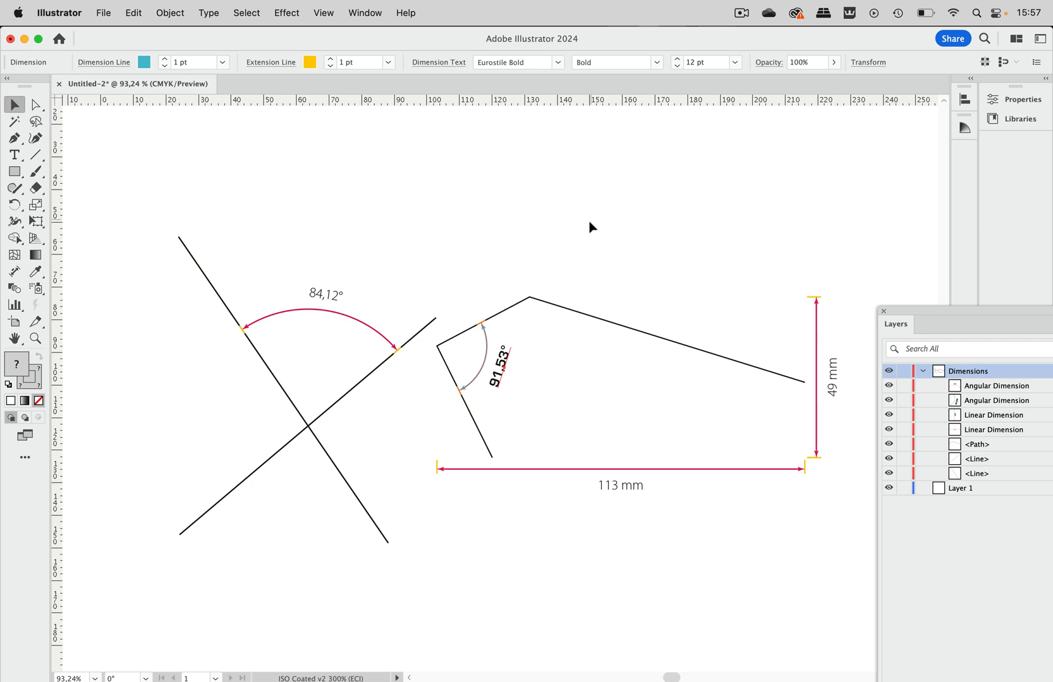
mouse_move(585, 245)
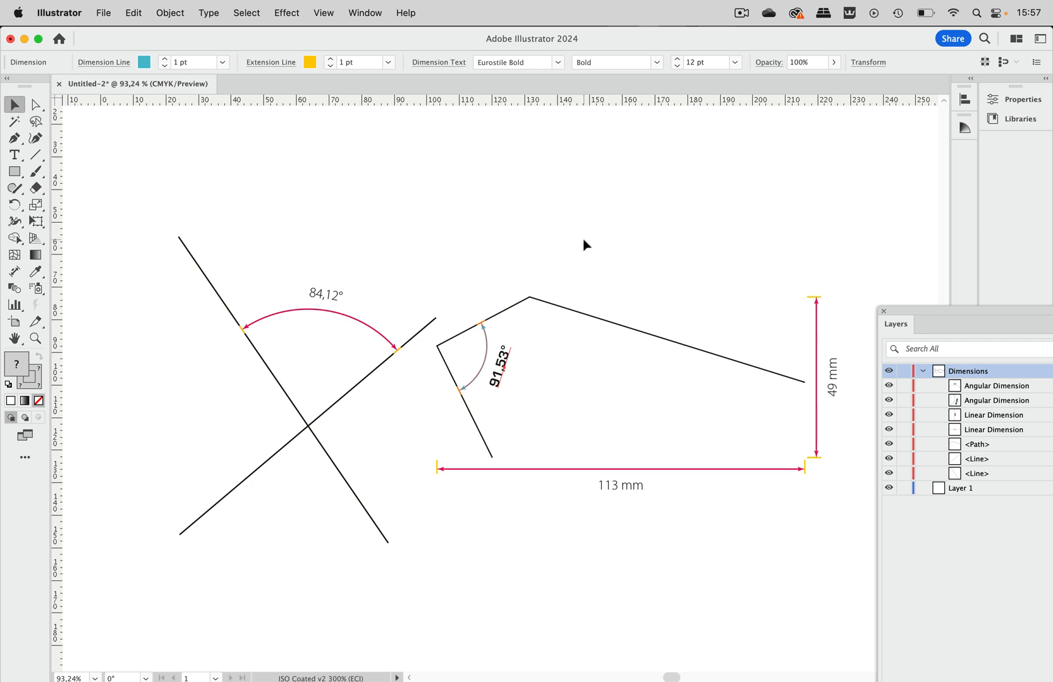
mouse_move(720, 192)
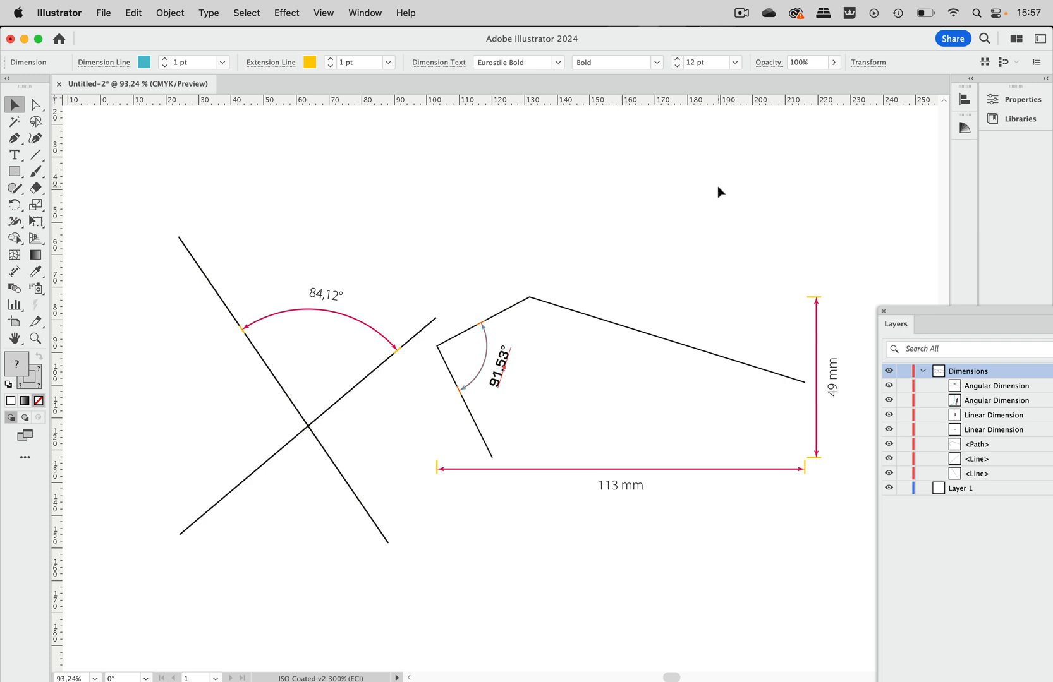
mouse_move(106, 87)
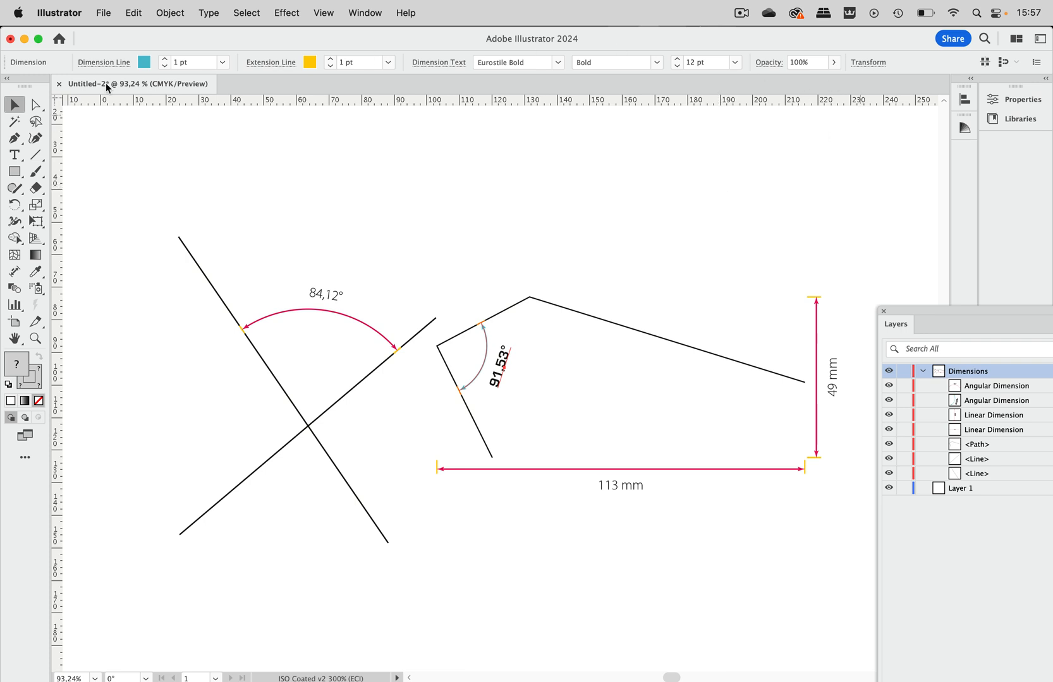
mouse_move(936, 314)
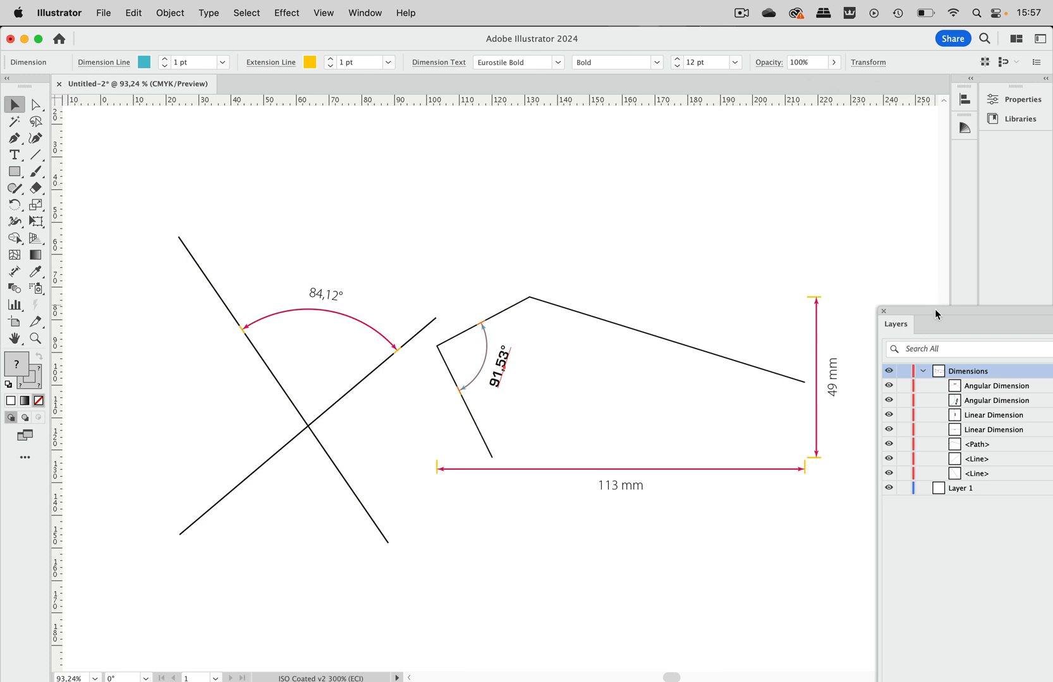
Apply the cyan-line, yellow-extension, Eurostile Bold dimension settings to all four dimensions.
left_click(1014, 99)
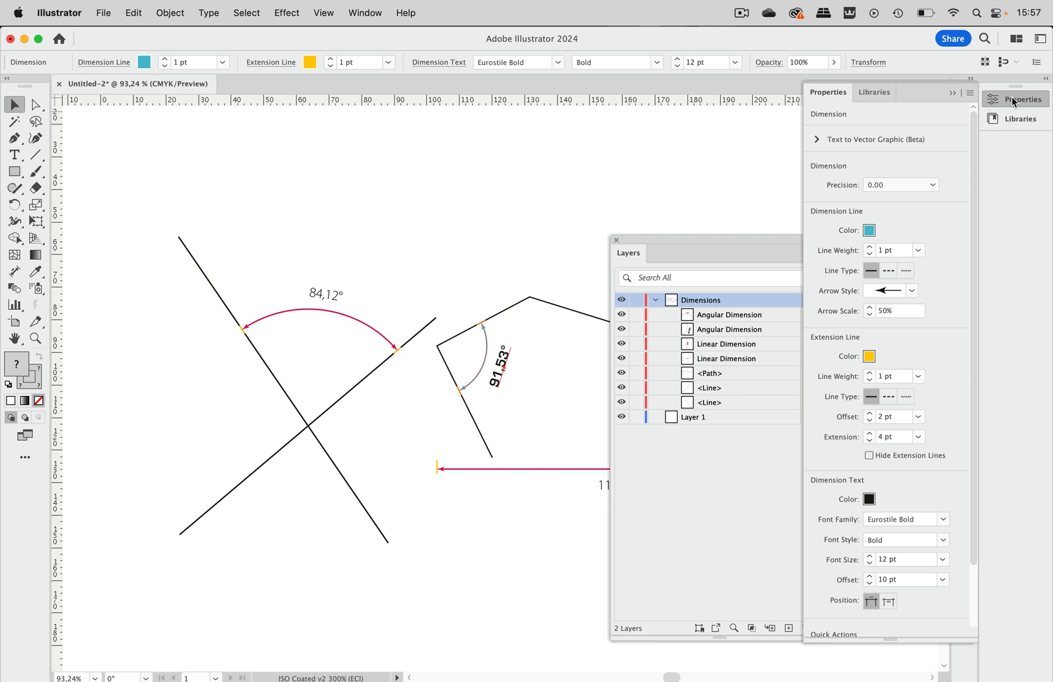
scroll("down", 3)
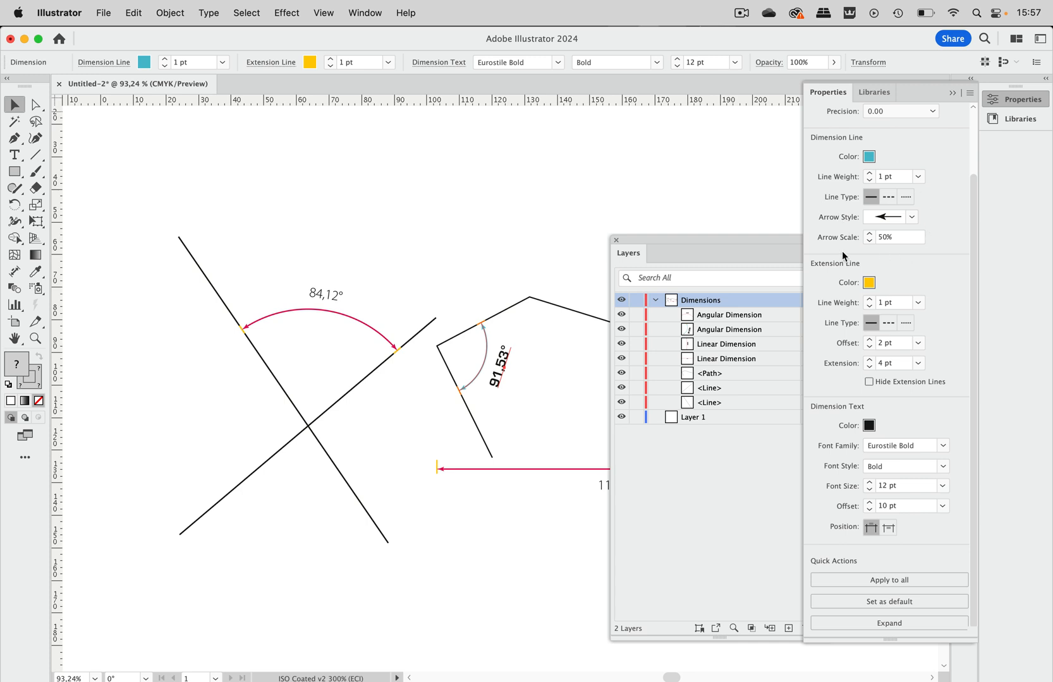
mouse_move(874, 271)
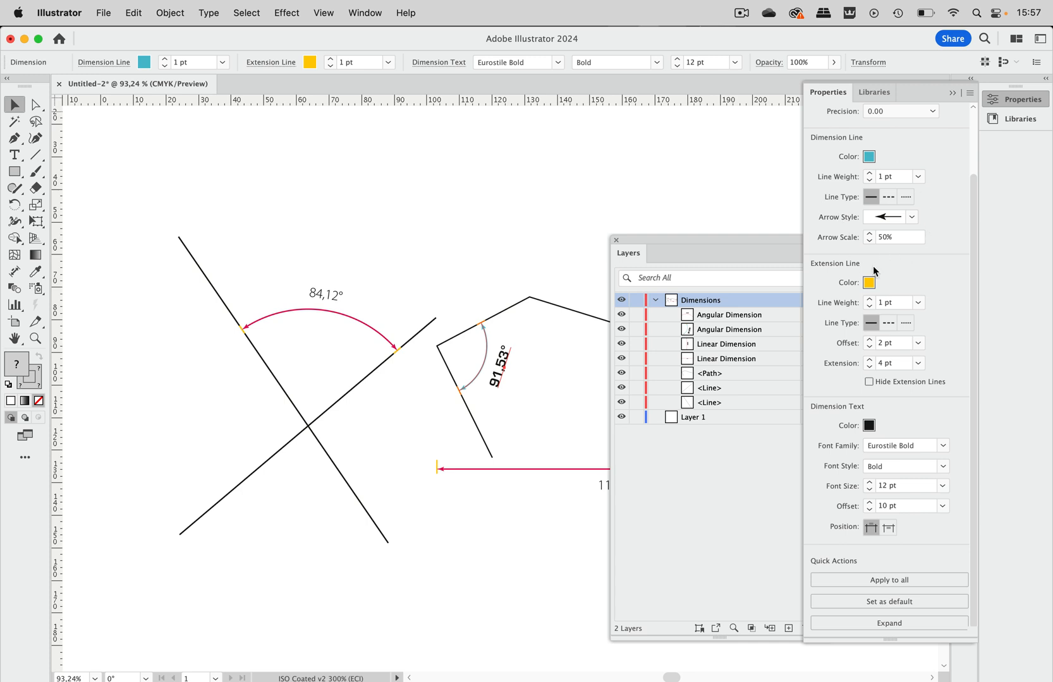
mouse_move(960, 222)
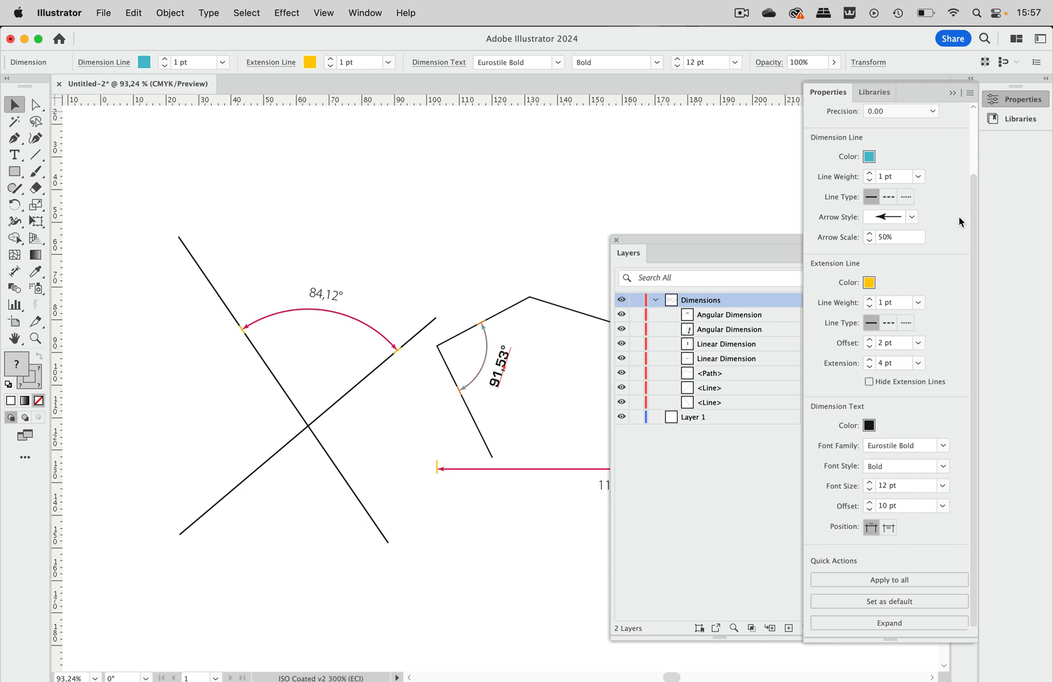
mouse_move(939, 564)
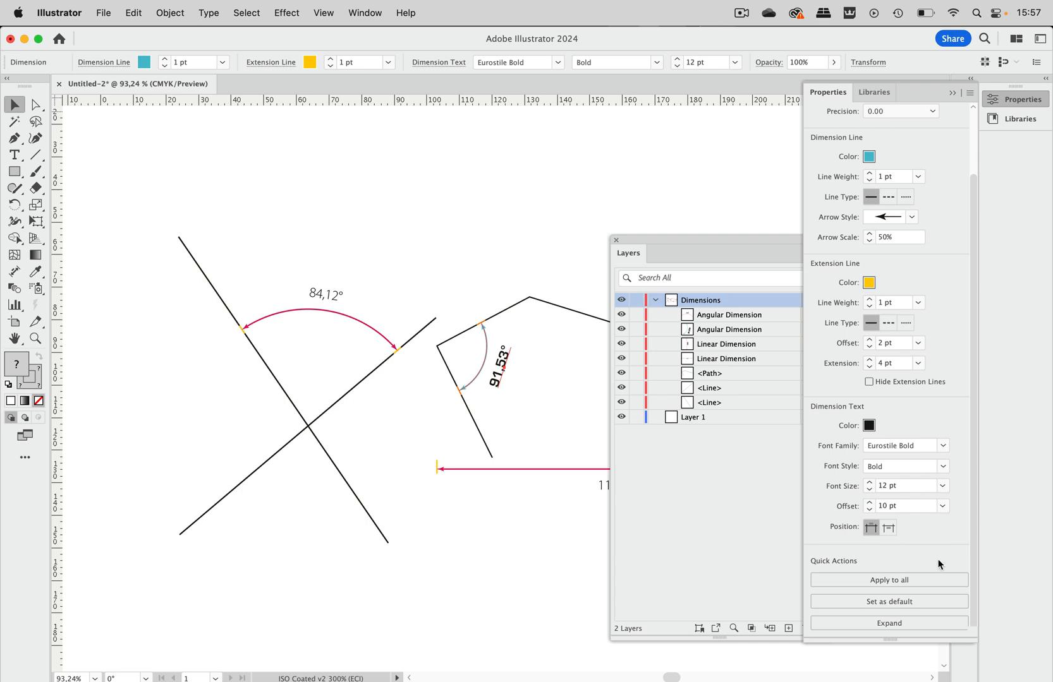
mouse_move(888, 580)
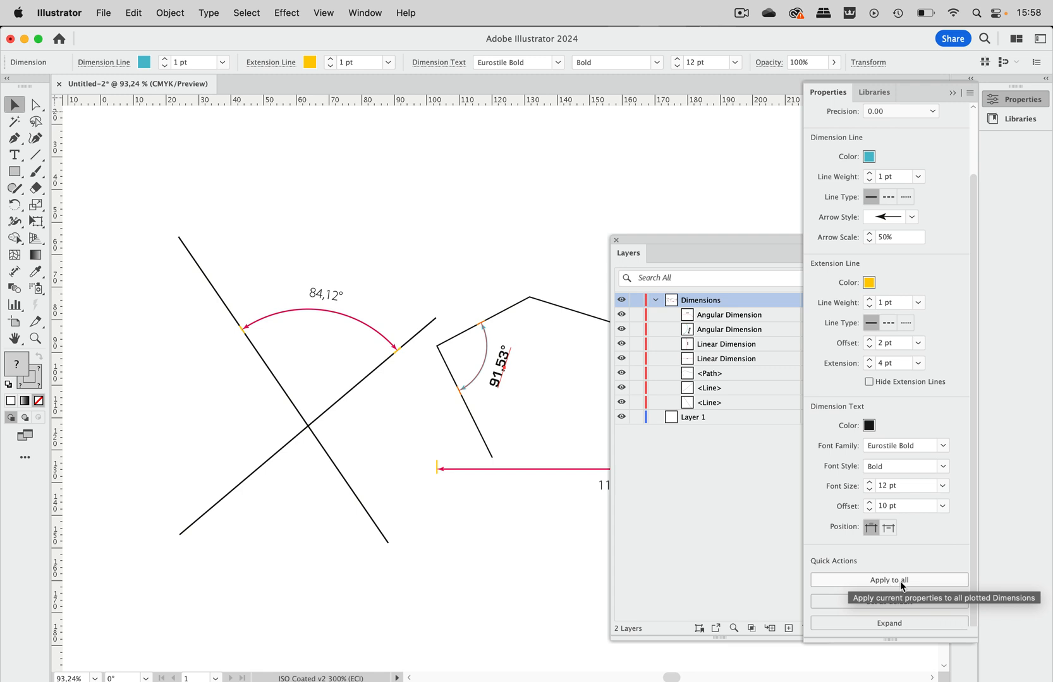
left_click(888, 580)
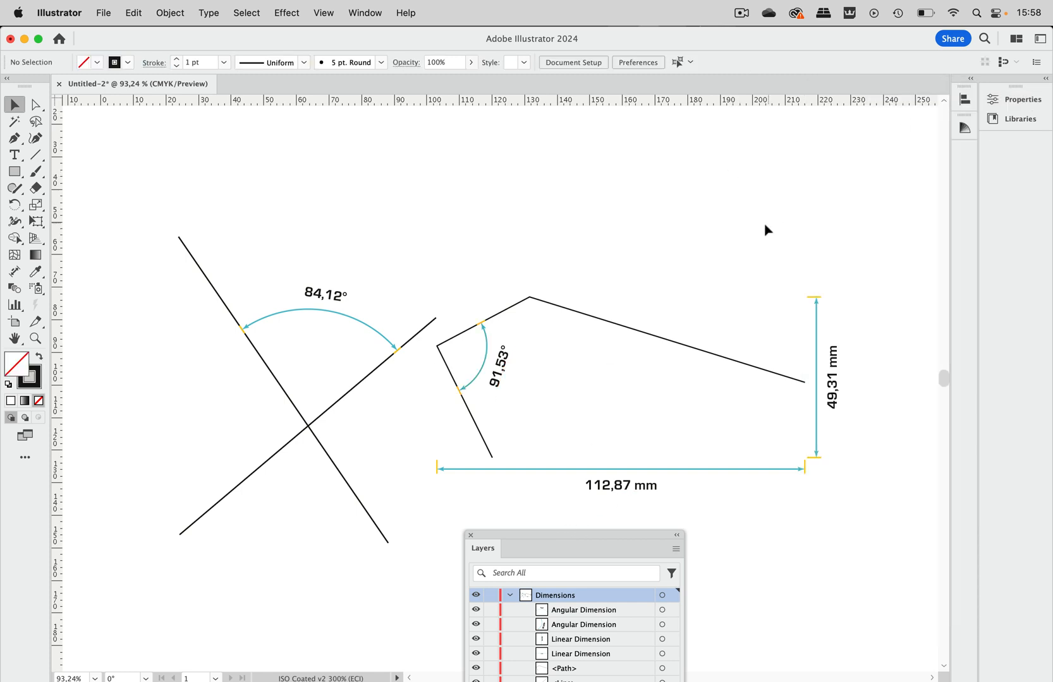
mouse_move(564, 242)
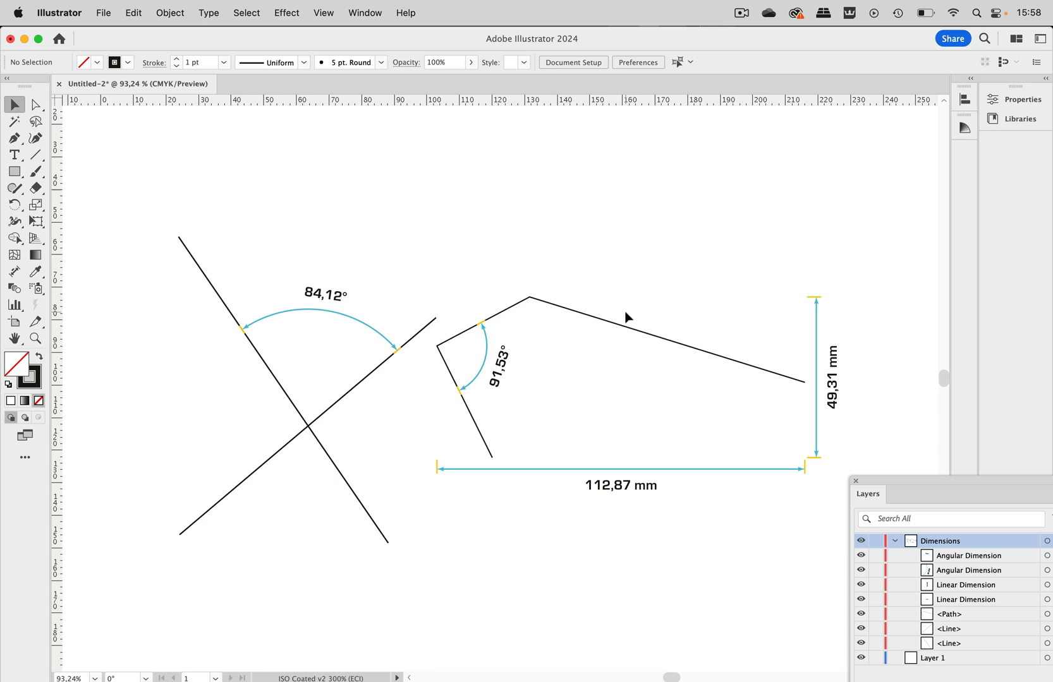
mouse_move(415, 220)
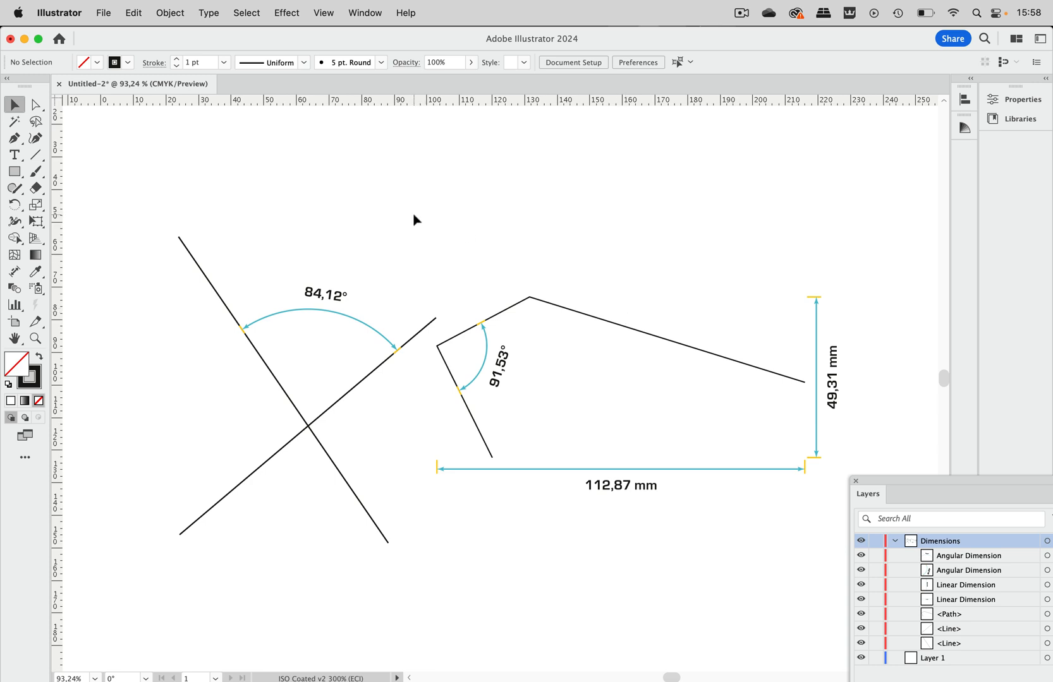
mouse_move(95, 37)
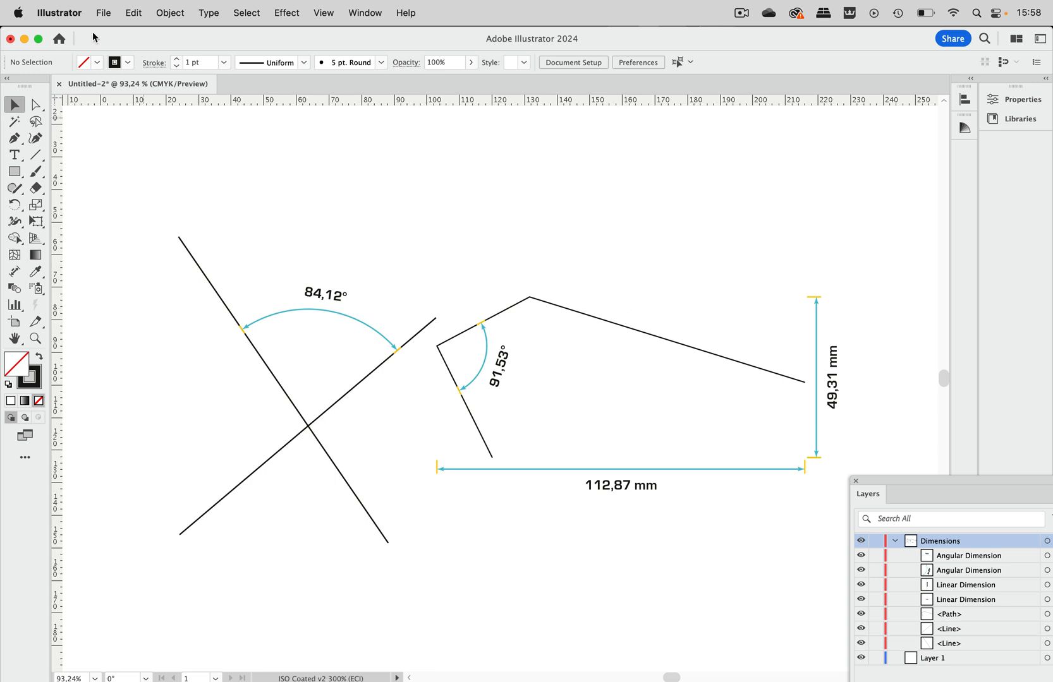
Open the File menu.
left_click(103, 12)
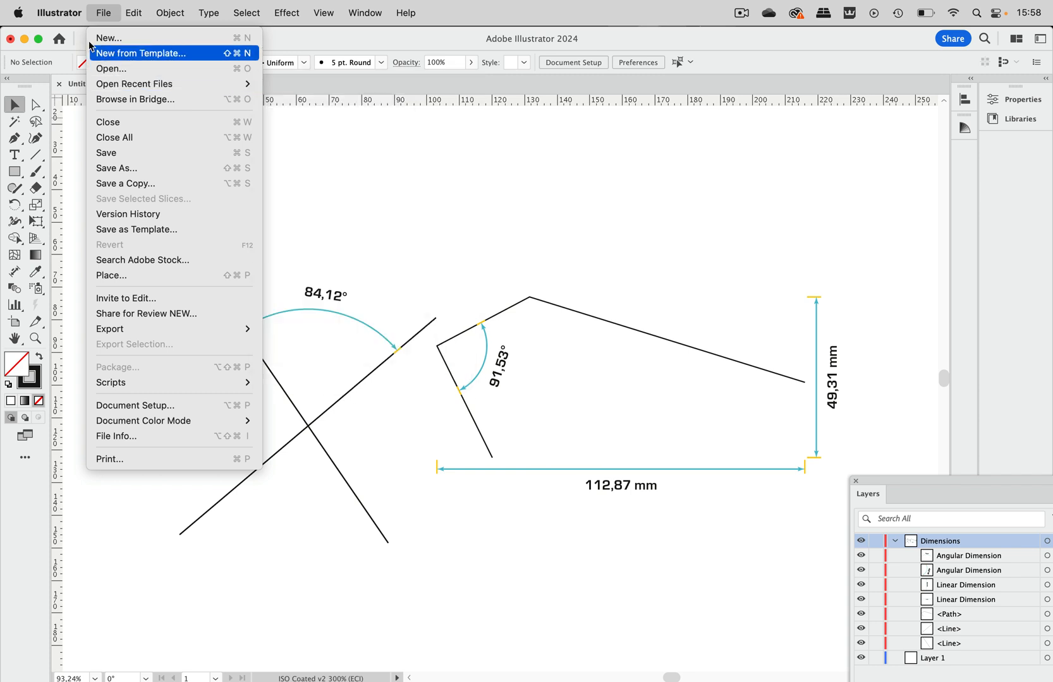
left_click(59, 13)
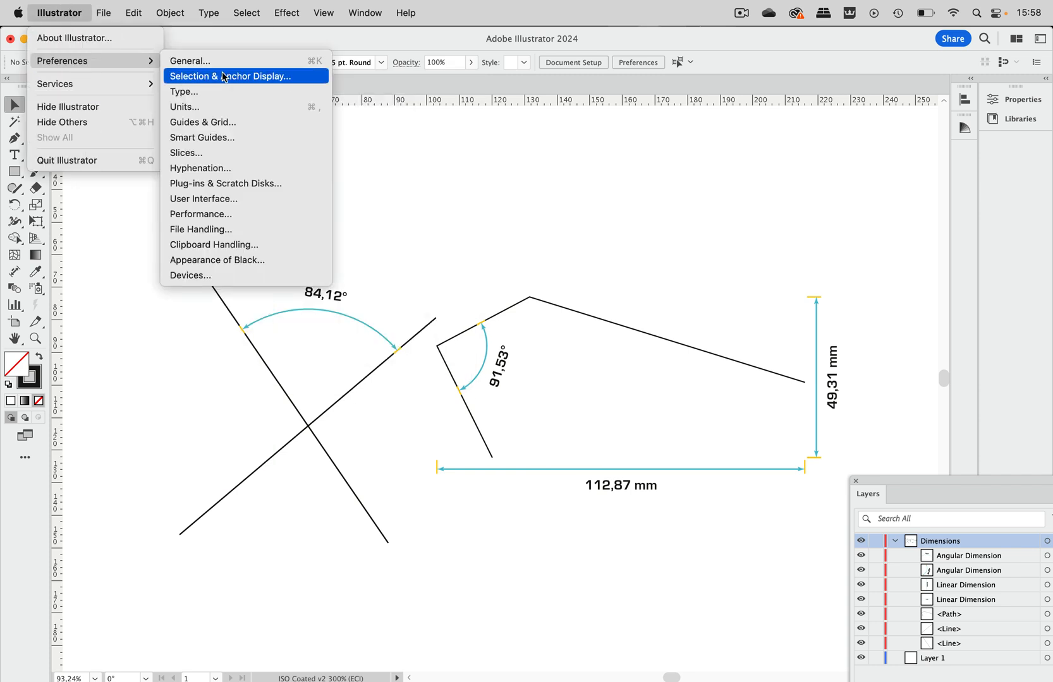
mouse_move(190, 61)
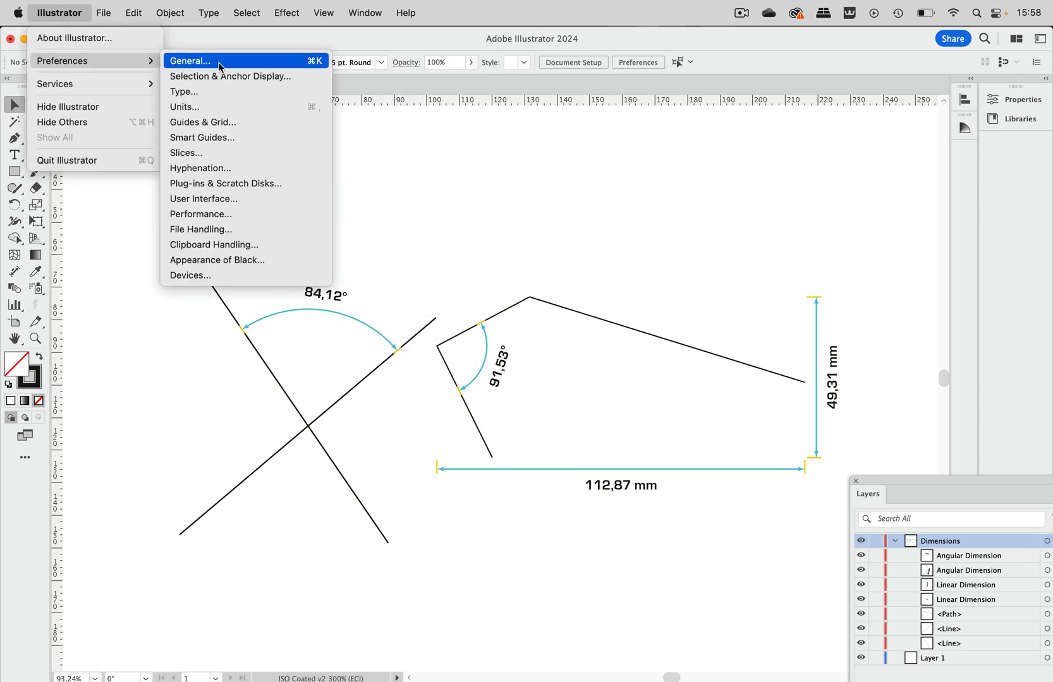
left_click(190, 60)
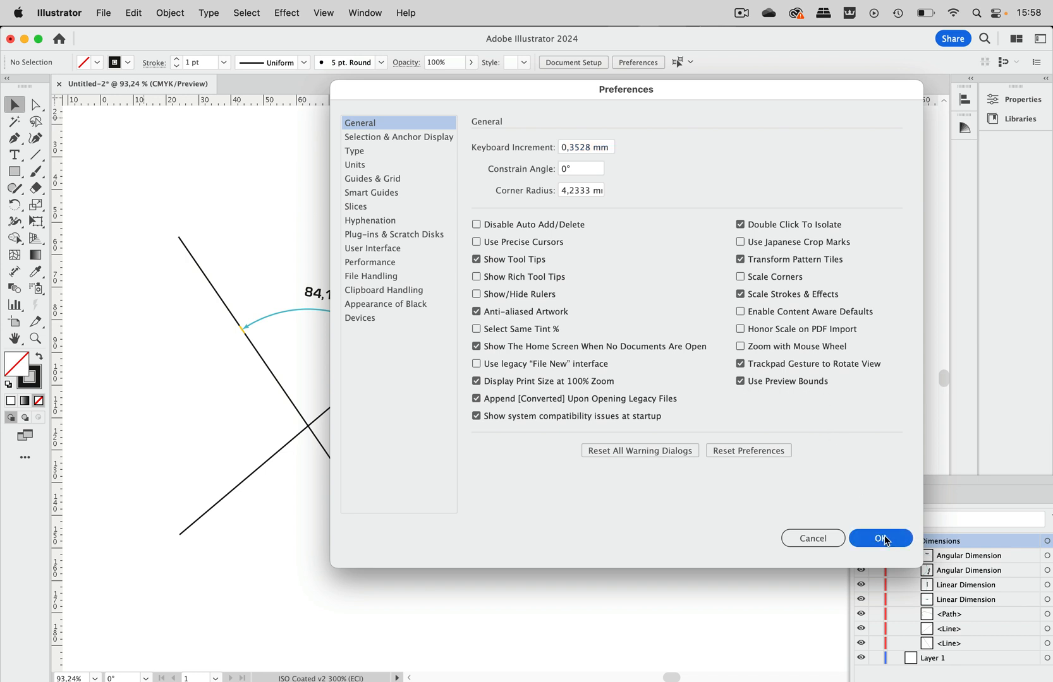
left_click(880, 537)
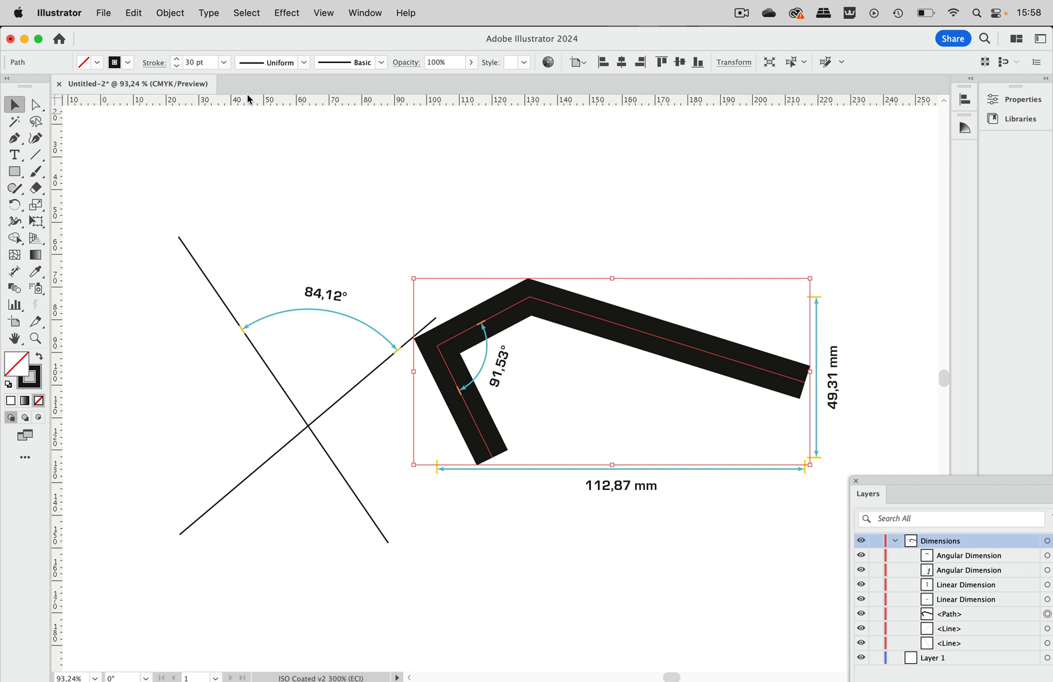
mouse_move(246, 81)
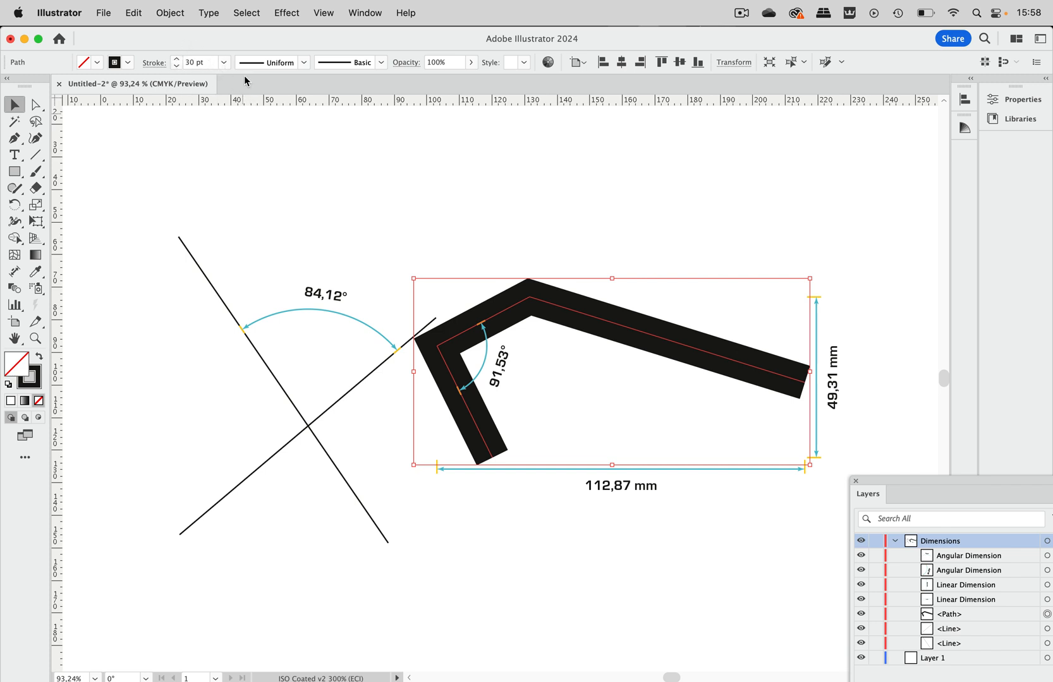
Deselect the 30 pt thick path and bring up the Dimension tool's mode options.
left_click(785, 318)
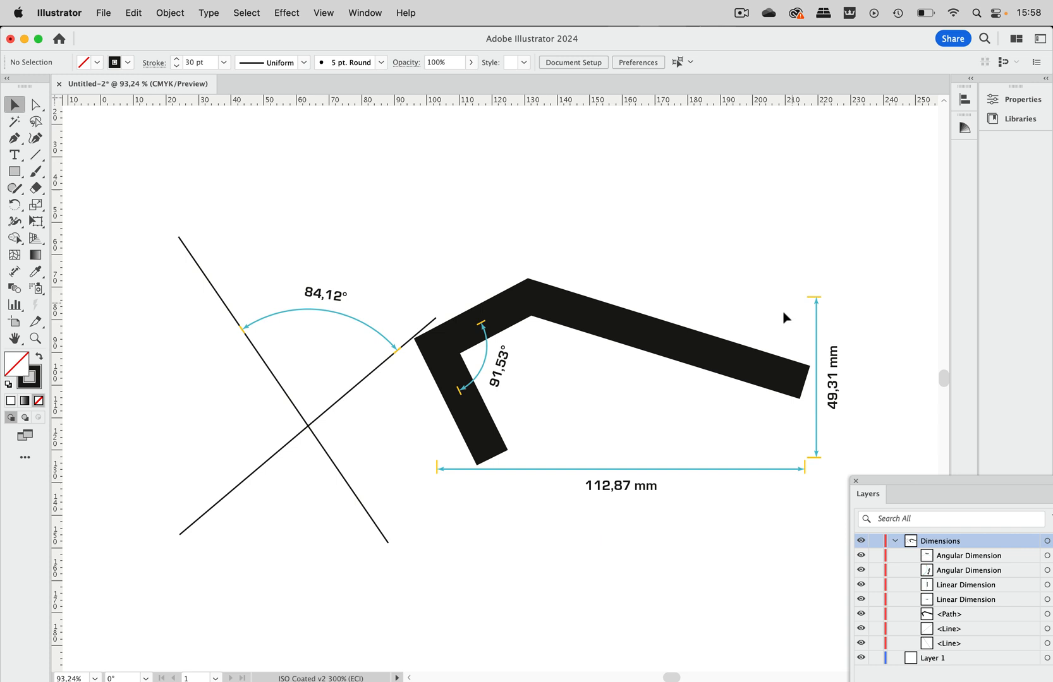
mouse_move(836, 459)
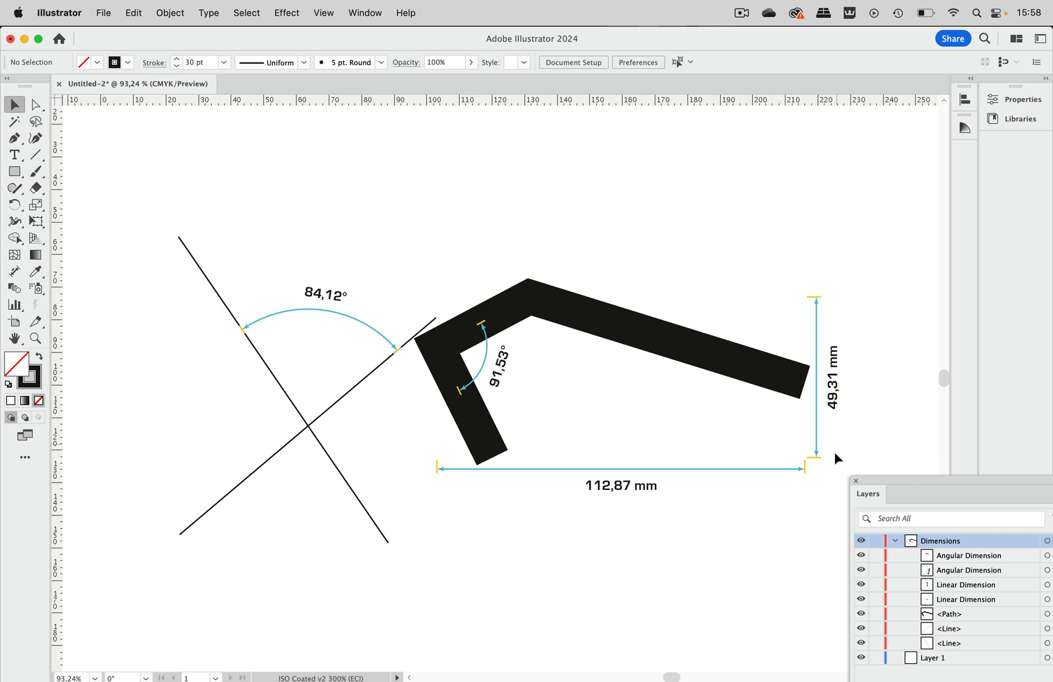
mouse_move(590, 250)
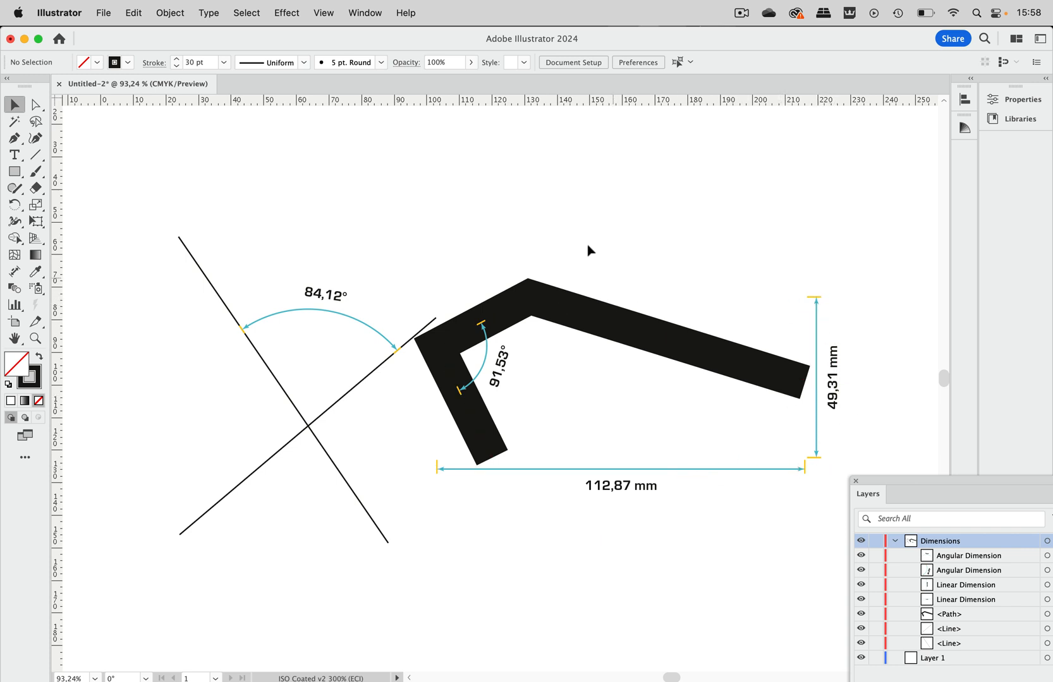
left_click(14, 272)
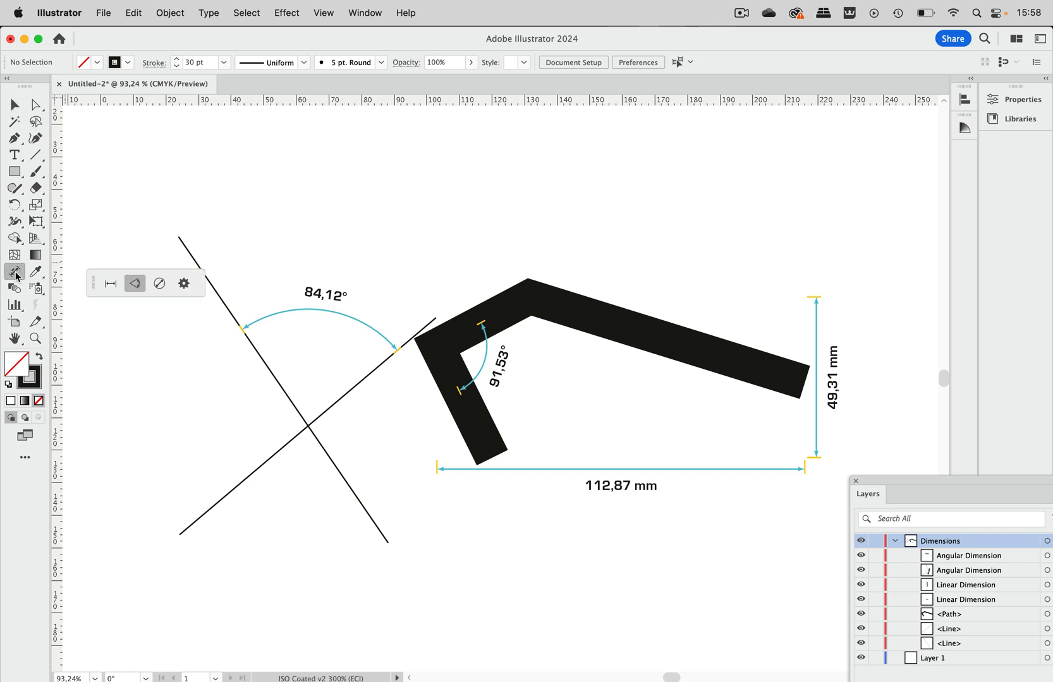
Switch the Dimension tool to Linear mode for the red width and height dimensions.
left_click(110, 283)
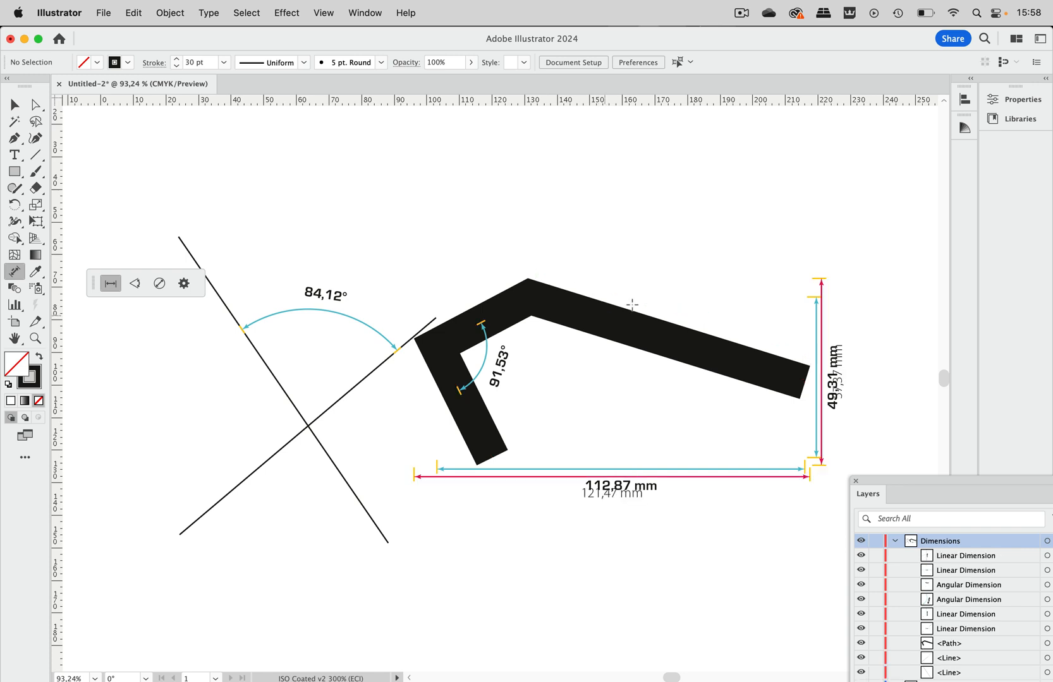
mouse_move(629, 350)
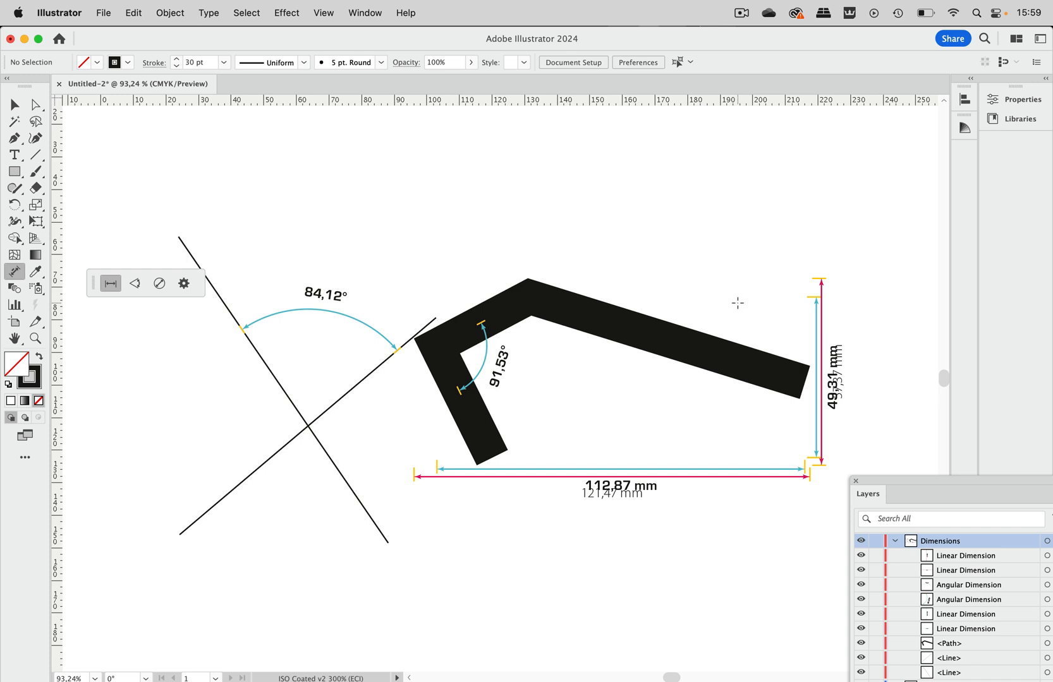
mouse_move(496, 214)
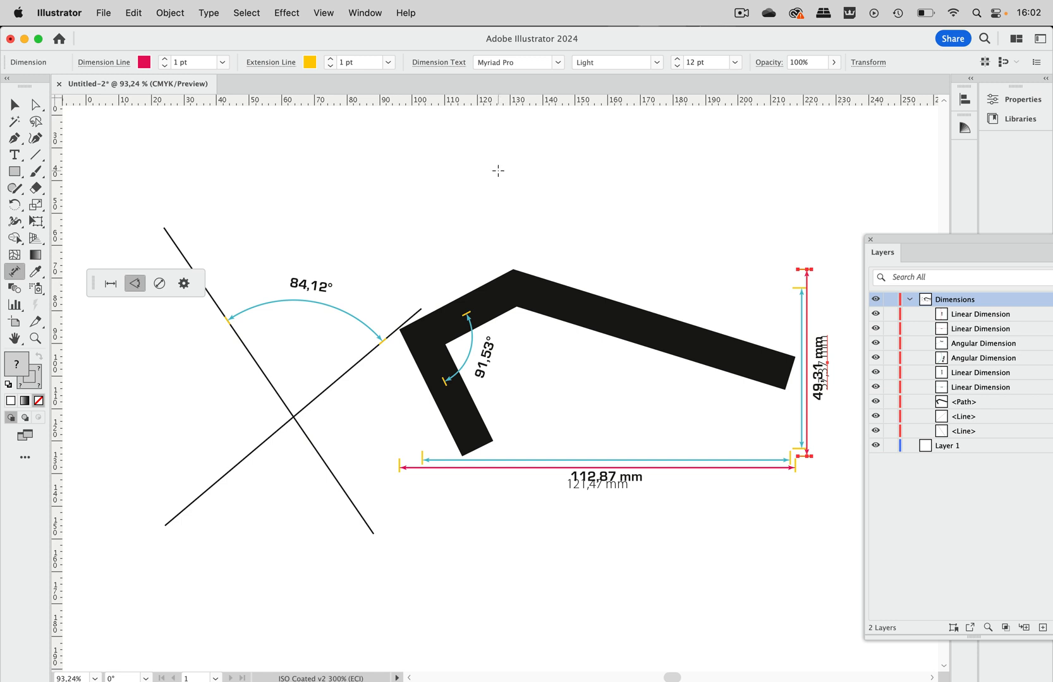
Drag the red 57,37 mm height dimension further outward with the Selection tool.
left_click(15, 104)
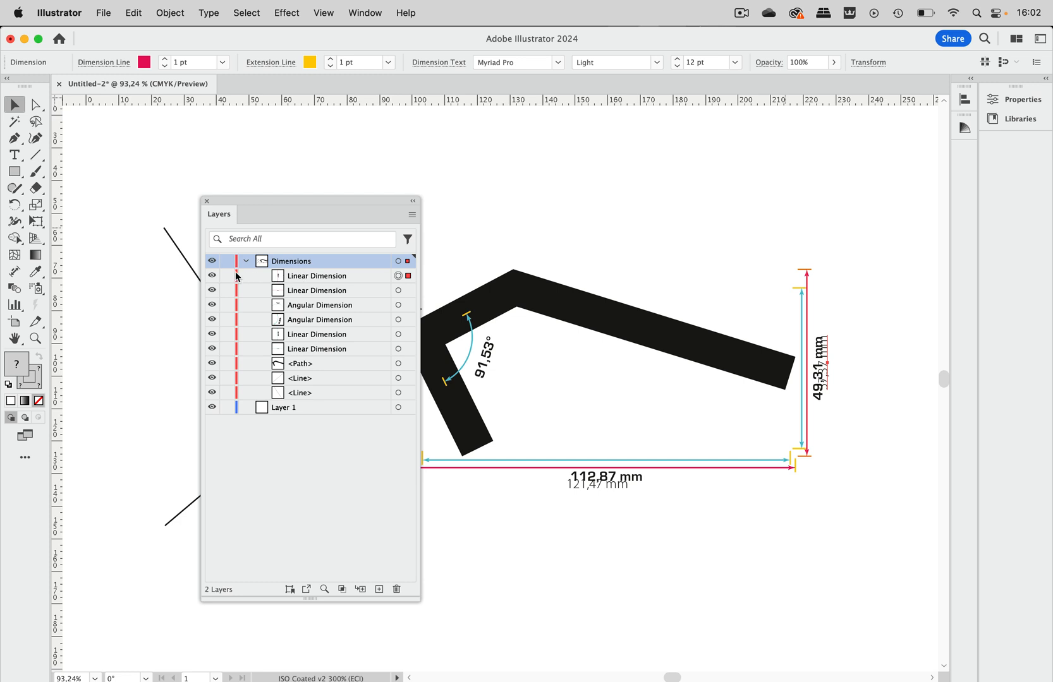
mouse_move(330, 347)
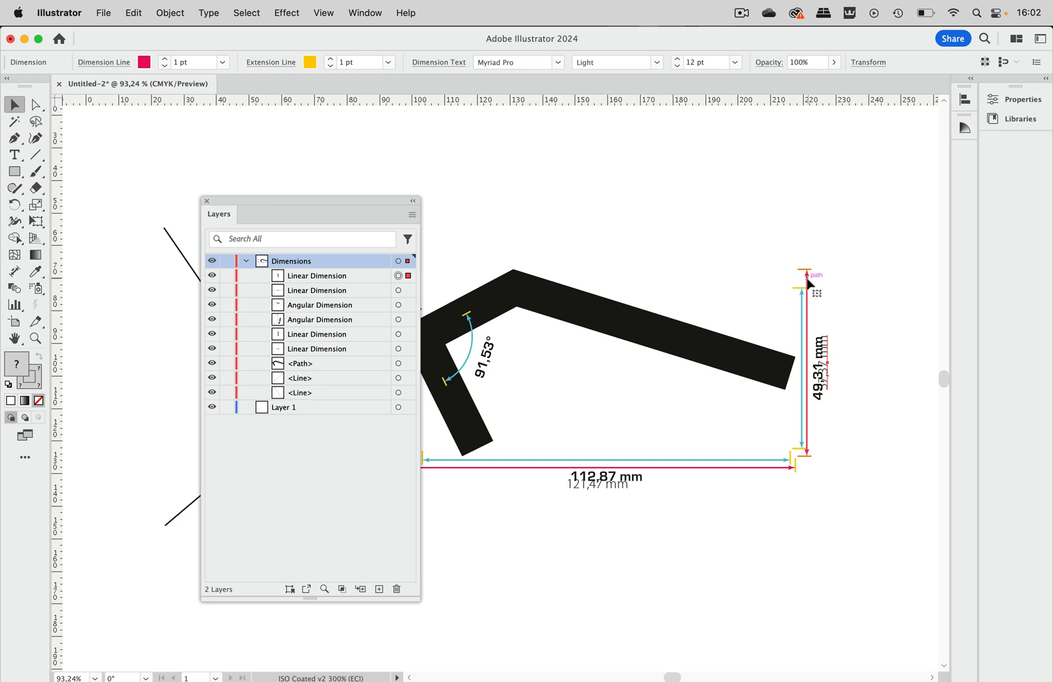
left_click_drag(809, 282, 812, 296)
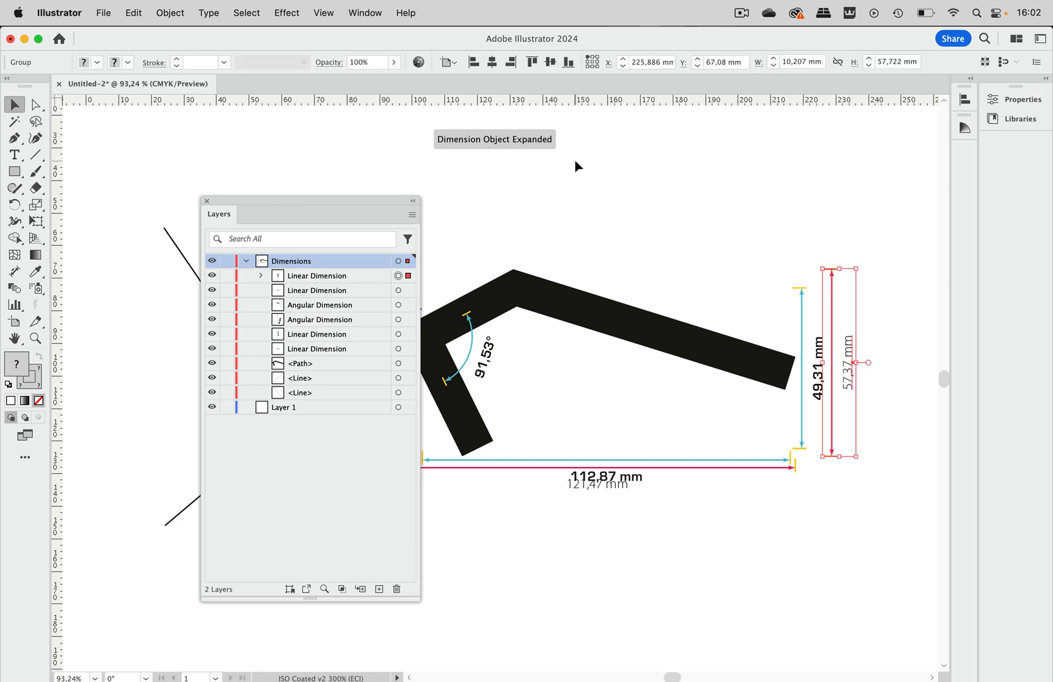
mouse_move(553, 151)
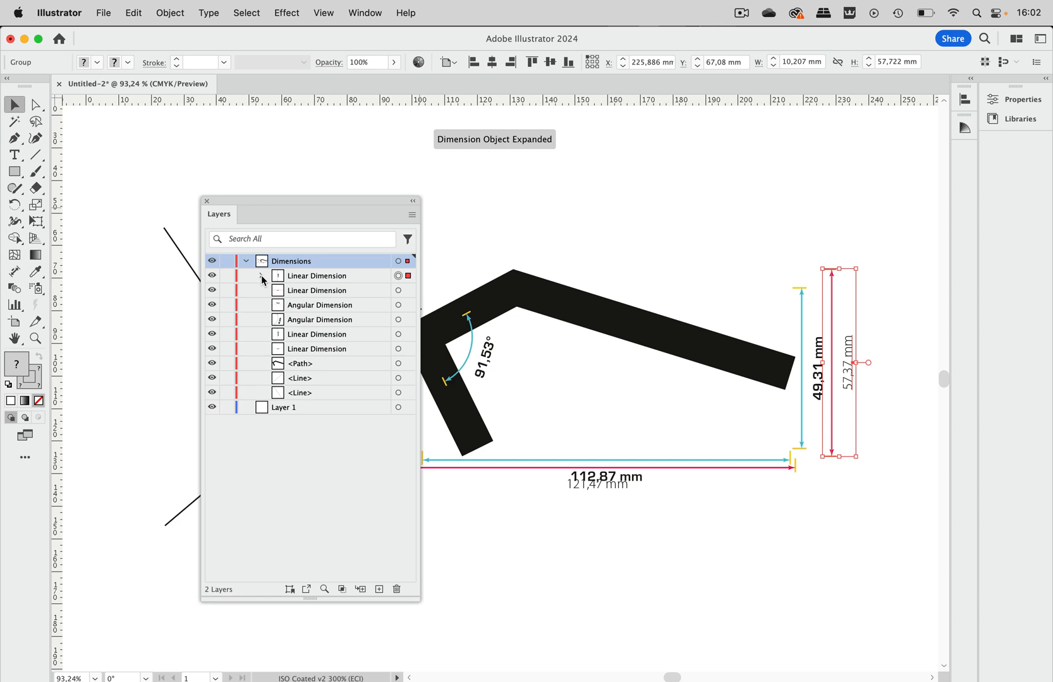
left_click(262, 276)
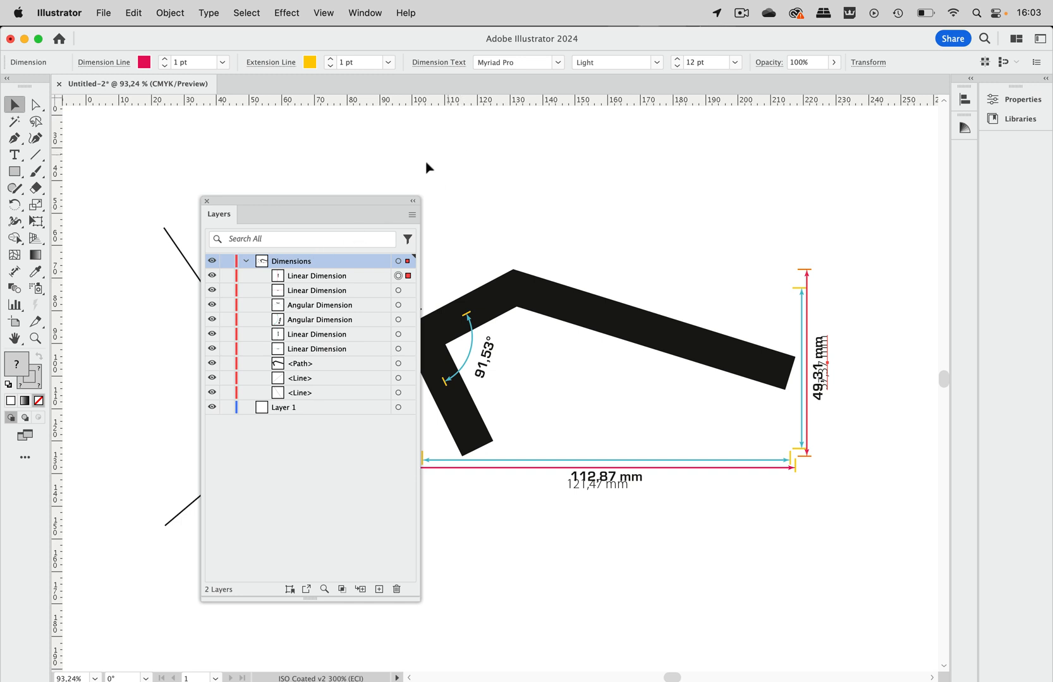
mouse_move(318, 205)
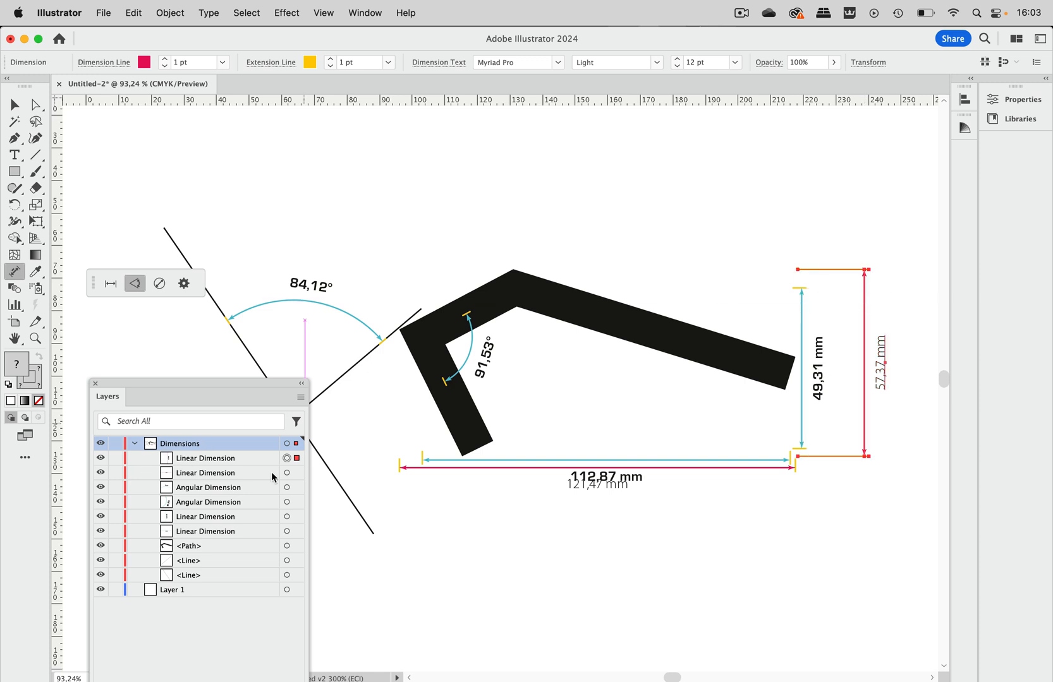
mouse_move(593, 335)
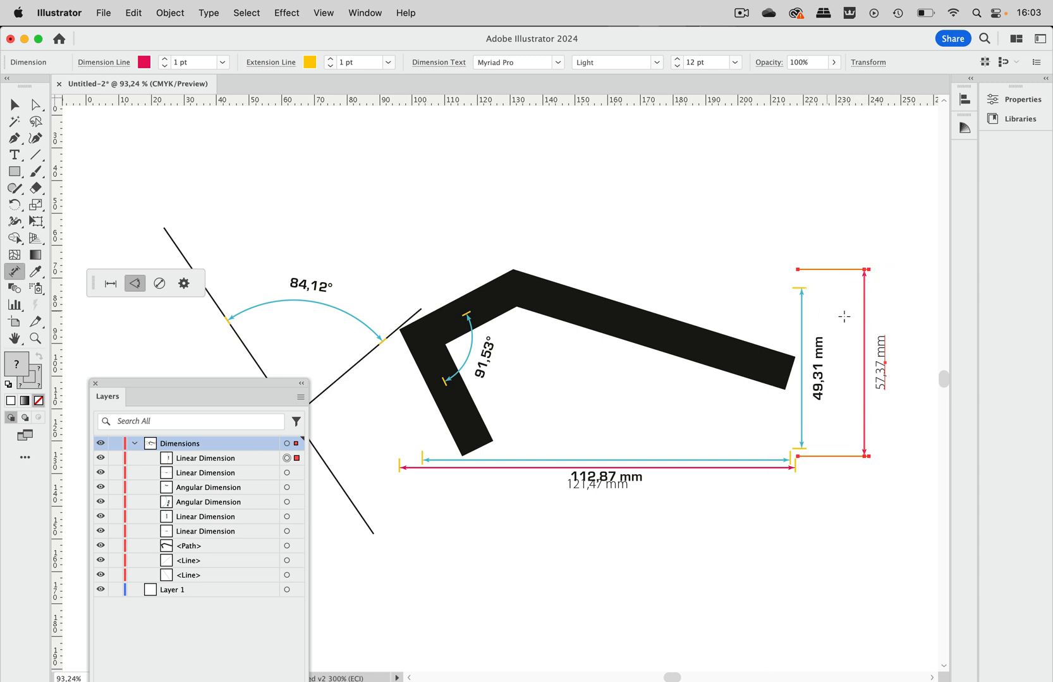
mouse_move(851, 322)
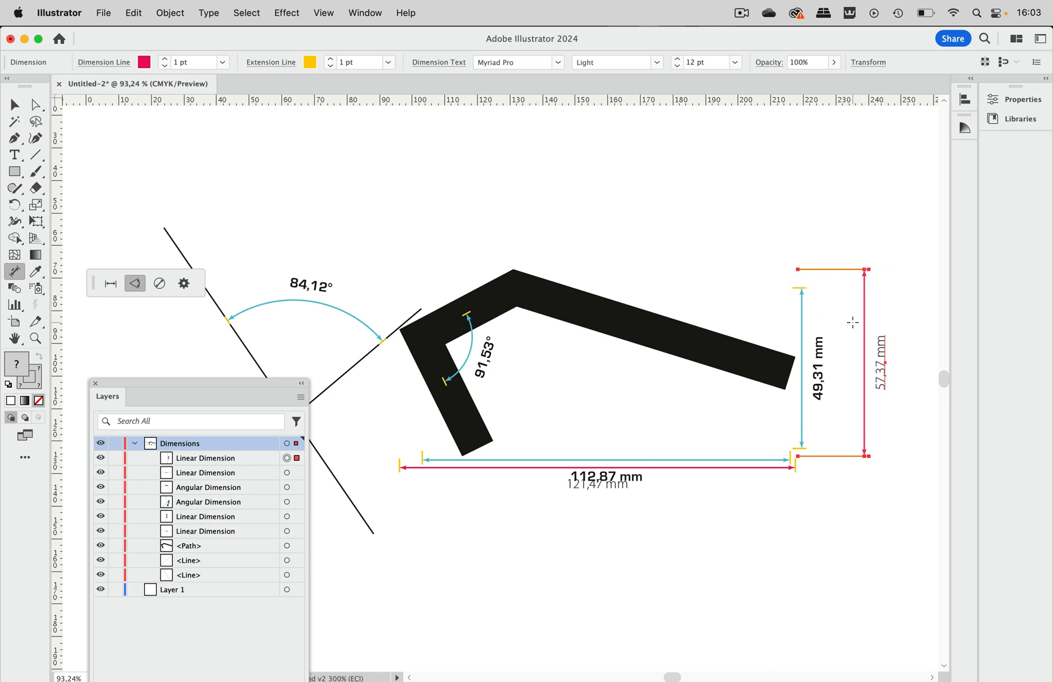